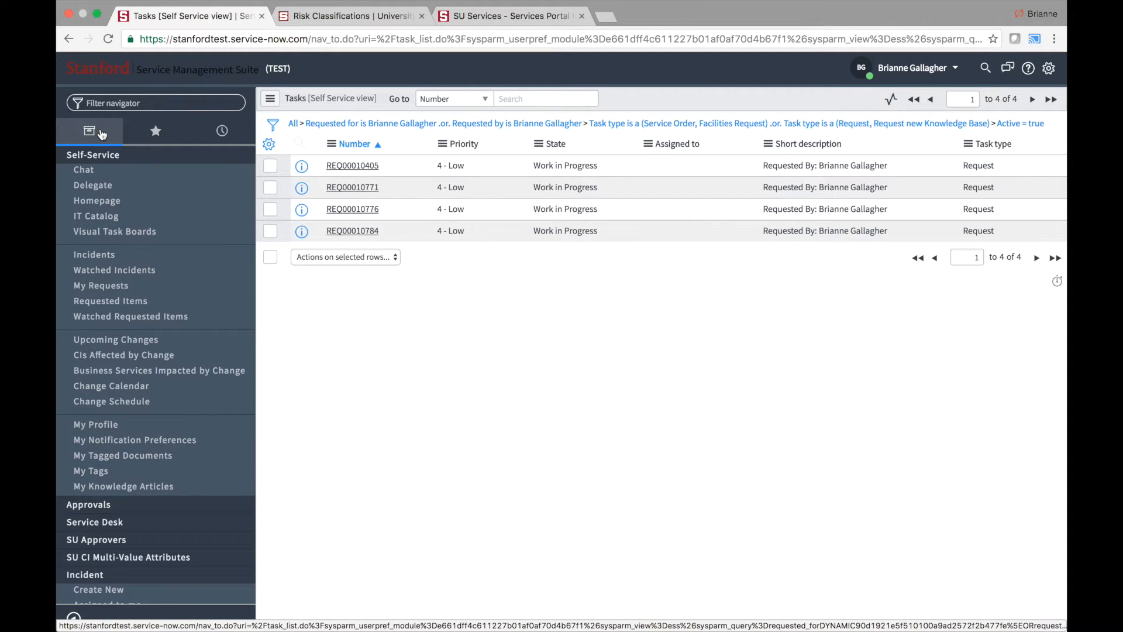
Step: Open the IDs & Accounts category of the Self-Service IT Catalog and scroll its items
click(92, 155)
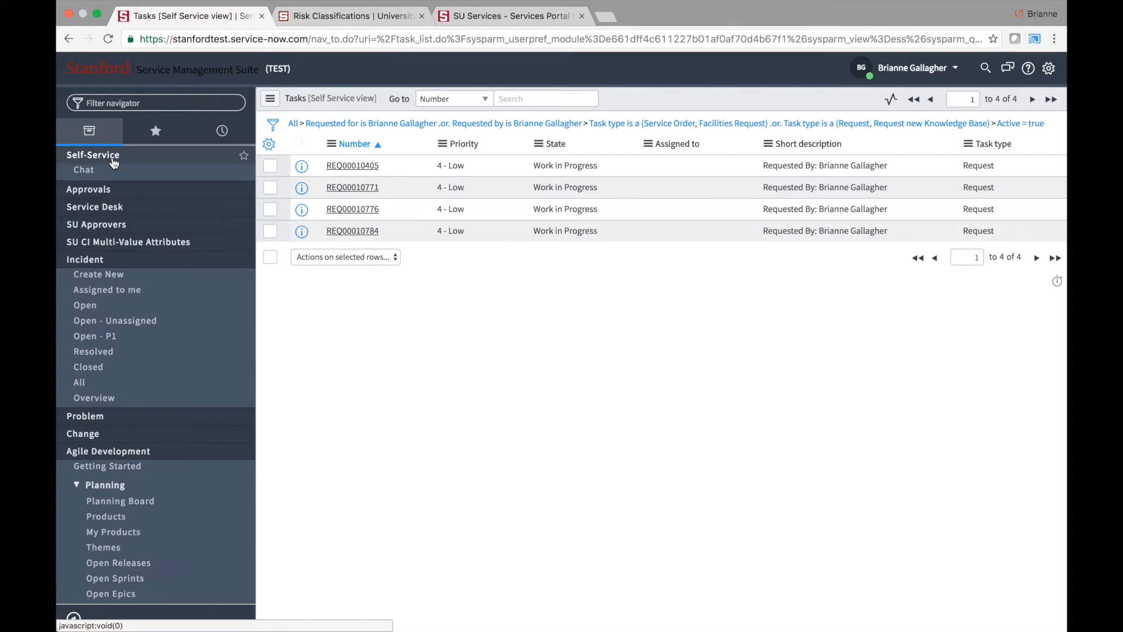
click(92, 154)
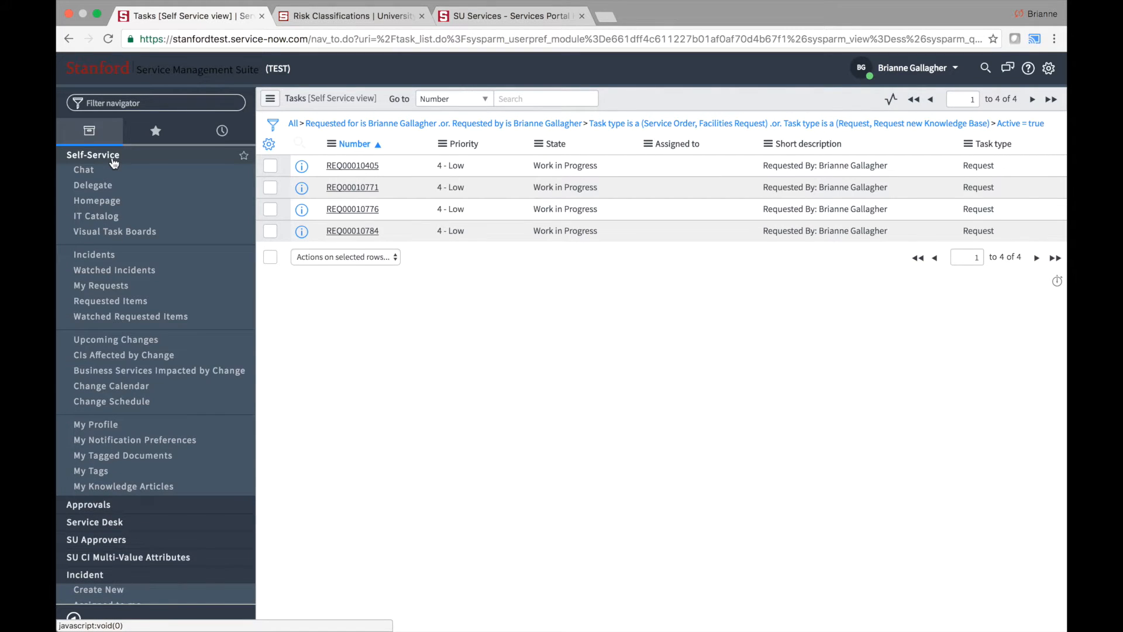
mouse_move(95, 216)
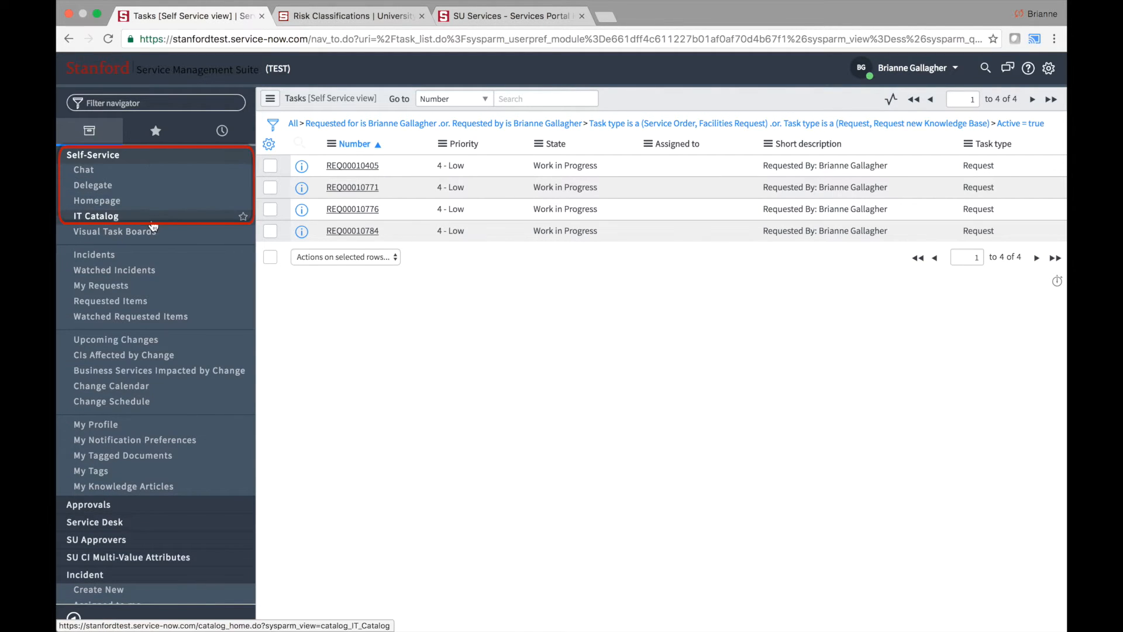
click(96, 216)
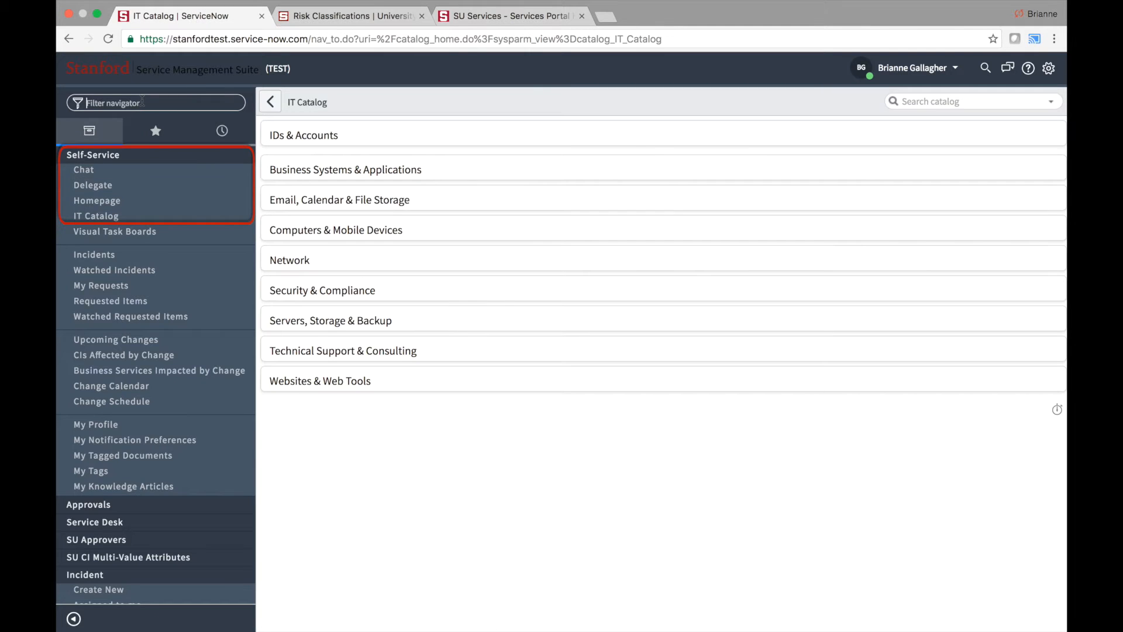
text(it cata)
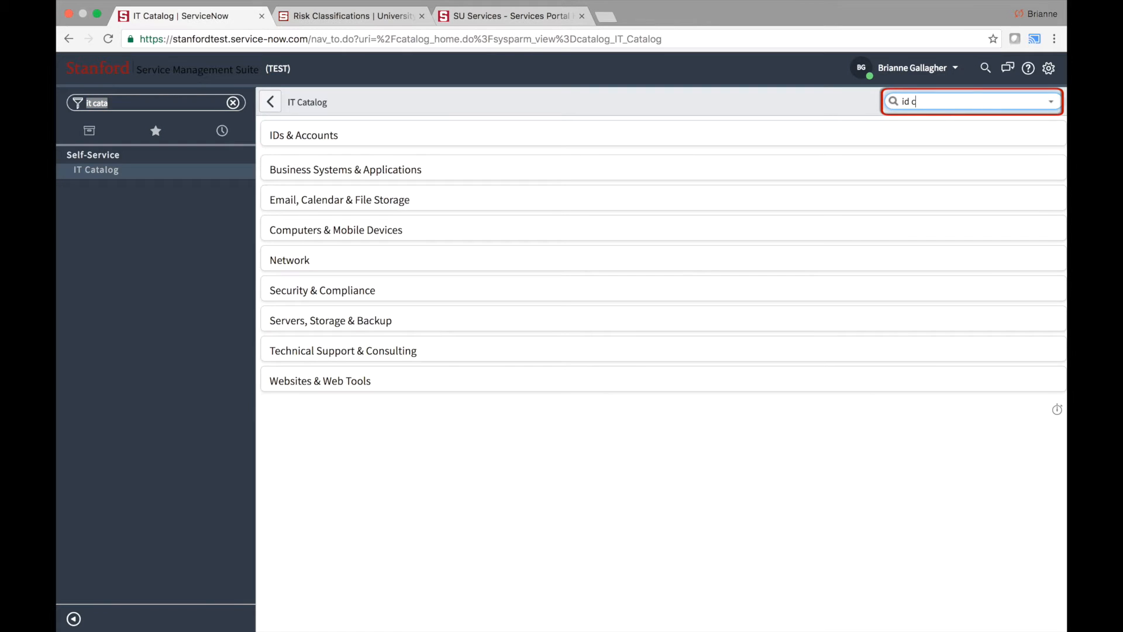
text(ard)
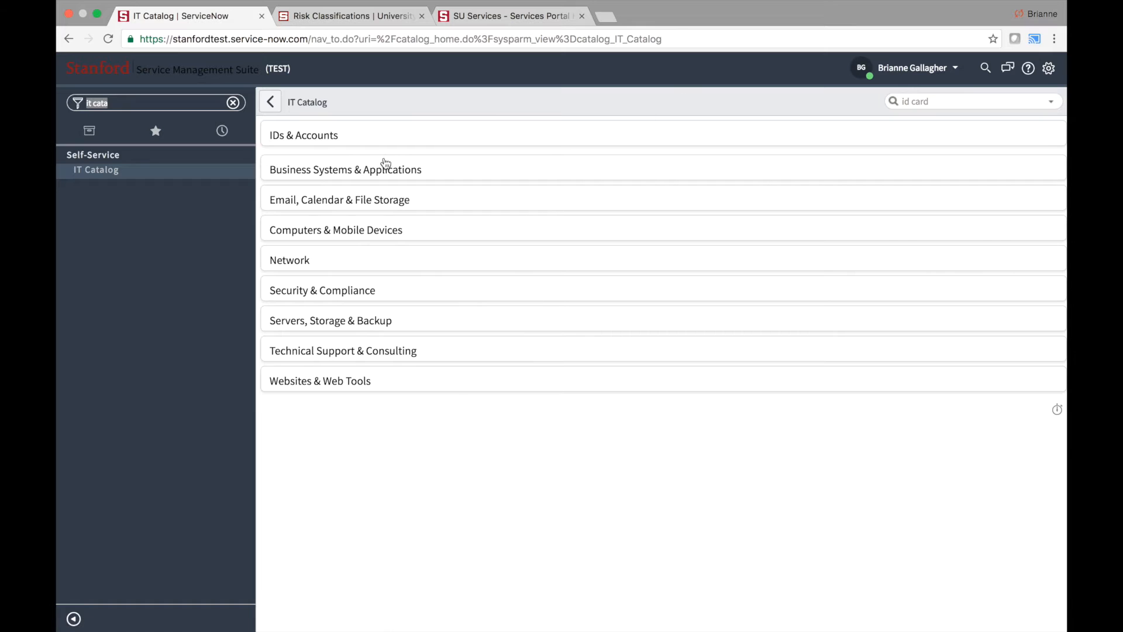
click(303, 135)
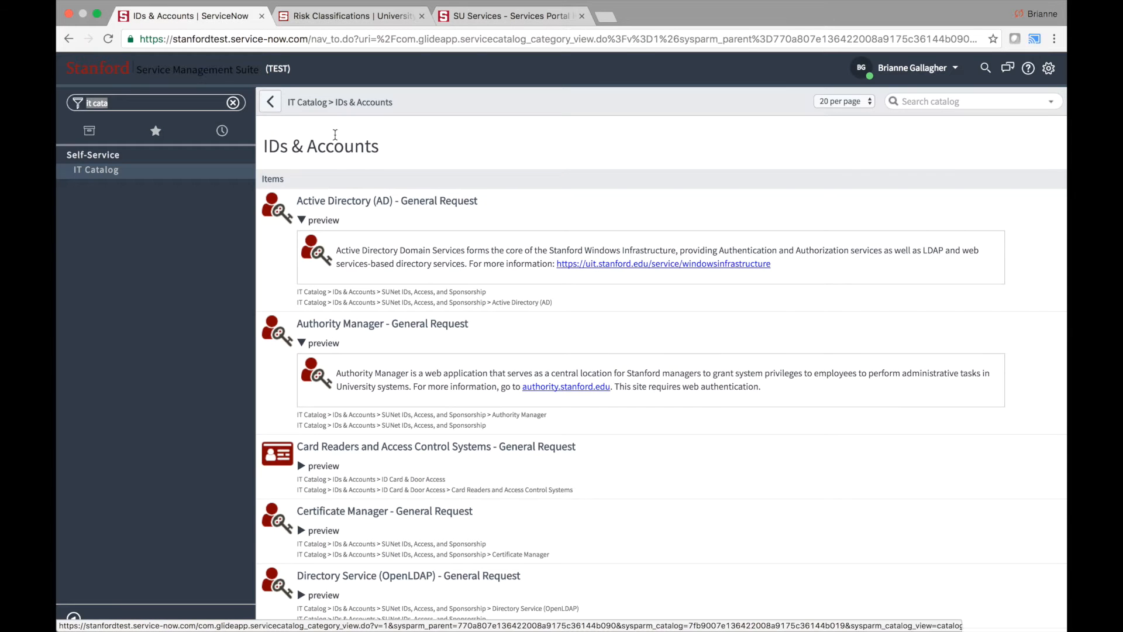
scroll(down, 3)
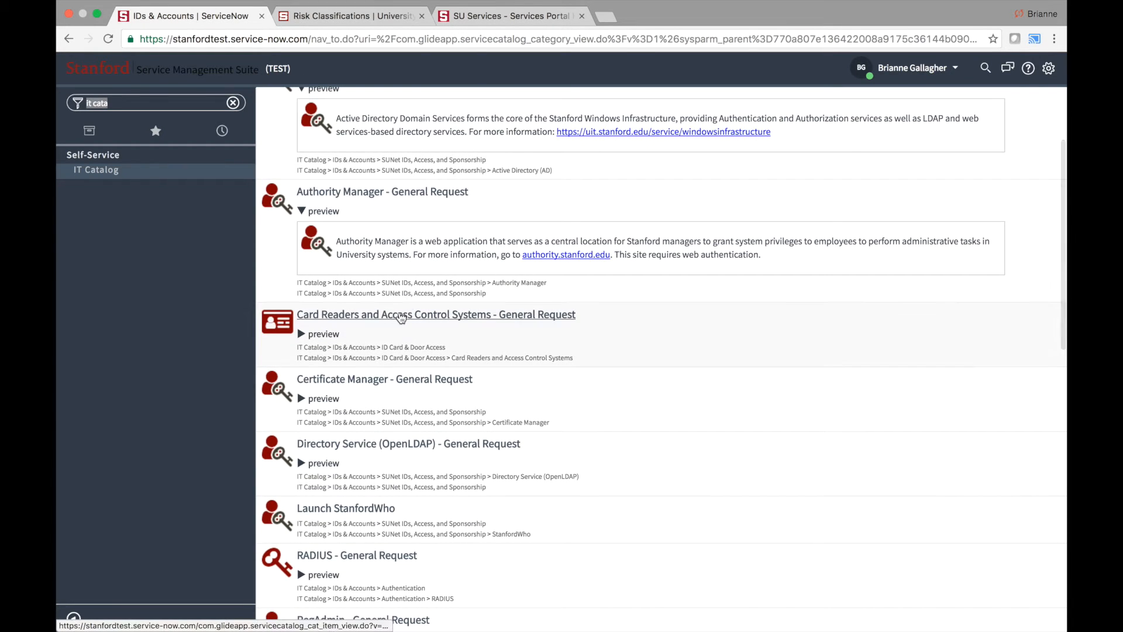
Step: Log a new call with caller Guest, guest name Jane Doe, and call type Request
text(new call)
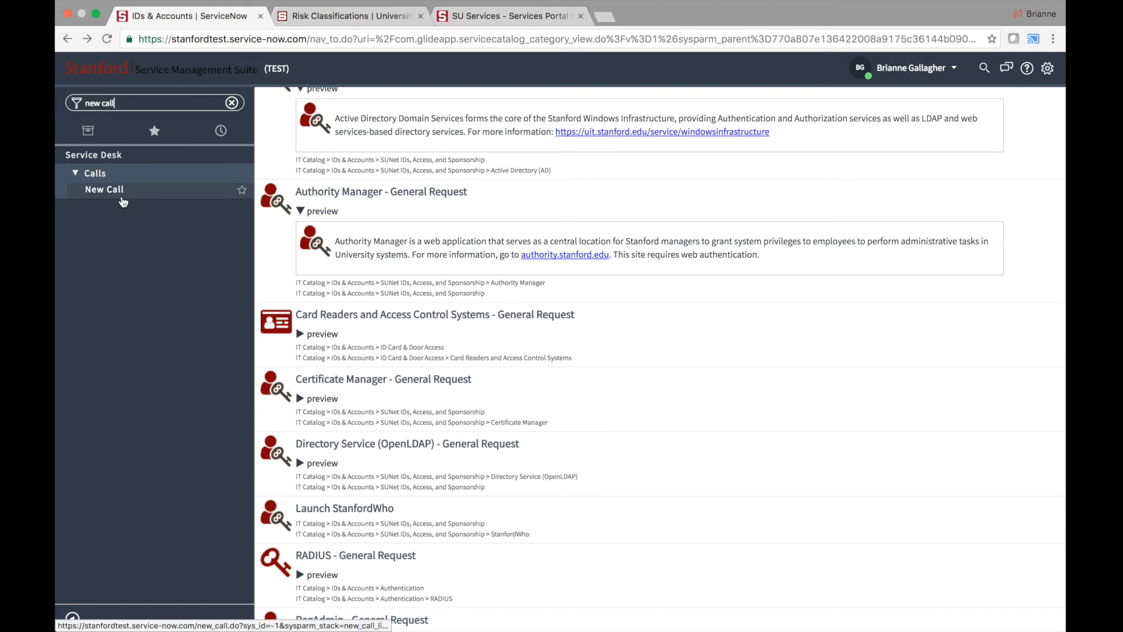
click(104, 189)
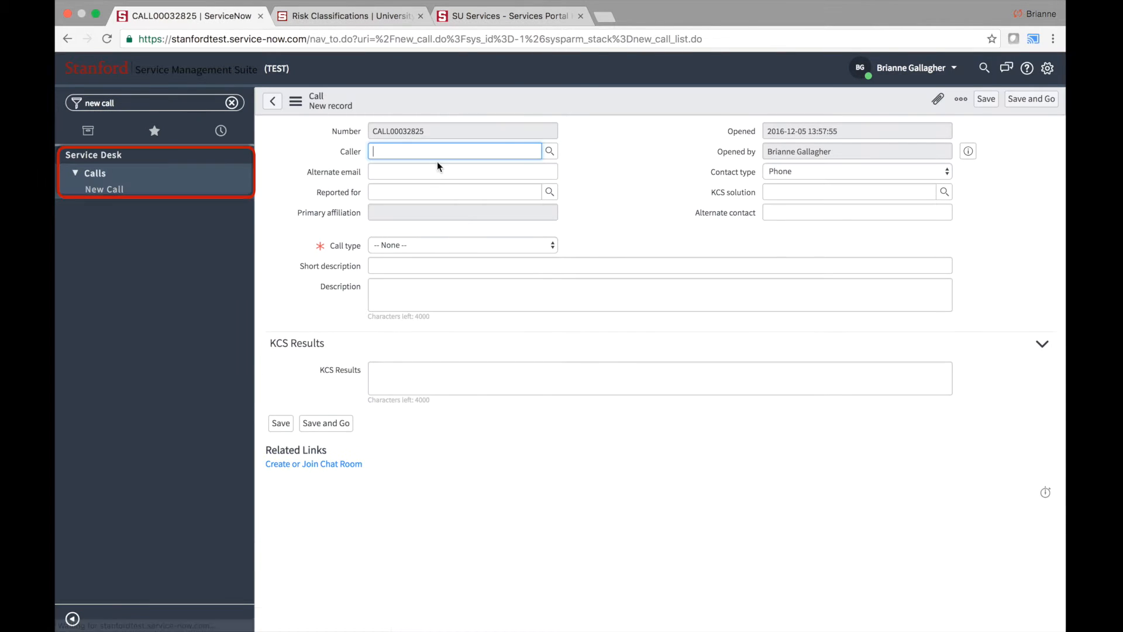
text(gues)
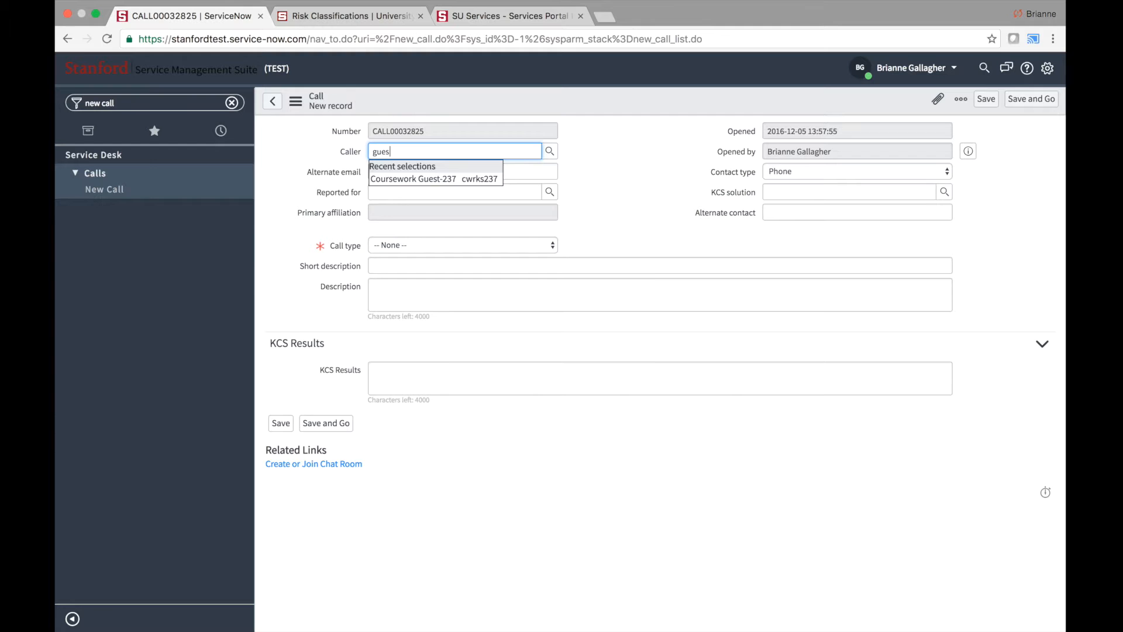
click(549, 151)
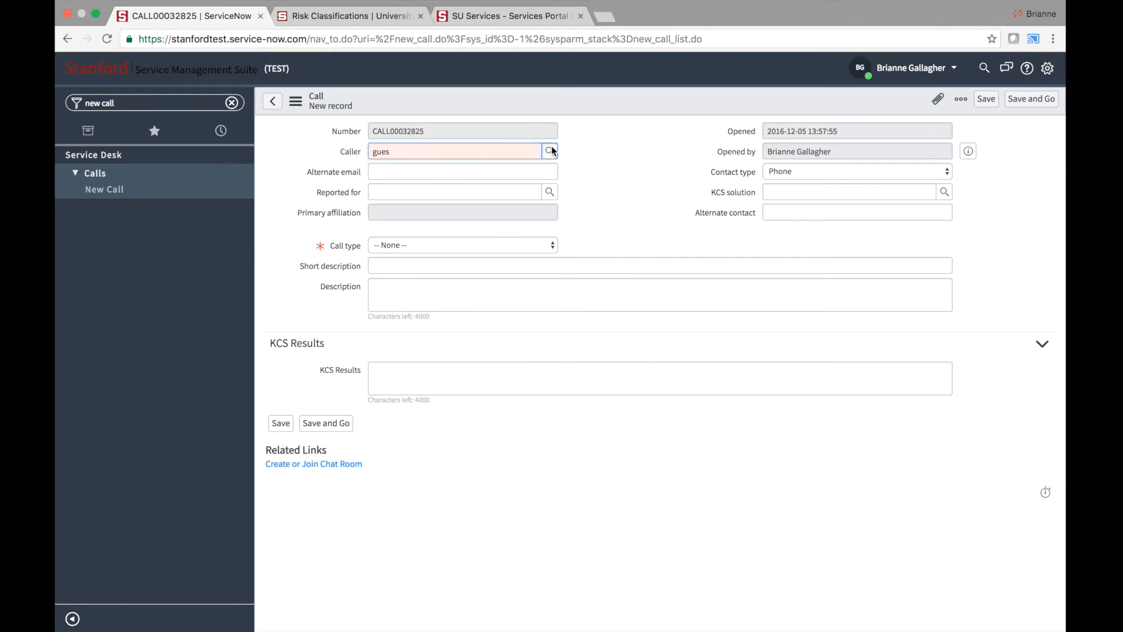
click(550, 151)
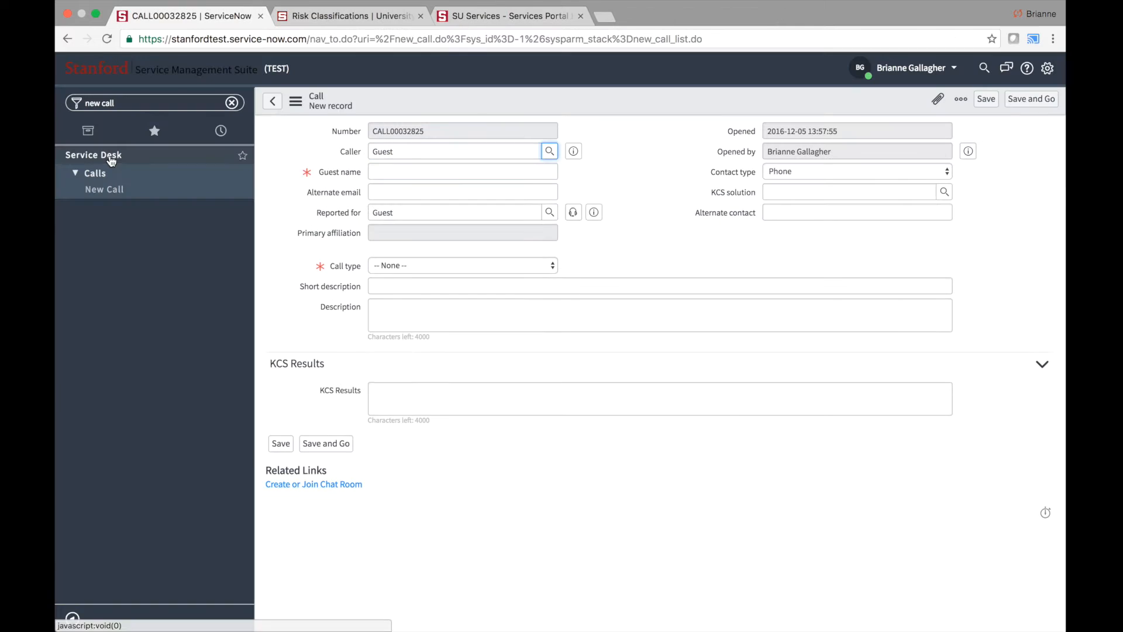
text(Jane D)
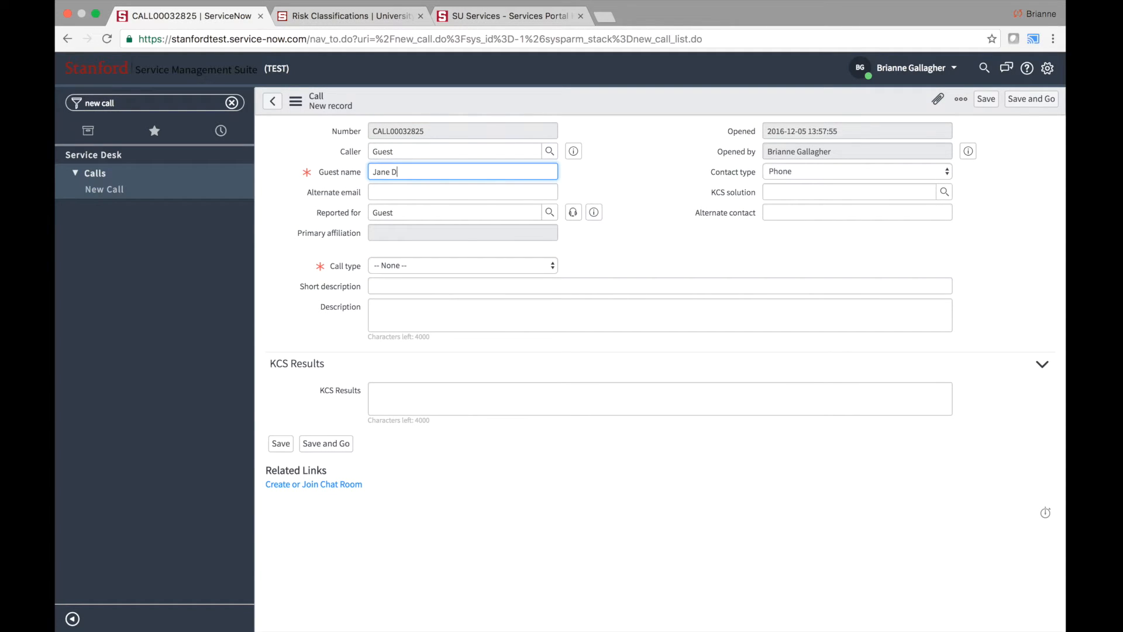
click(462, 265)
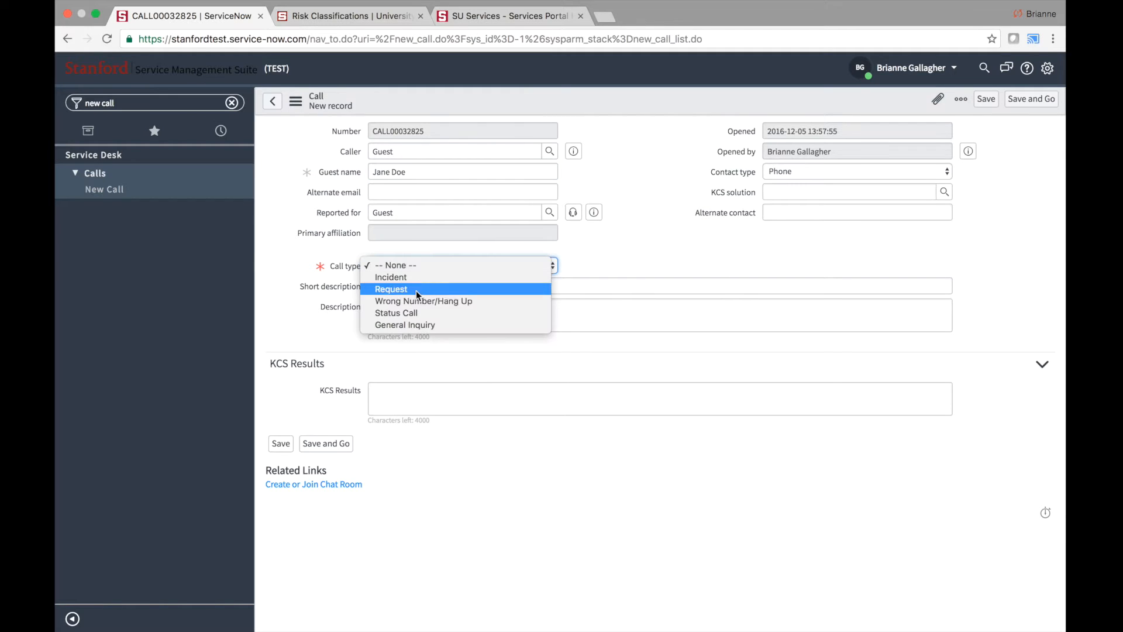
click(392, 289)
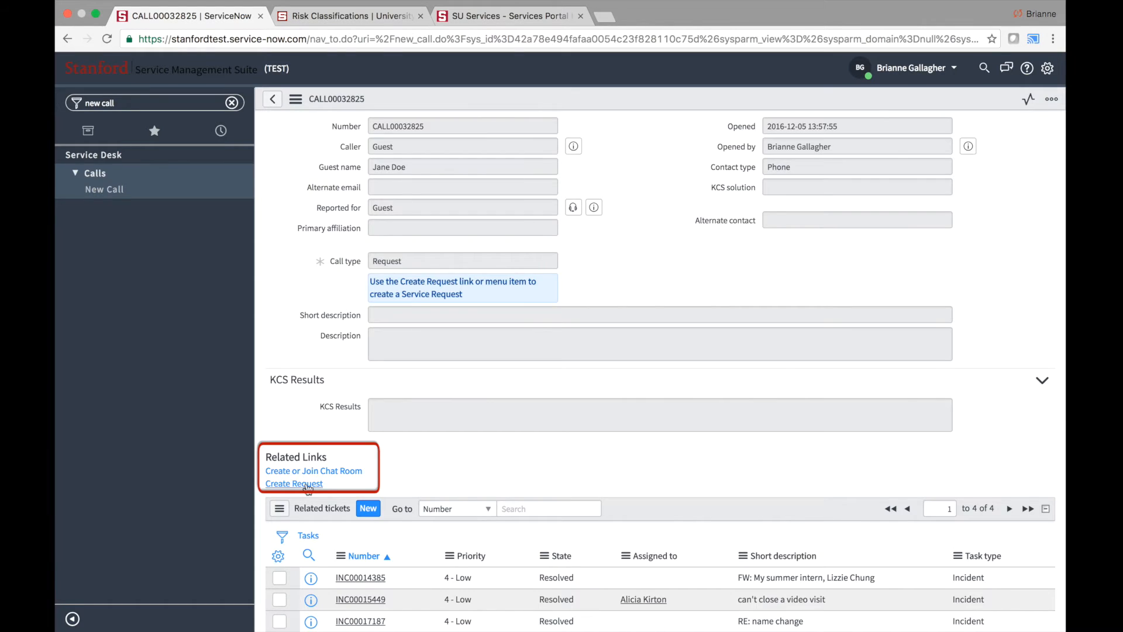
Step: Create a request from the call and open Stanford ID Card - General Request via 'id card' search
click(294, 484)
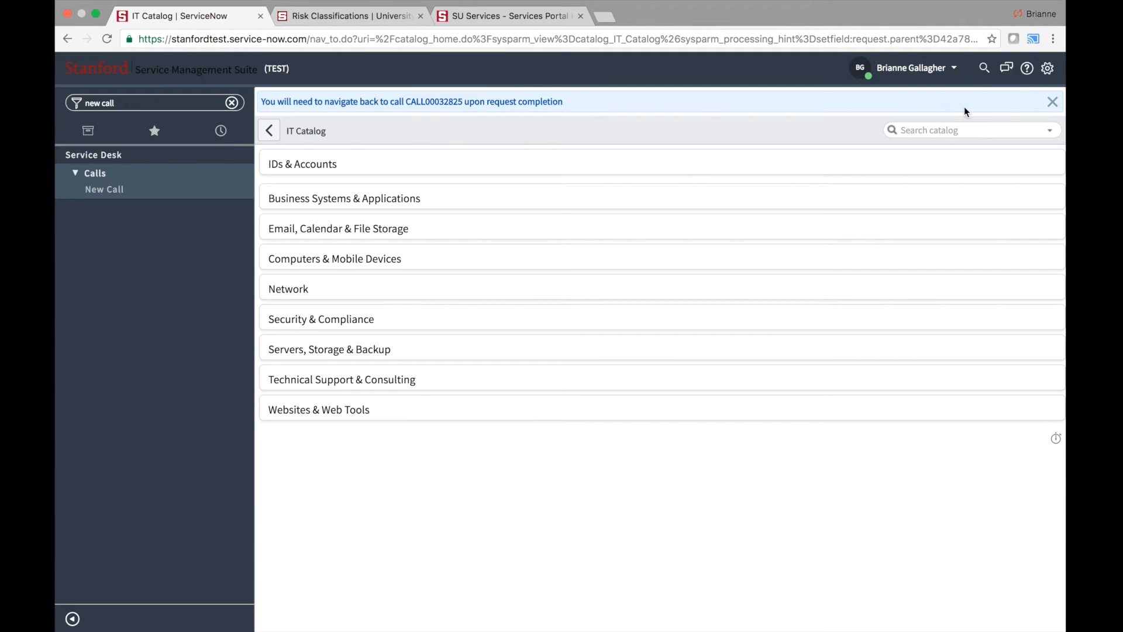
text(id)
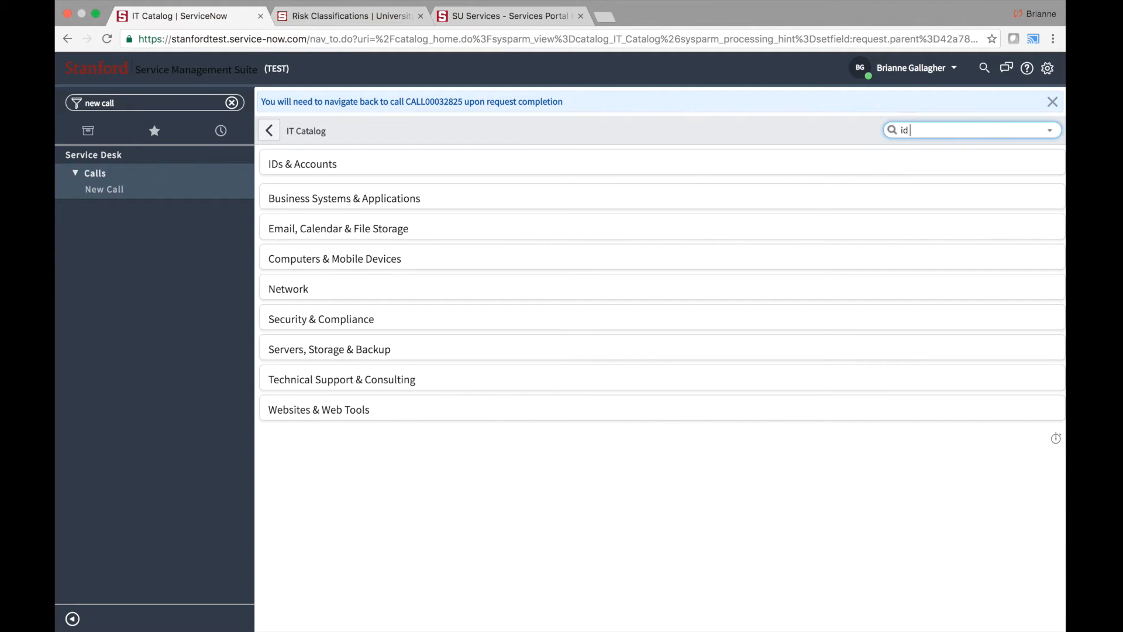
text(card)
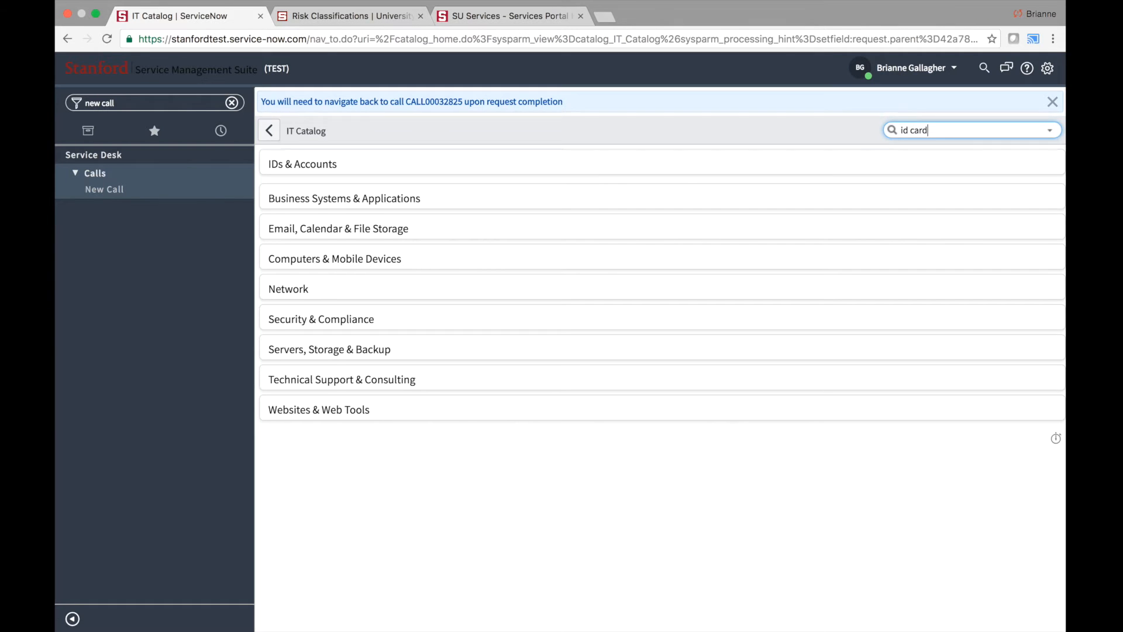
key(Return)
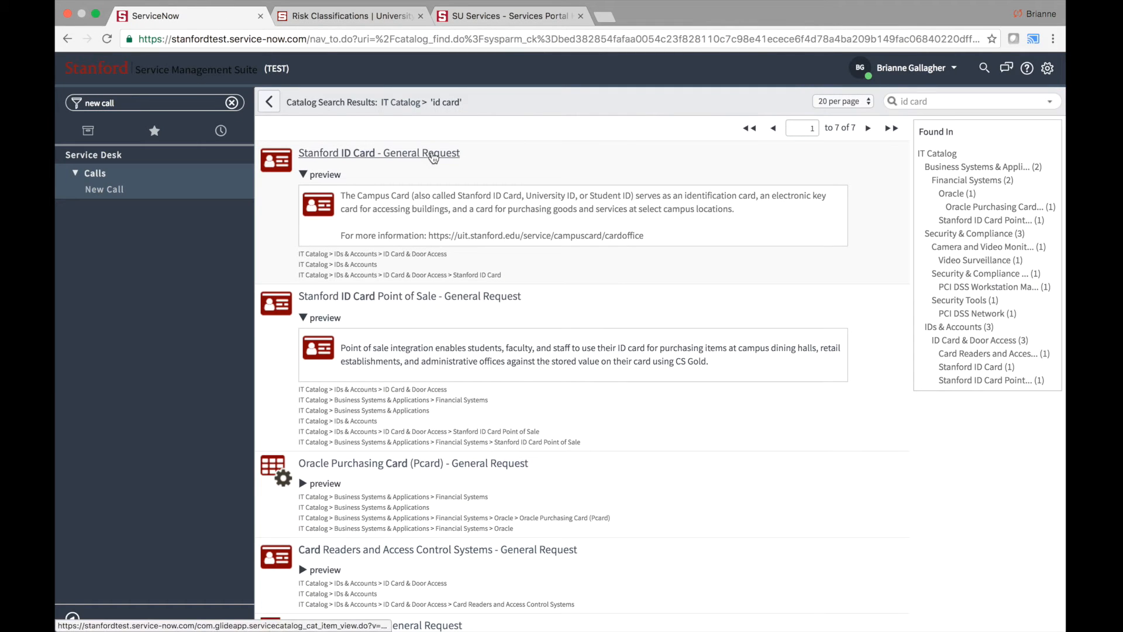
click(379, 153)
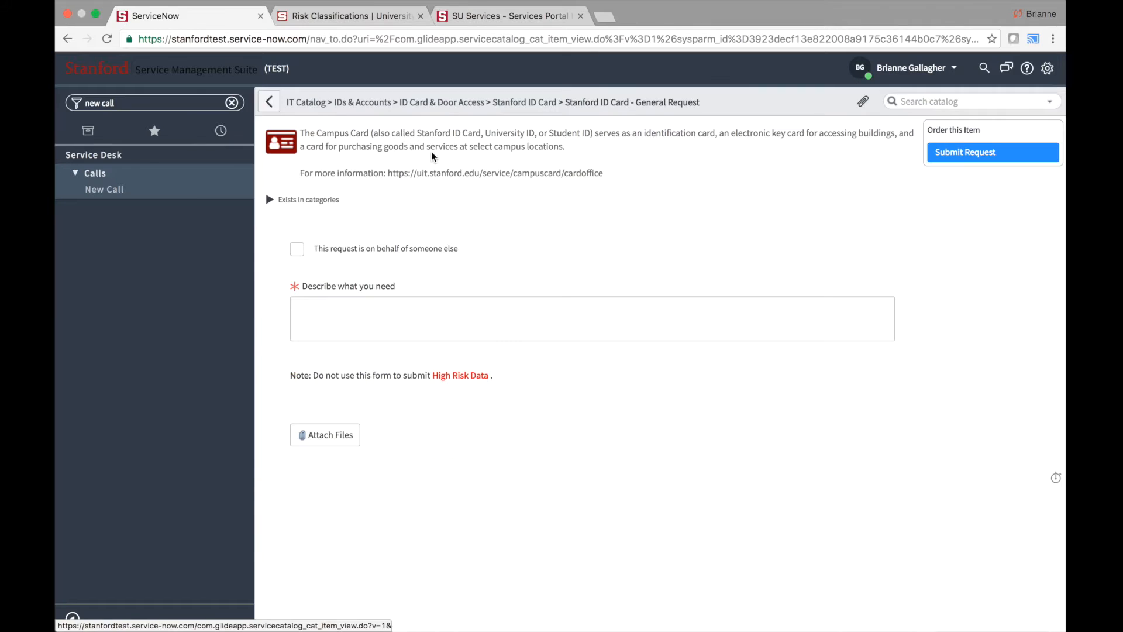
click(297, 249)
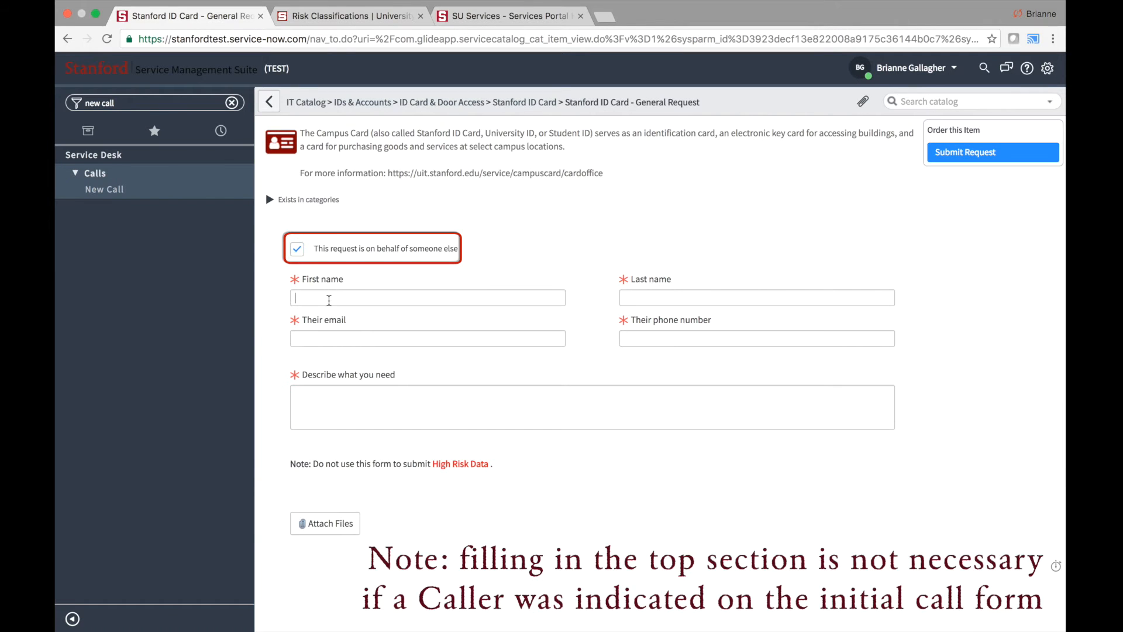
text(Jane)
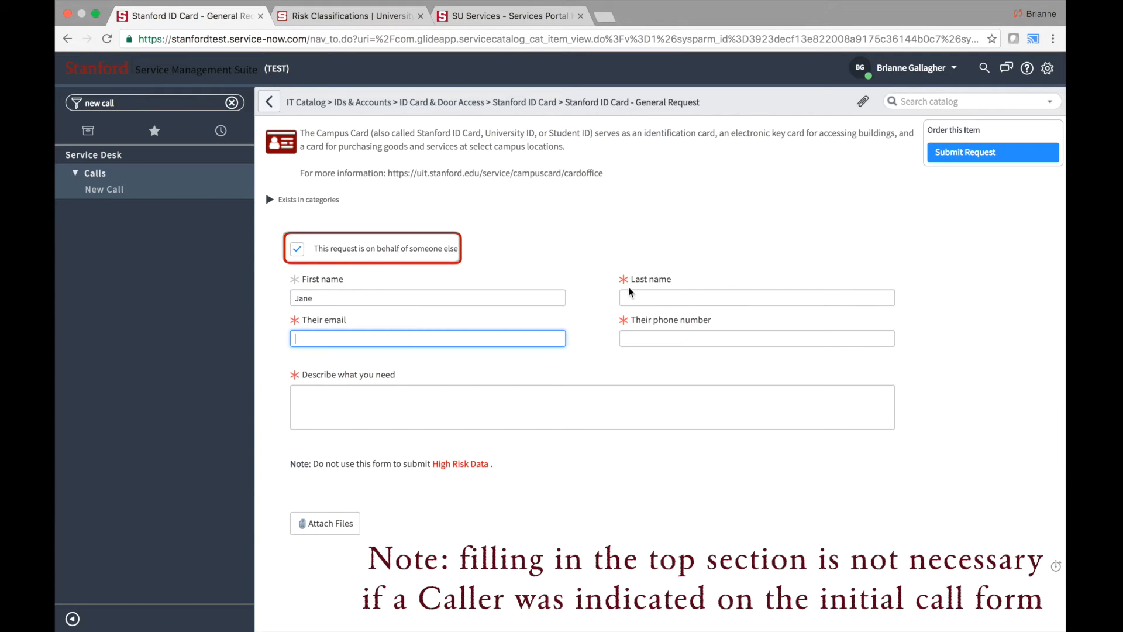
text(Doe)
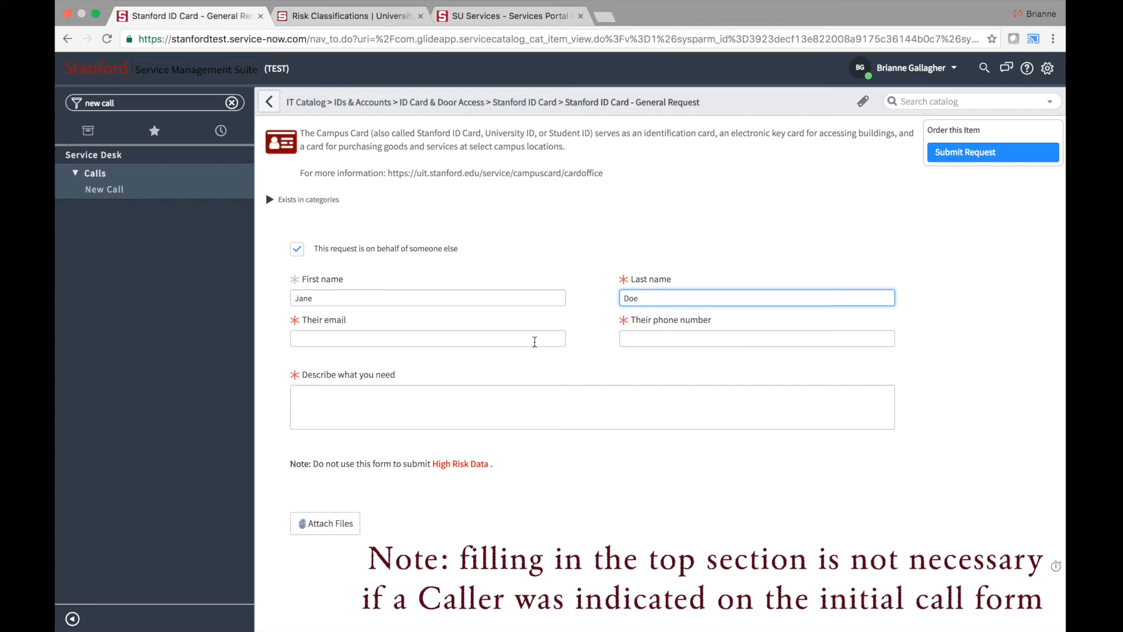
text(jdoe@)
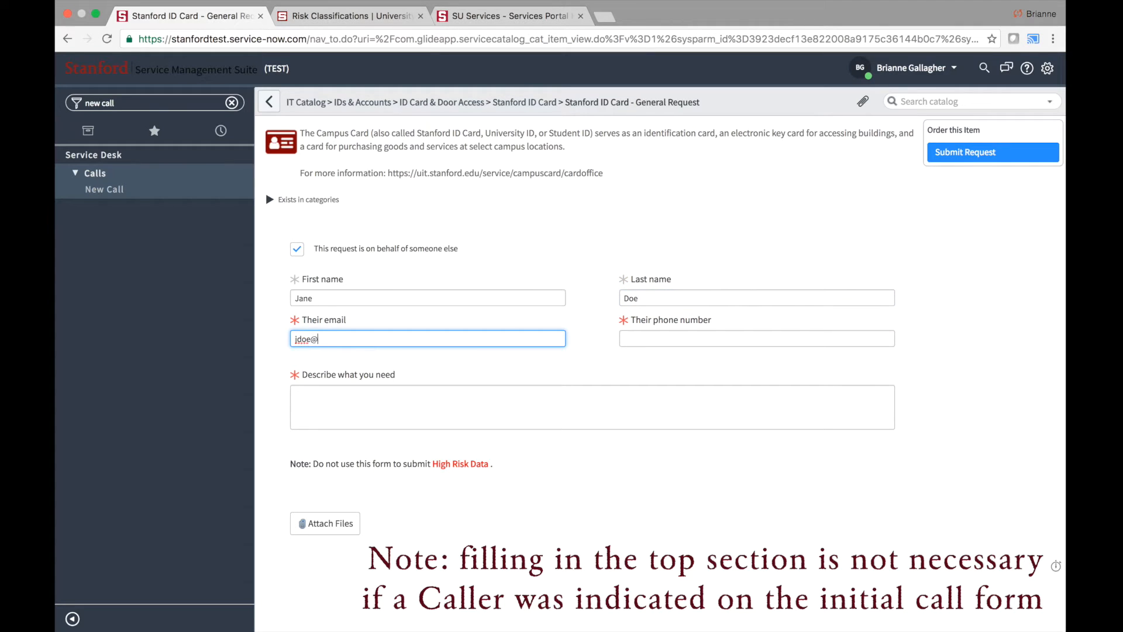
text(example.com)
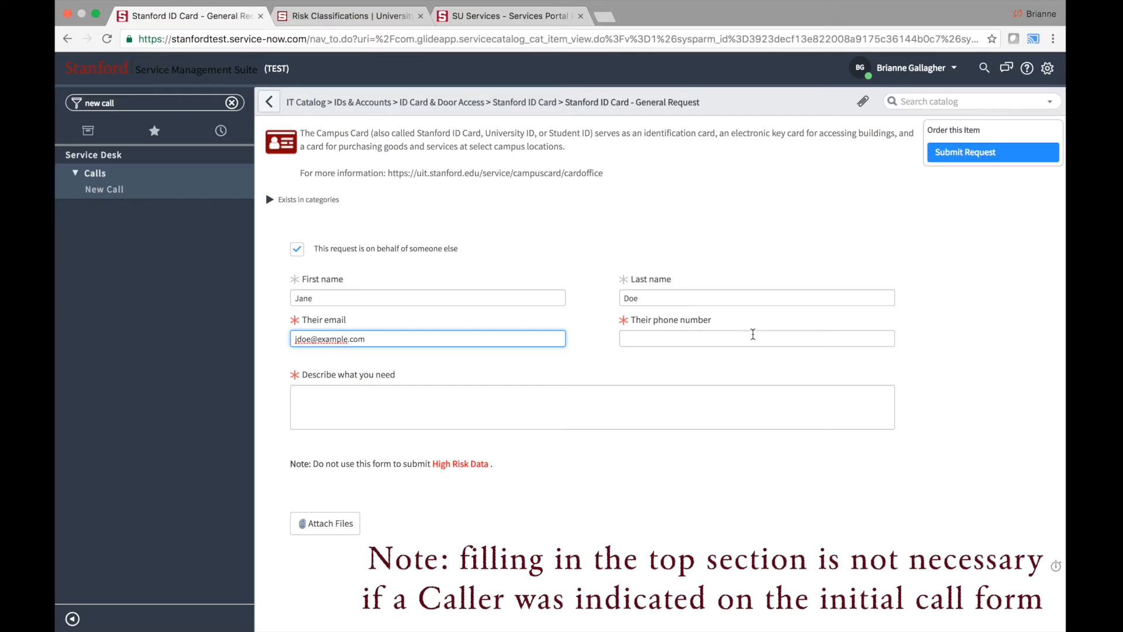
text(123-123-)
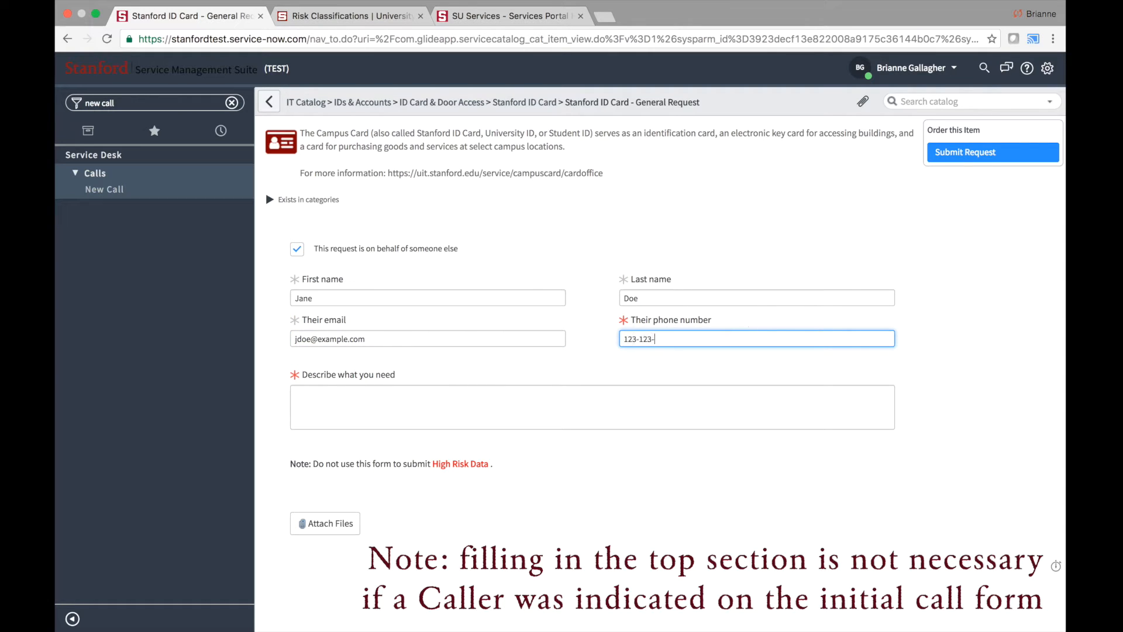
text(1234)
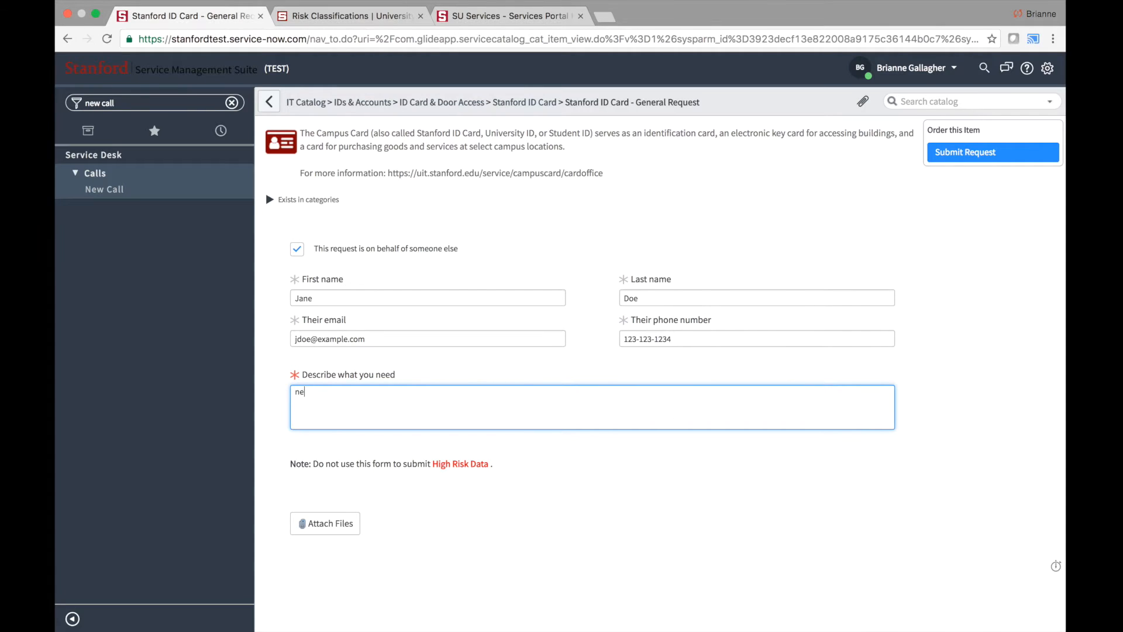
Step: Describe a temp ID card for dependent rec access: name John Doe, dob 1/1/2000
text(needs a temp i)
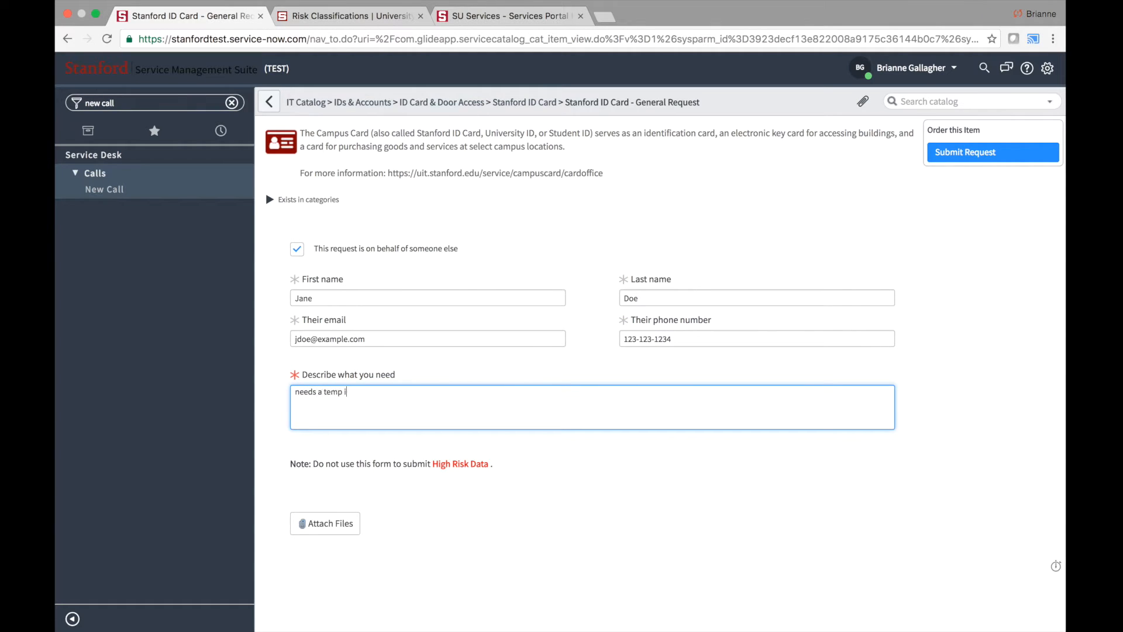
text(id card for dependent)
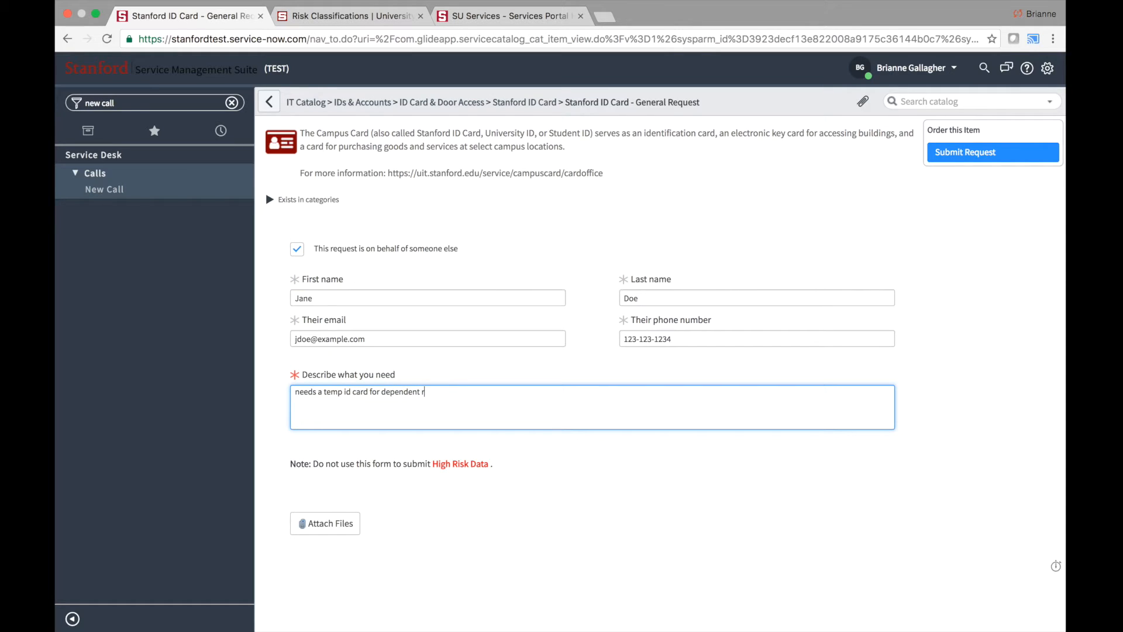
text(rec access)
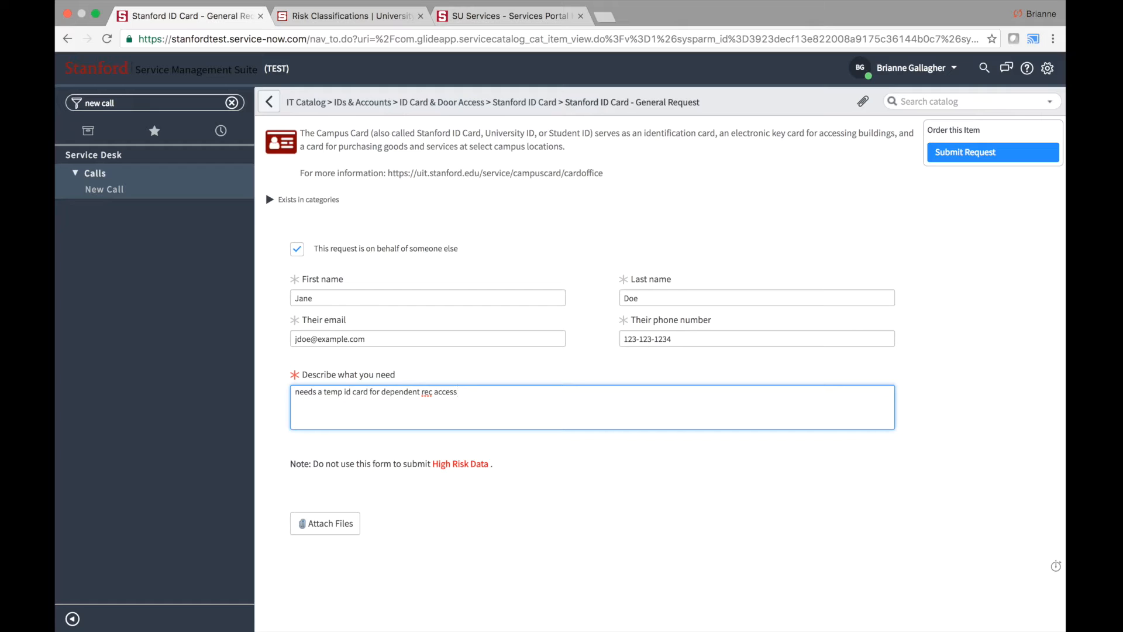
text(name)
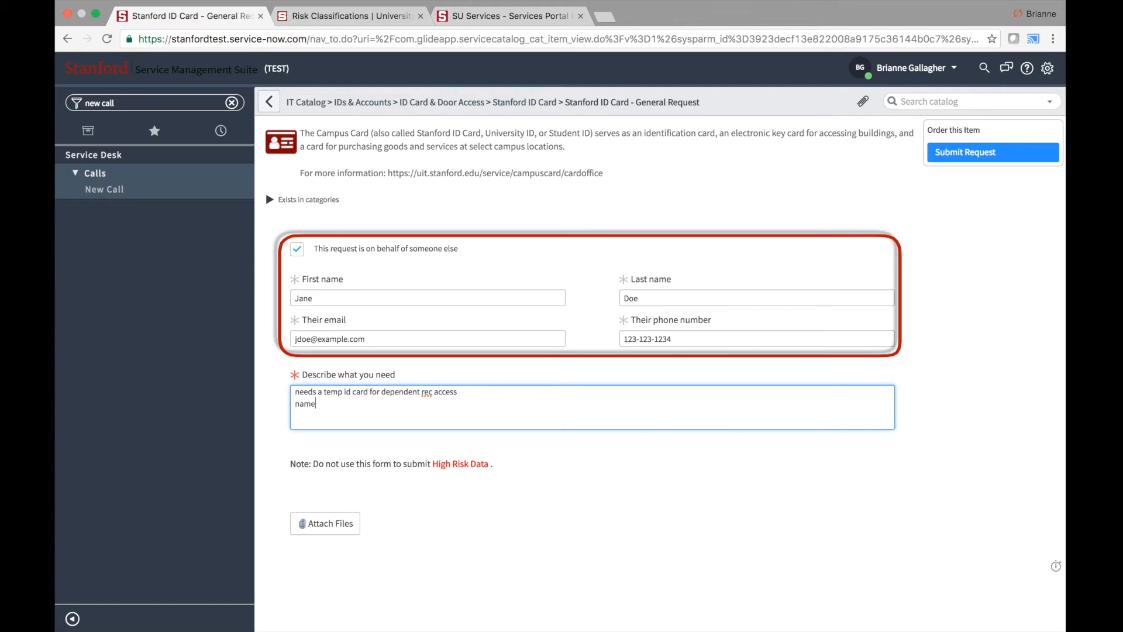
text(: John D)
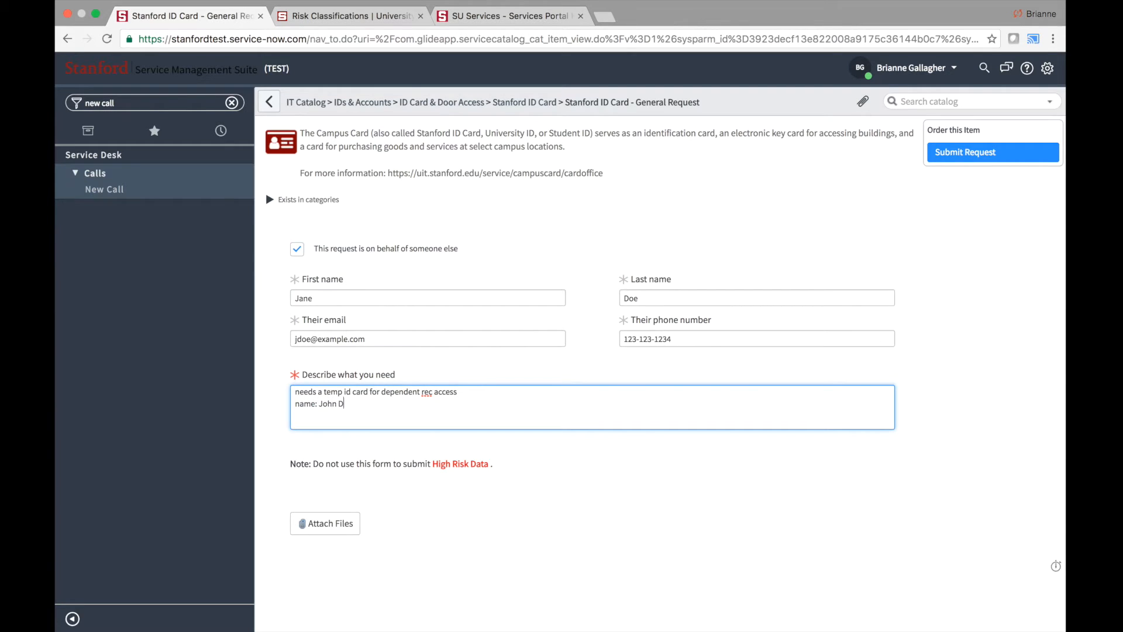
text(oe)
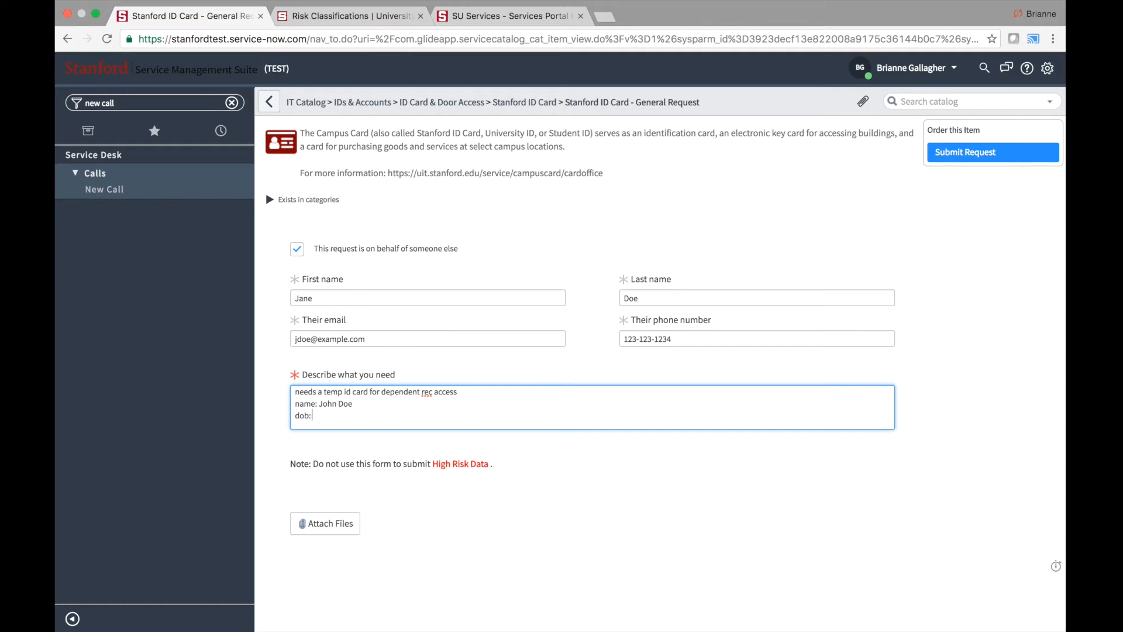
text(1/)
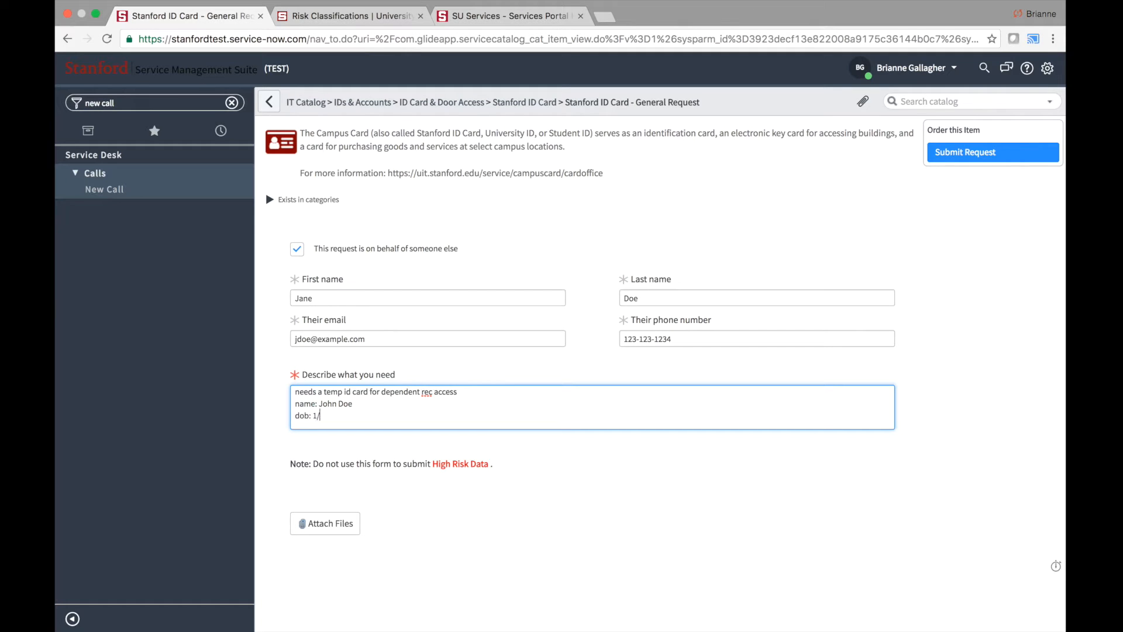
text(1/2000)
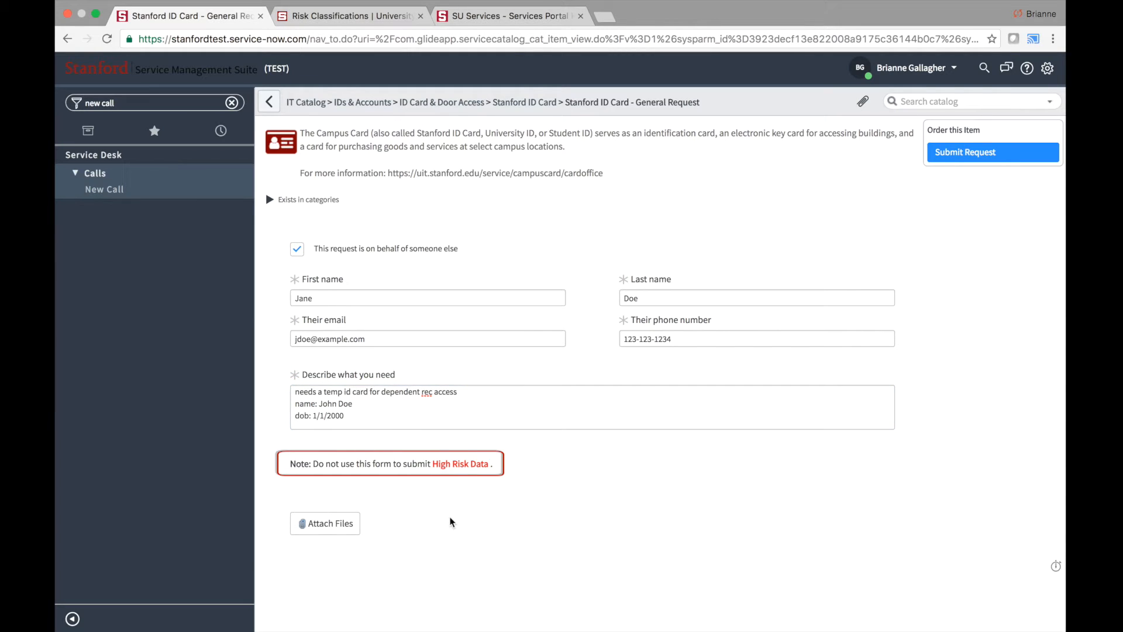
Step: Submit the ID card request, check its order status stages, and open REQ00010786
click(965, 152)
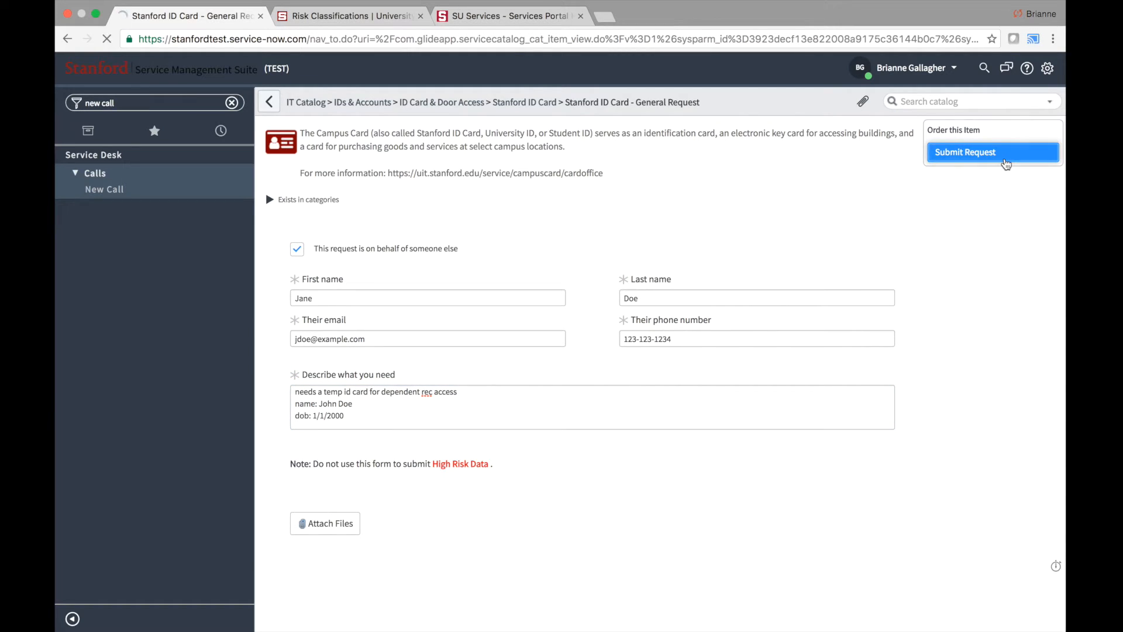
click(965, 152)
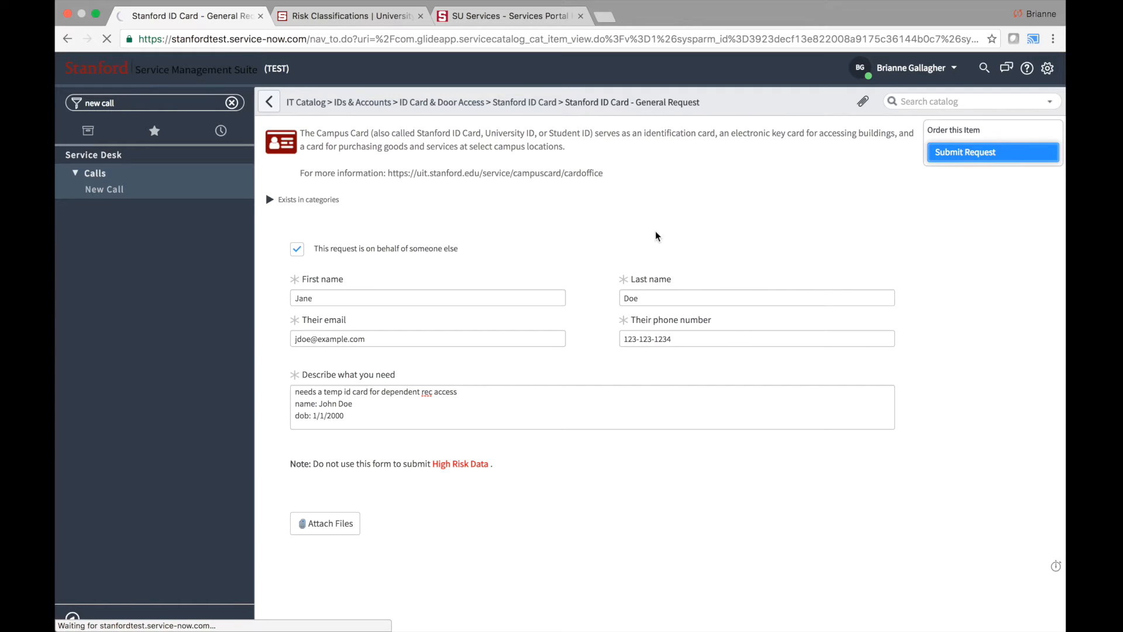
click(965, 152)
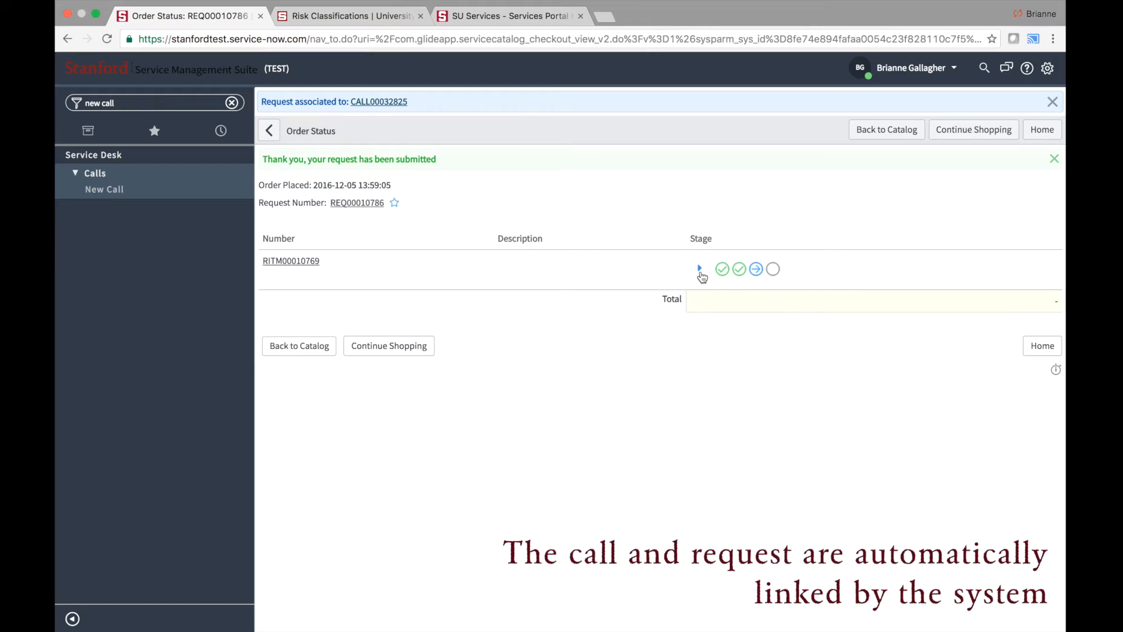
click(699, 268)
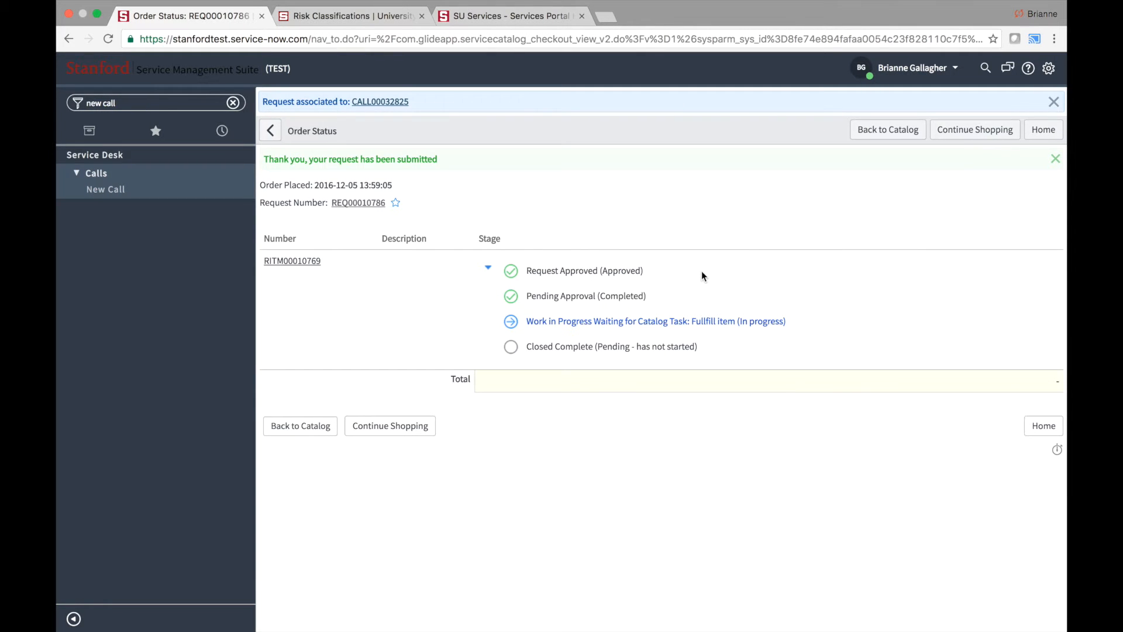
mouse_move(692, 220)
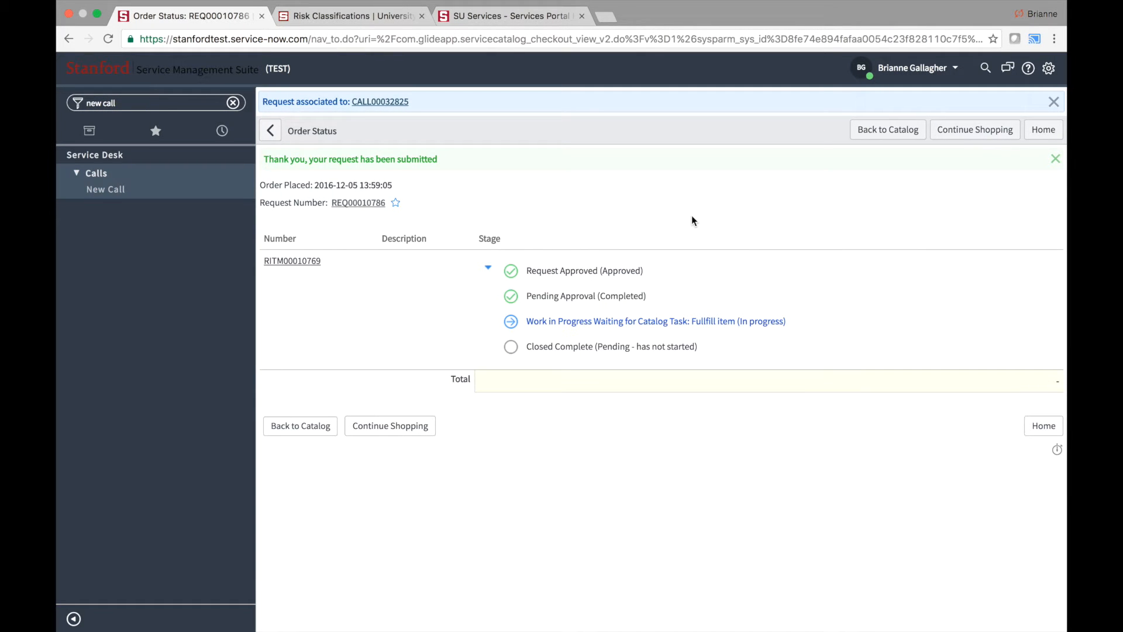
mouse_move(359, 202)
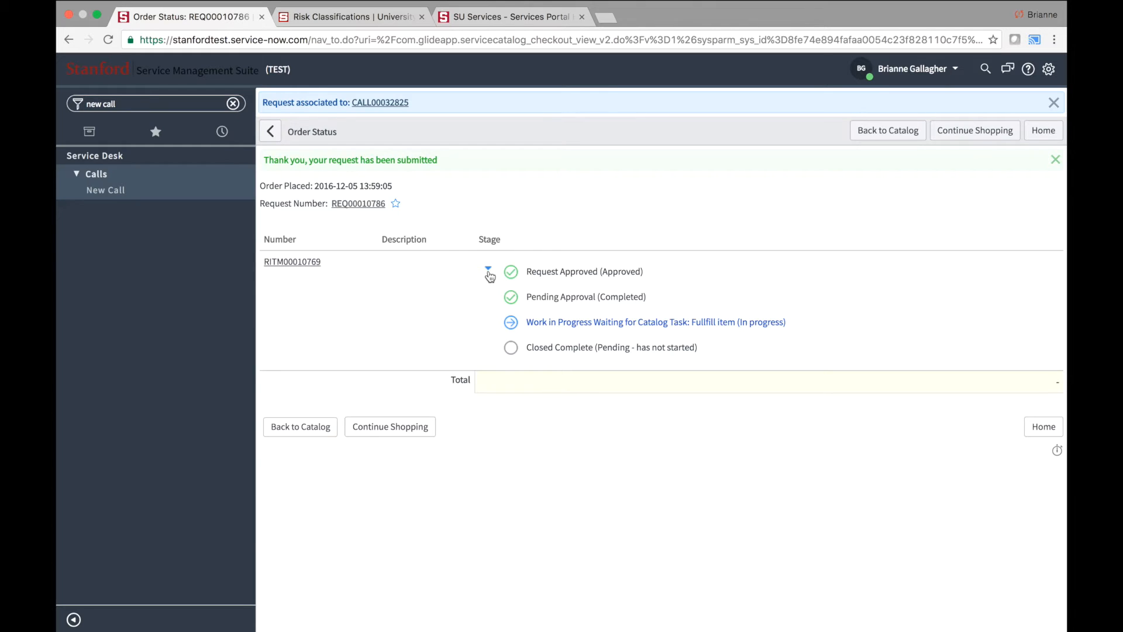
click(489, 271)
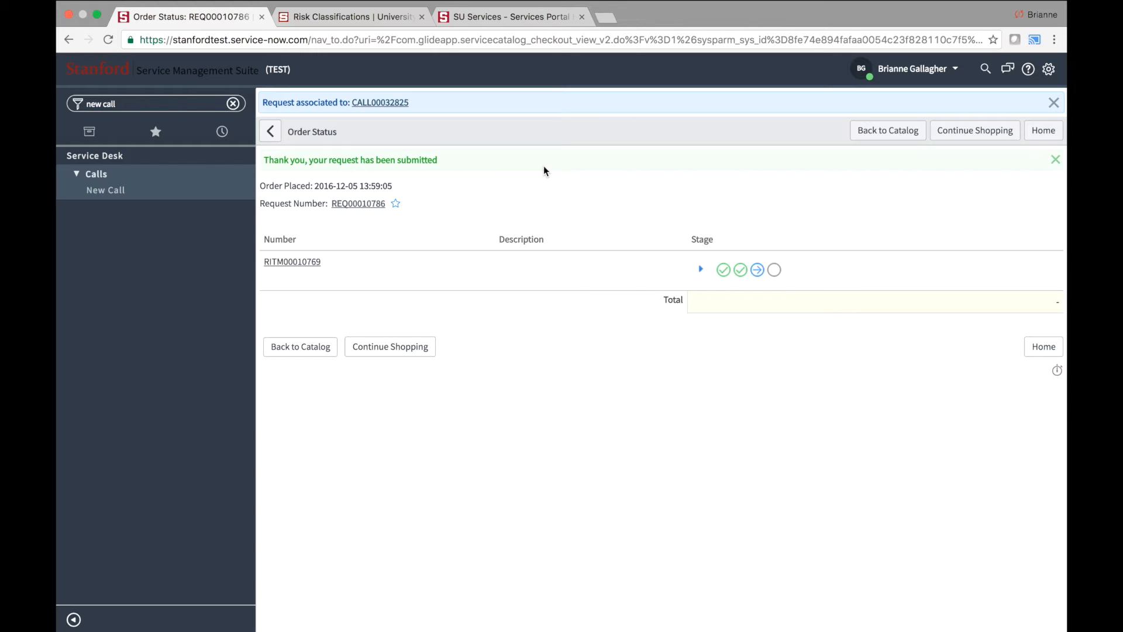
mouse_move(392, 218)
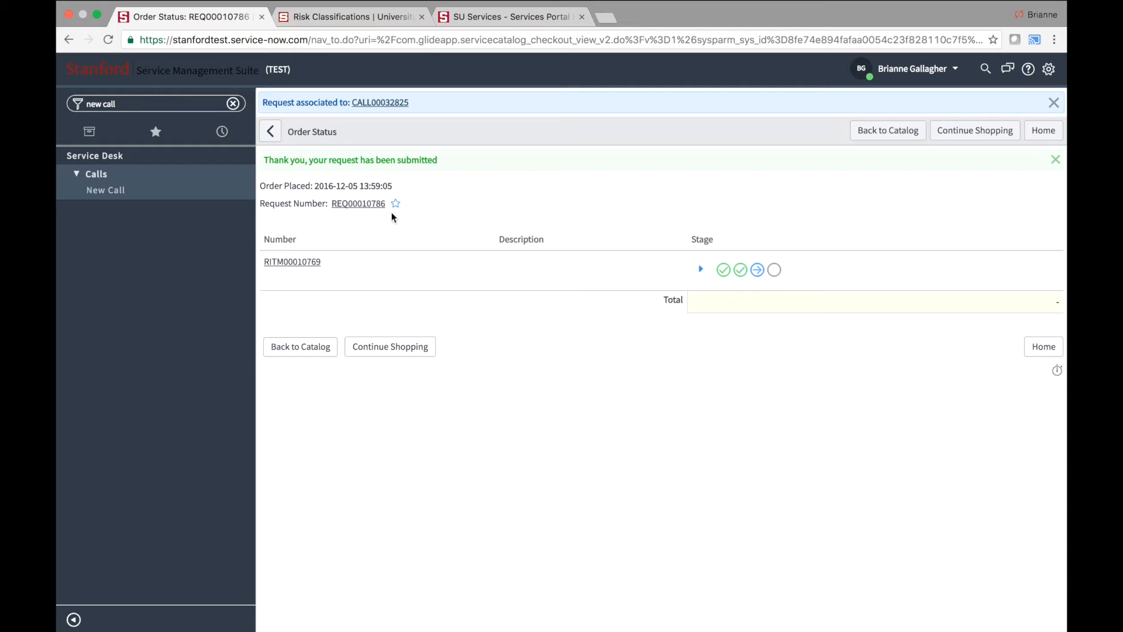
click(359, 204)
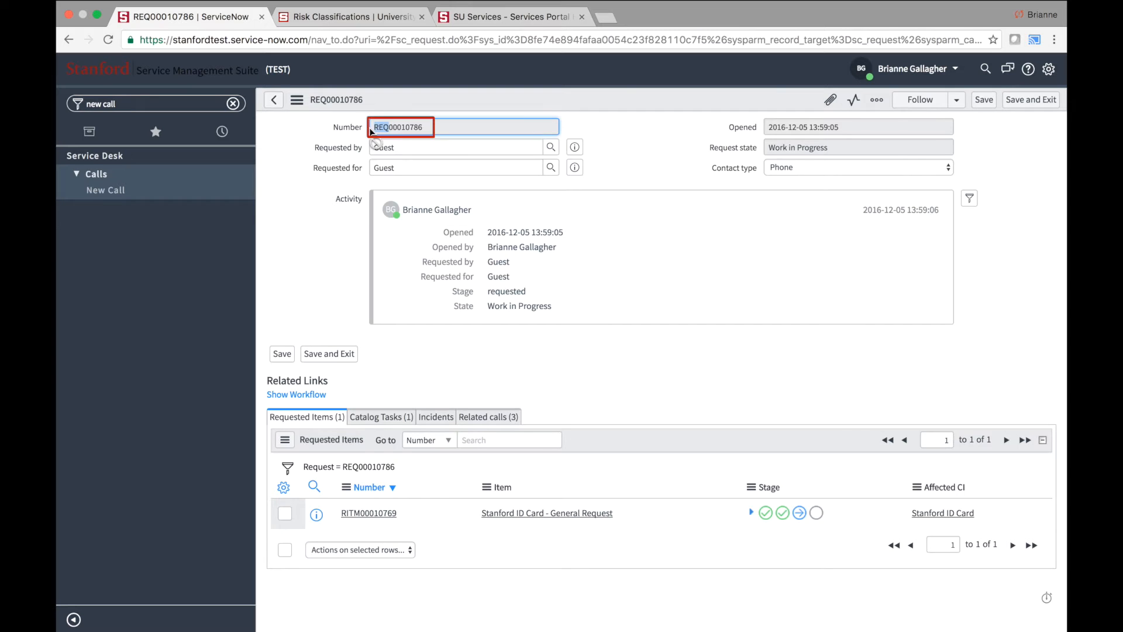
mouse_move(558, 320)
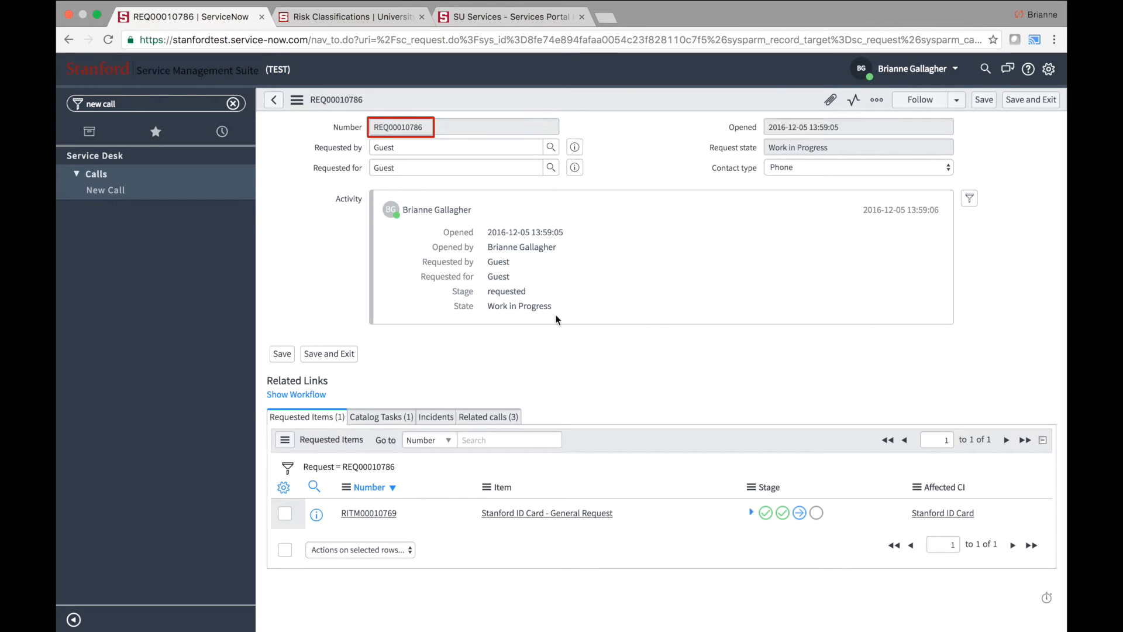
mouse_move(368, 513)
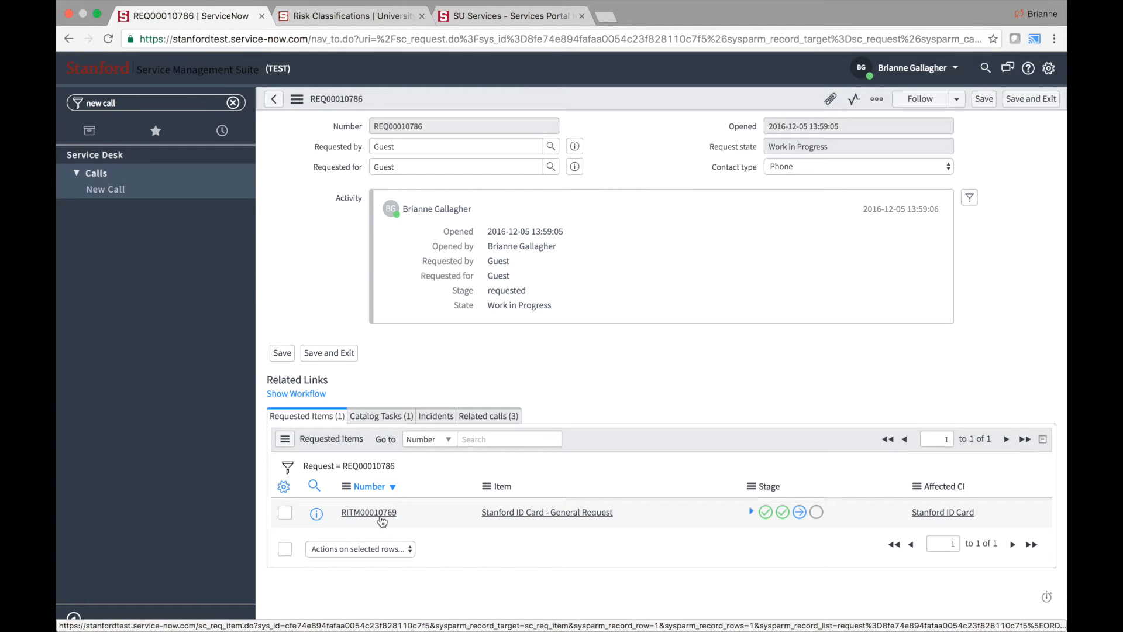
Step: Open requested item RITM00010769 from REQ00010786's Requested Items list
click(368, 512)
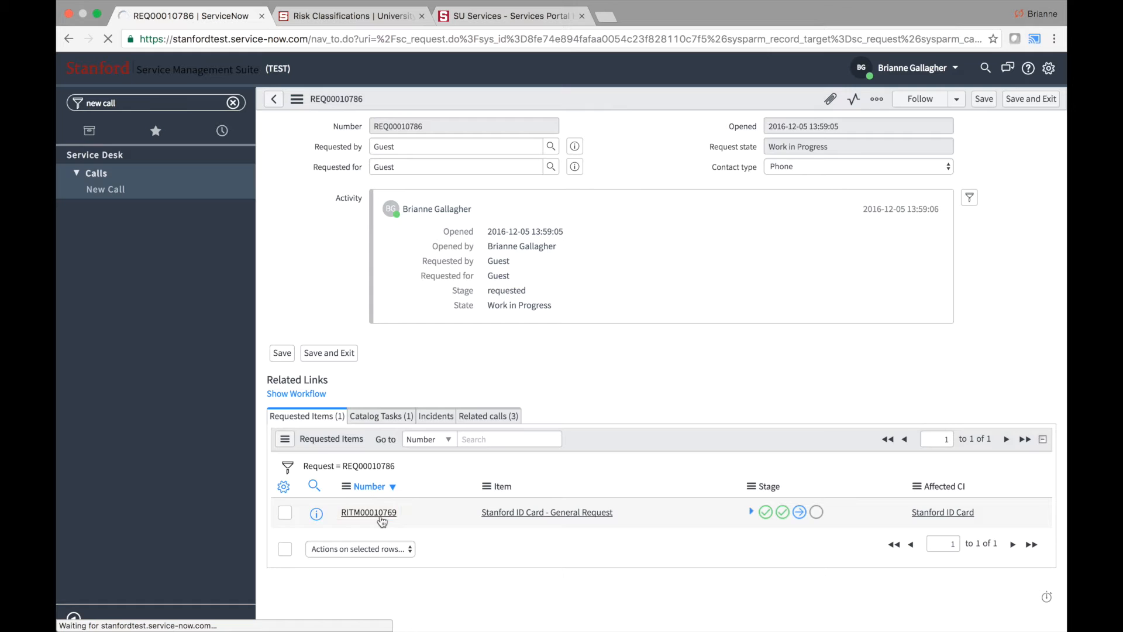
Step: Review RITM00010769's request REQ00010786, Guest requester, approval, state and Jane Doe's details
click(368, 511)
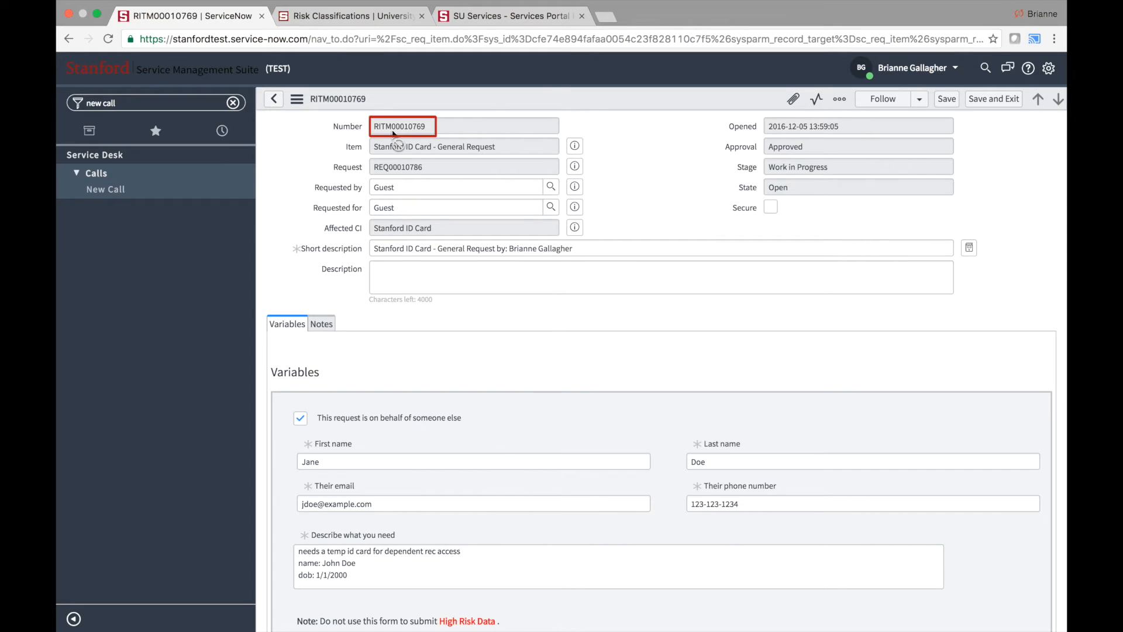
mouse_move(711, 135)
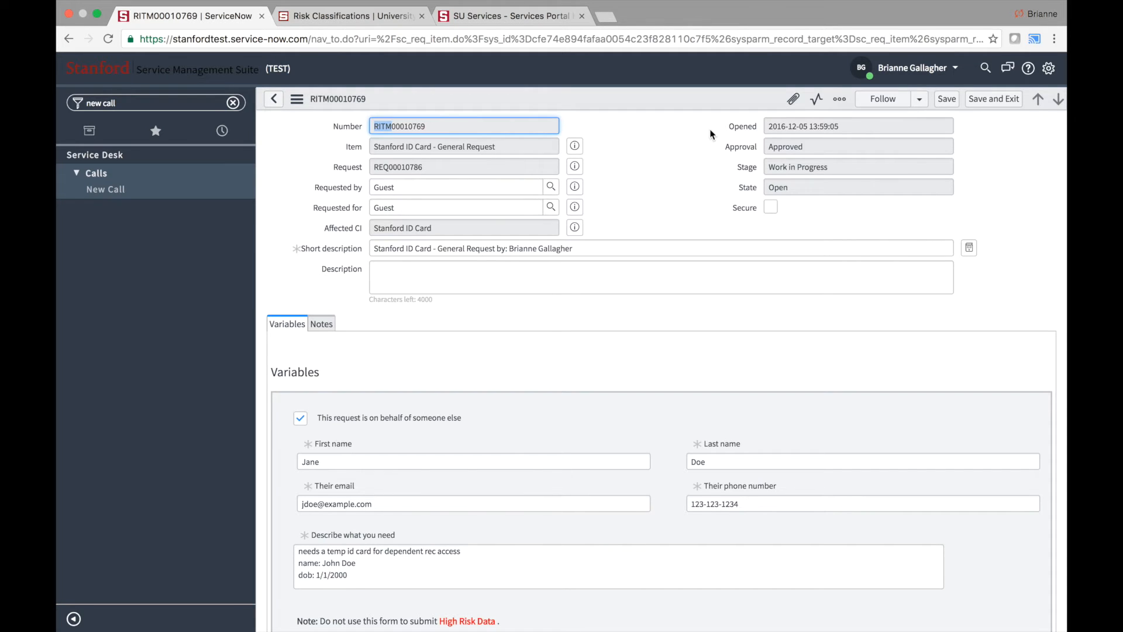
click(858, 126)
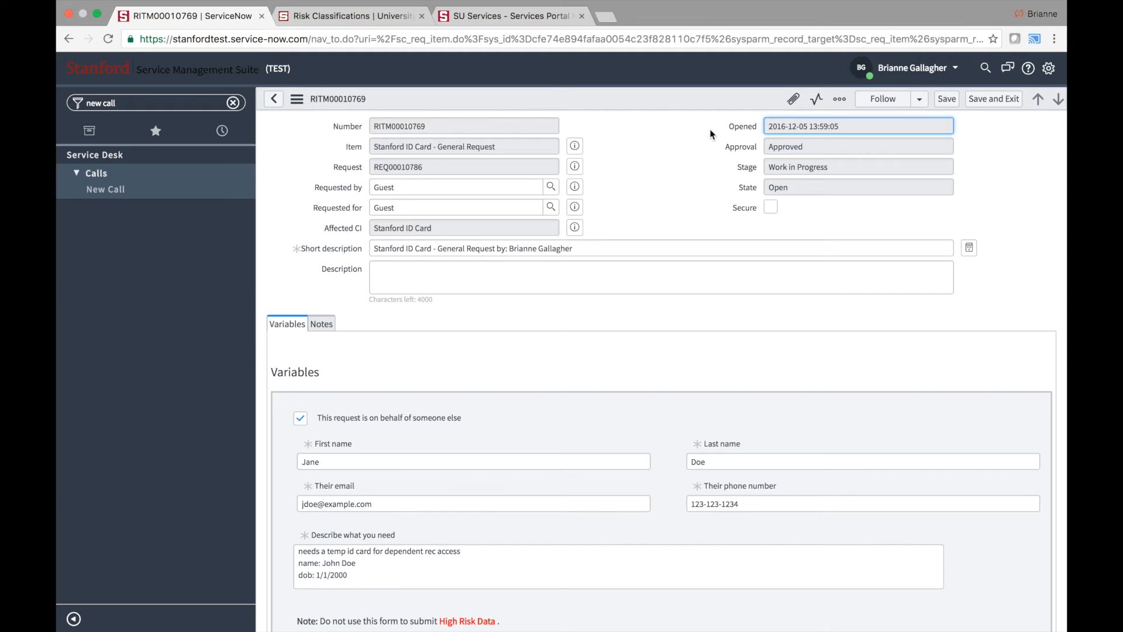
click(464, 228)
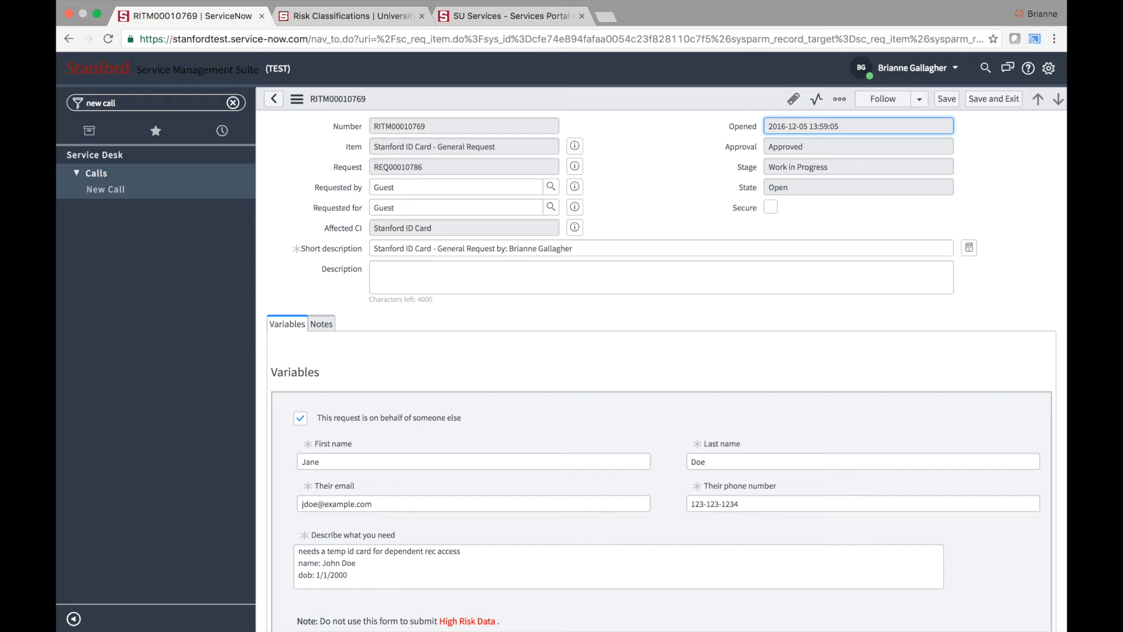
click(464, 166)
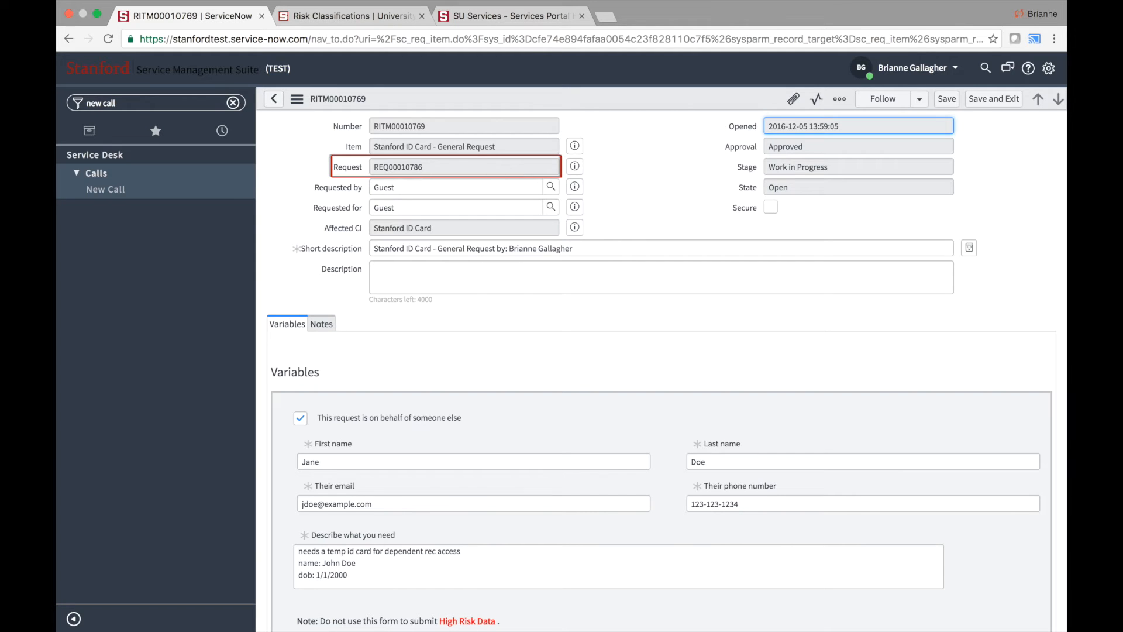
click(459, 187)
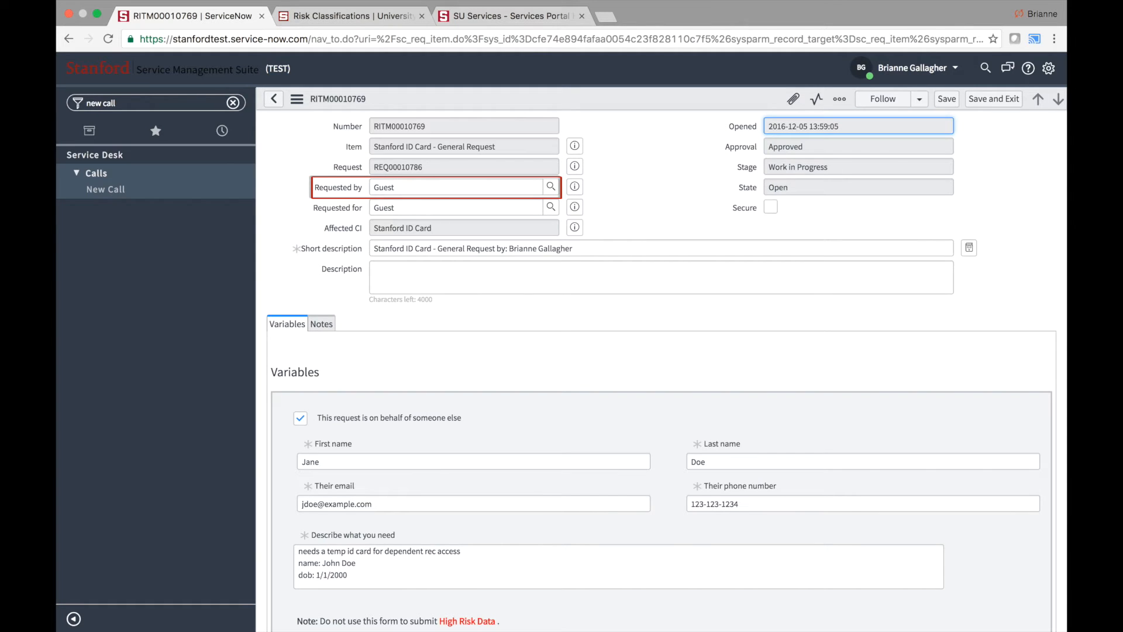
click(473, 248)
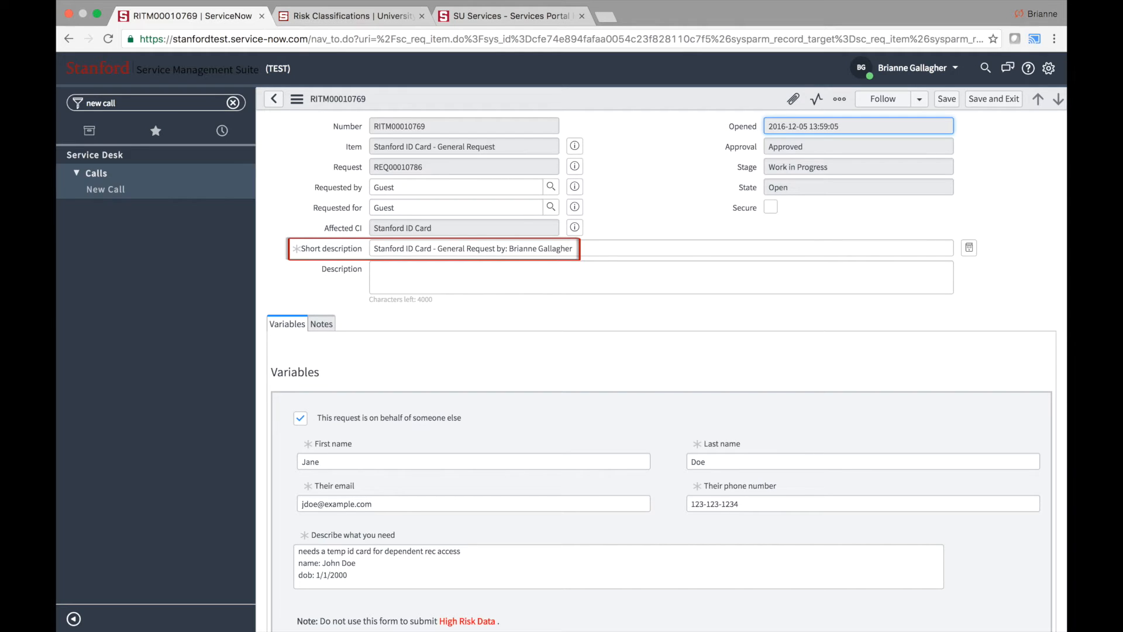
click(858, 146)
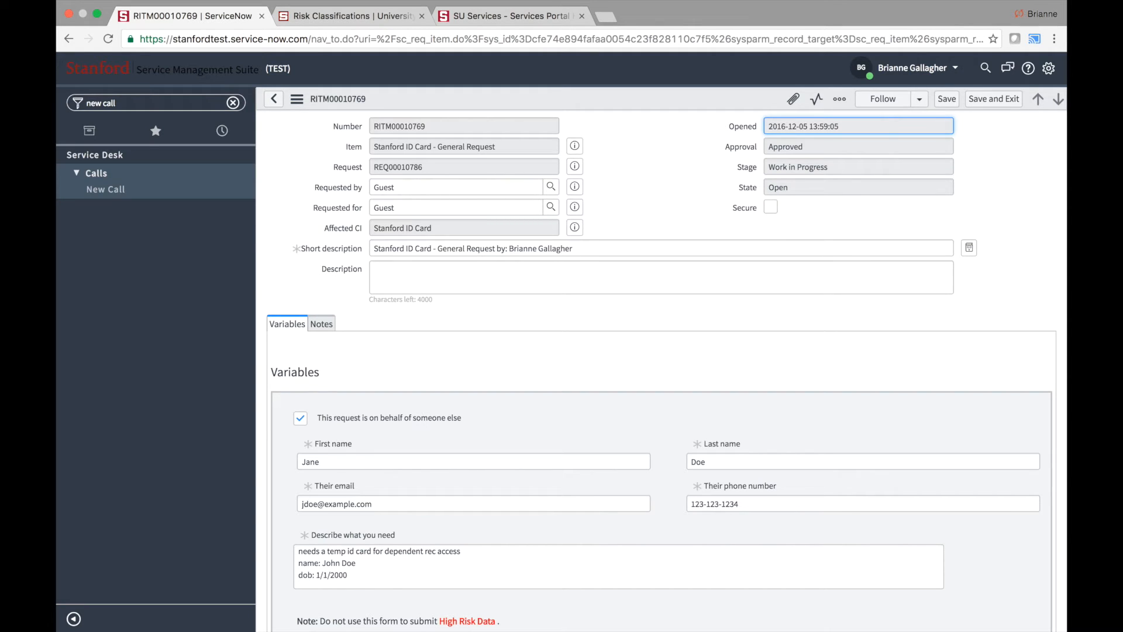
scroll(down, 3)
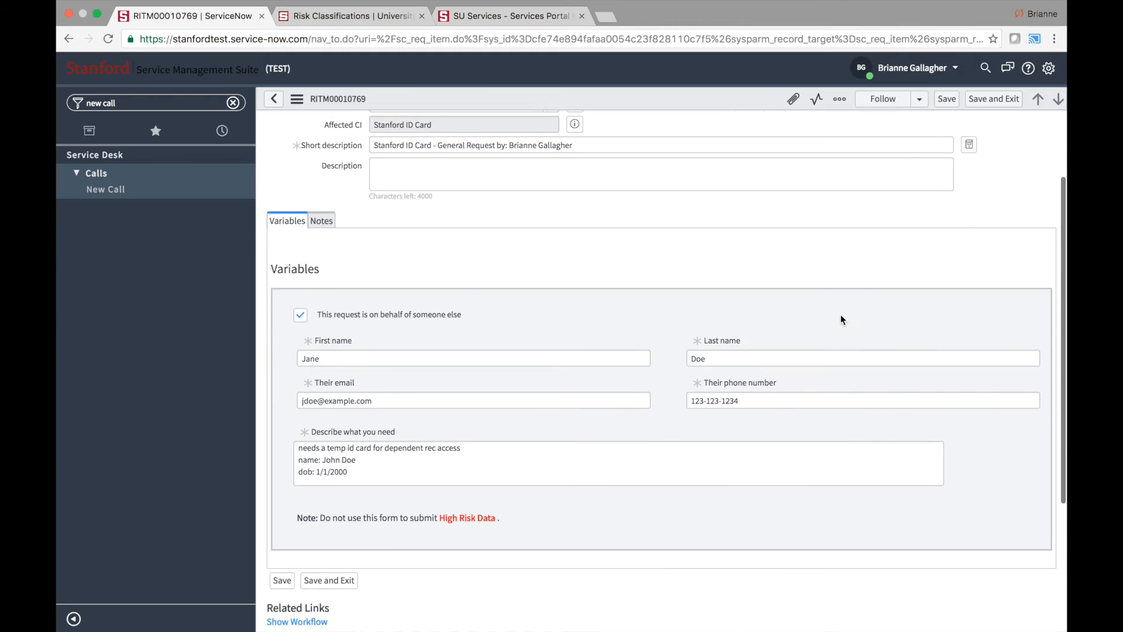
scroll(down, 3)
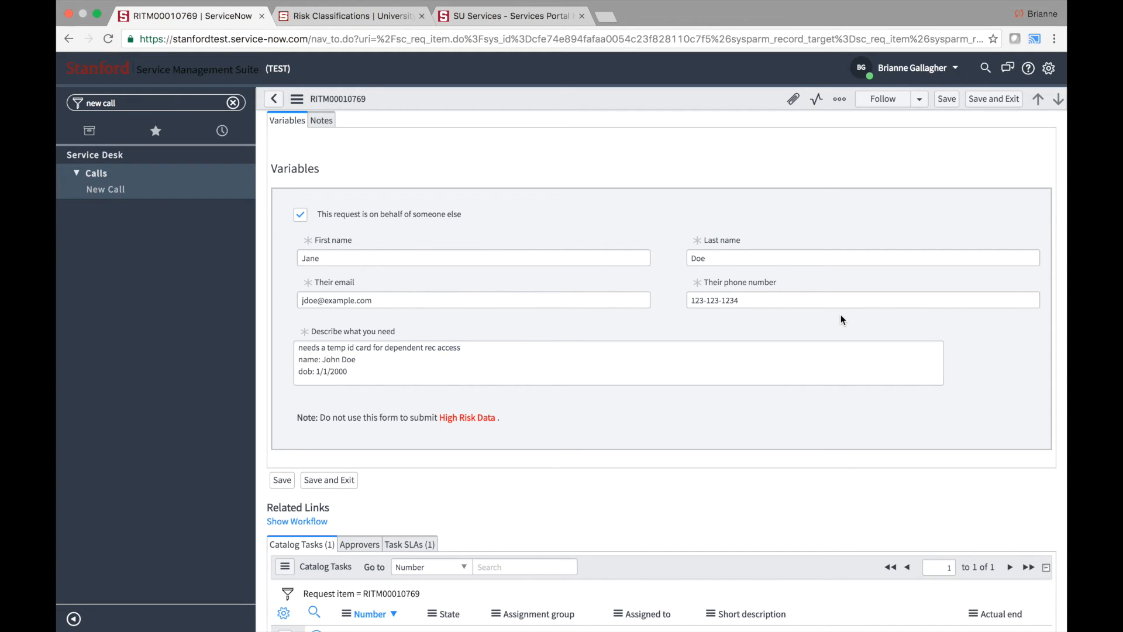
Step: Post the additional comment 'Please provide additional information' on RITM00010769
click(321, 120)
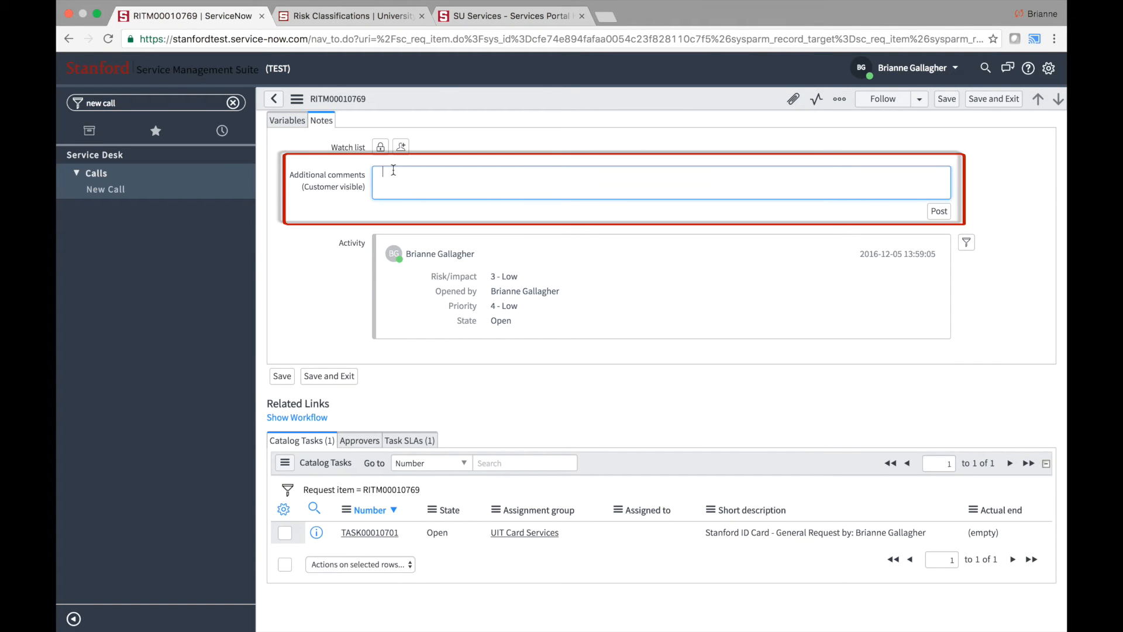
text(Please pro)
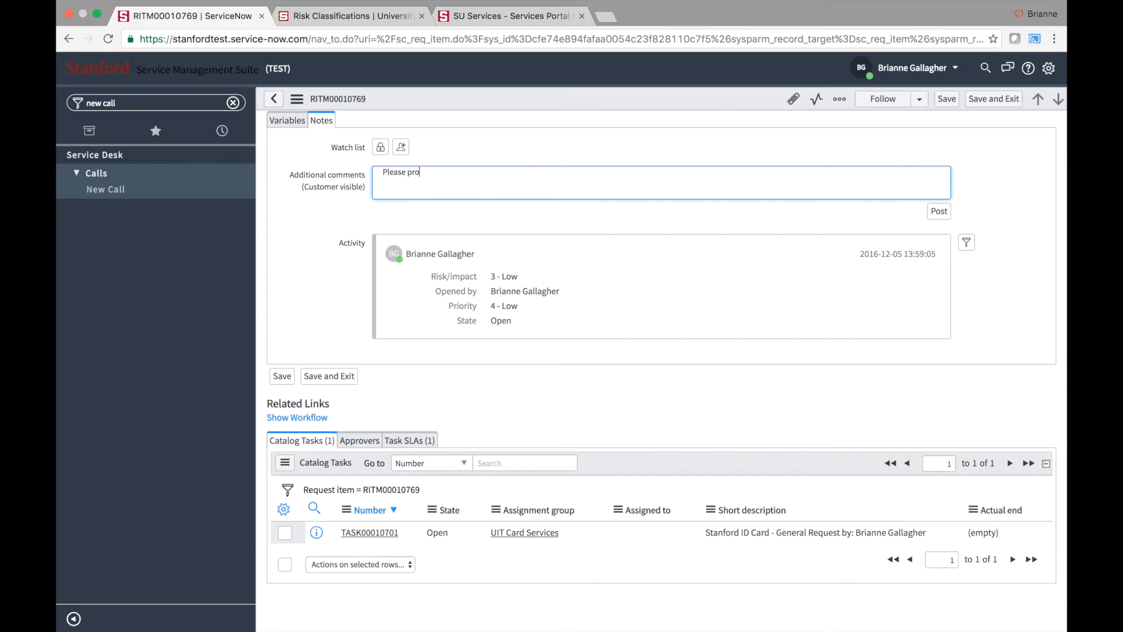
text(vide additional infor)
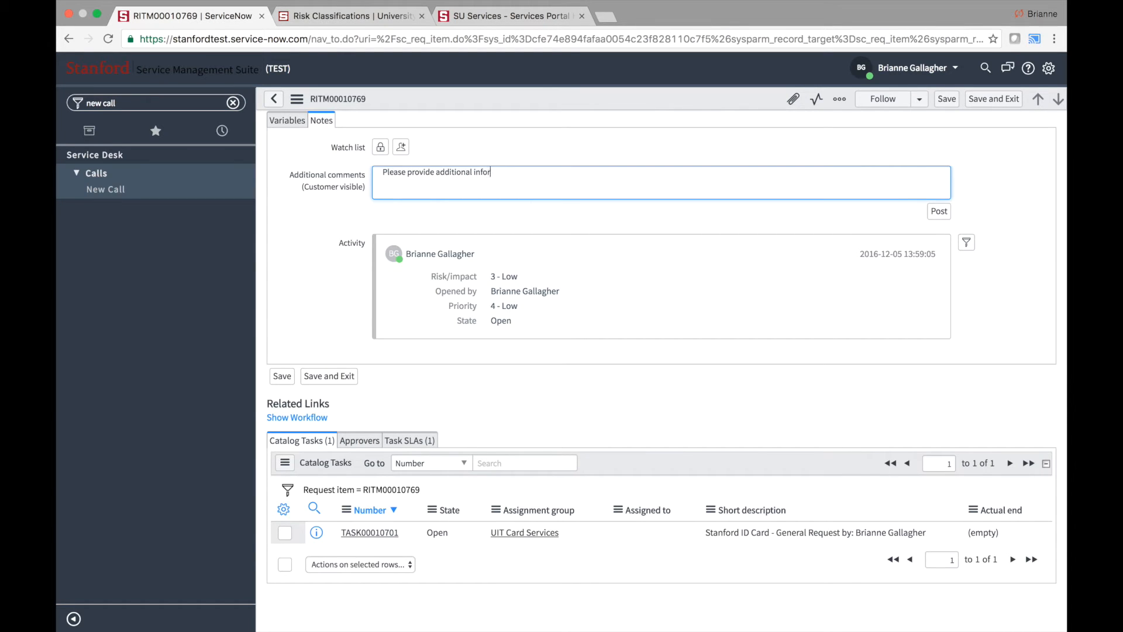
text(mation)
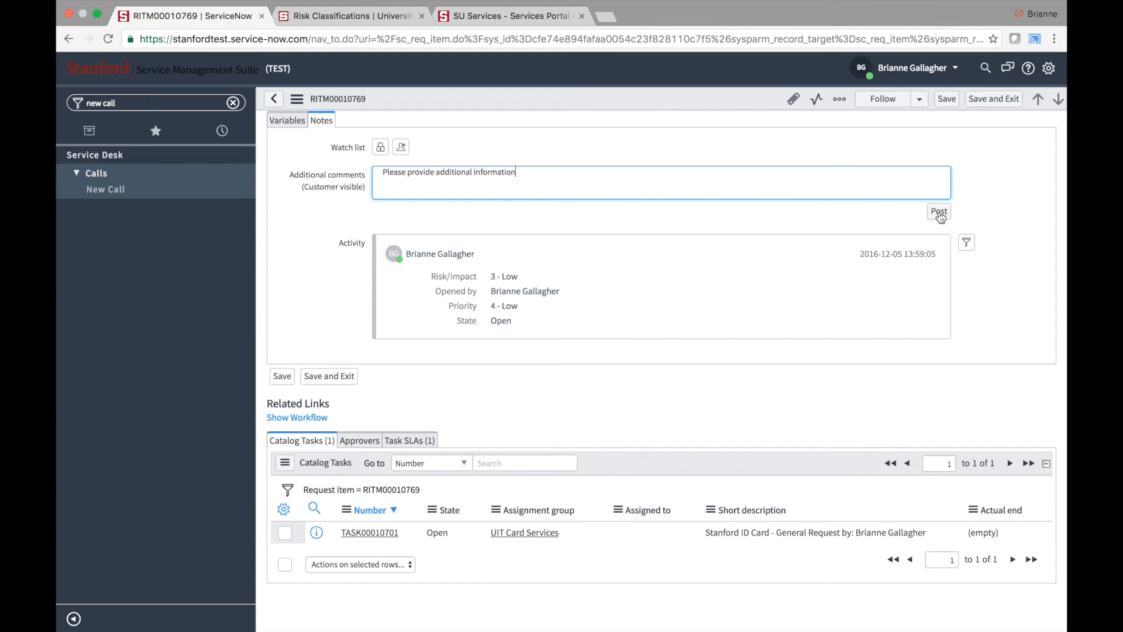
click(938, 211)
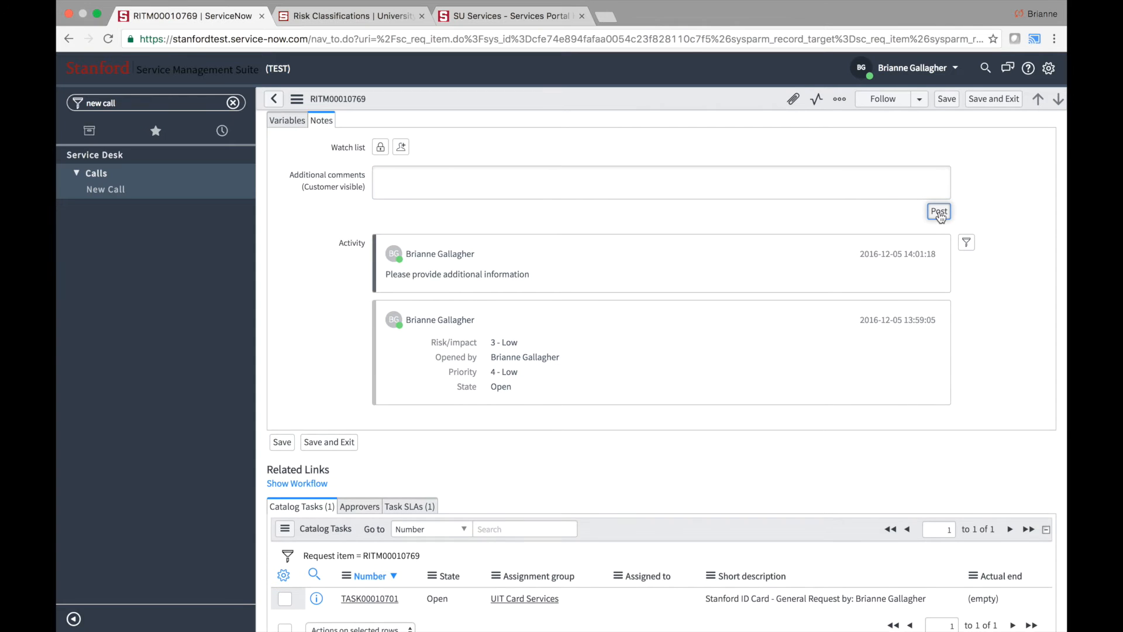
mouse_move(991, 213)
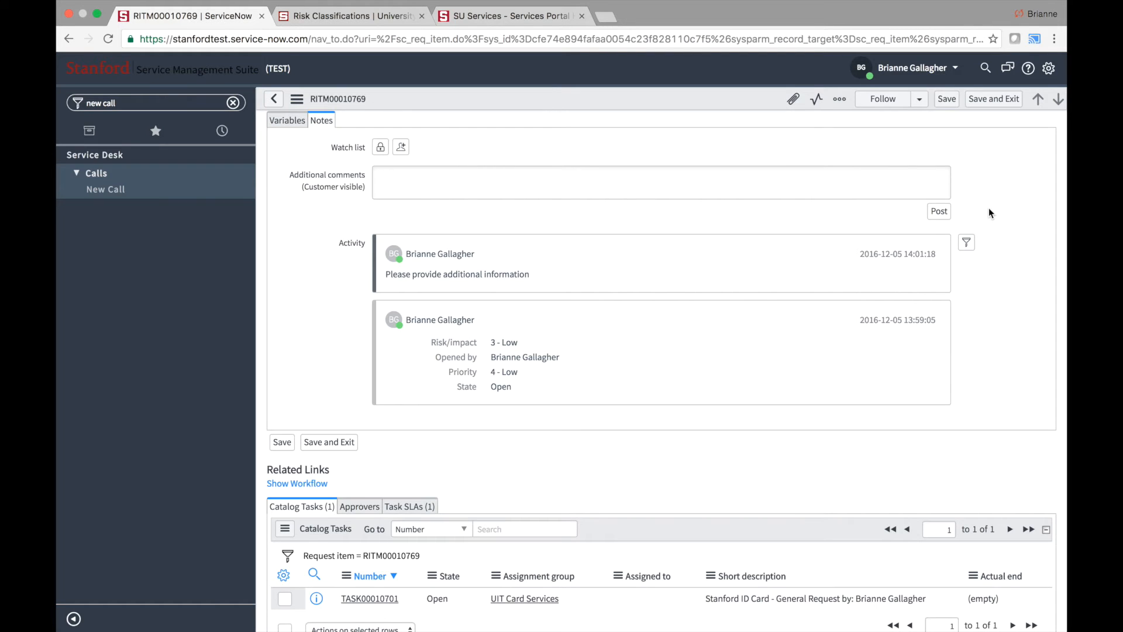
mouse_move(488, 146)
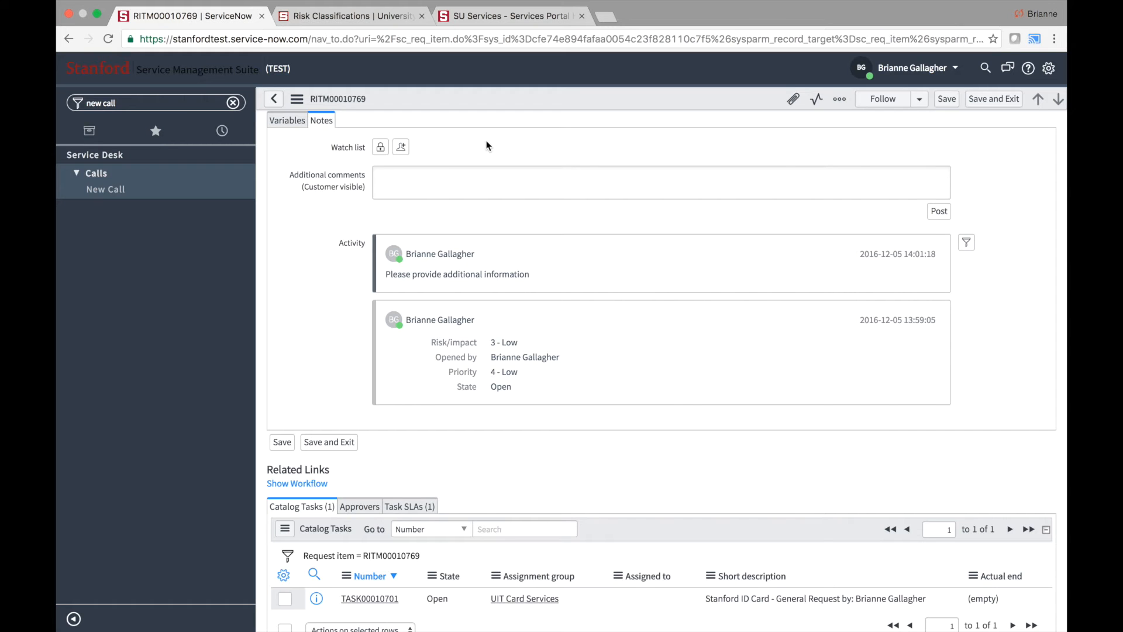
scroll(down, 3)
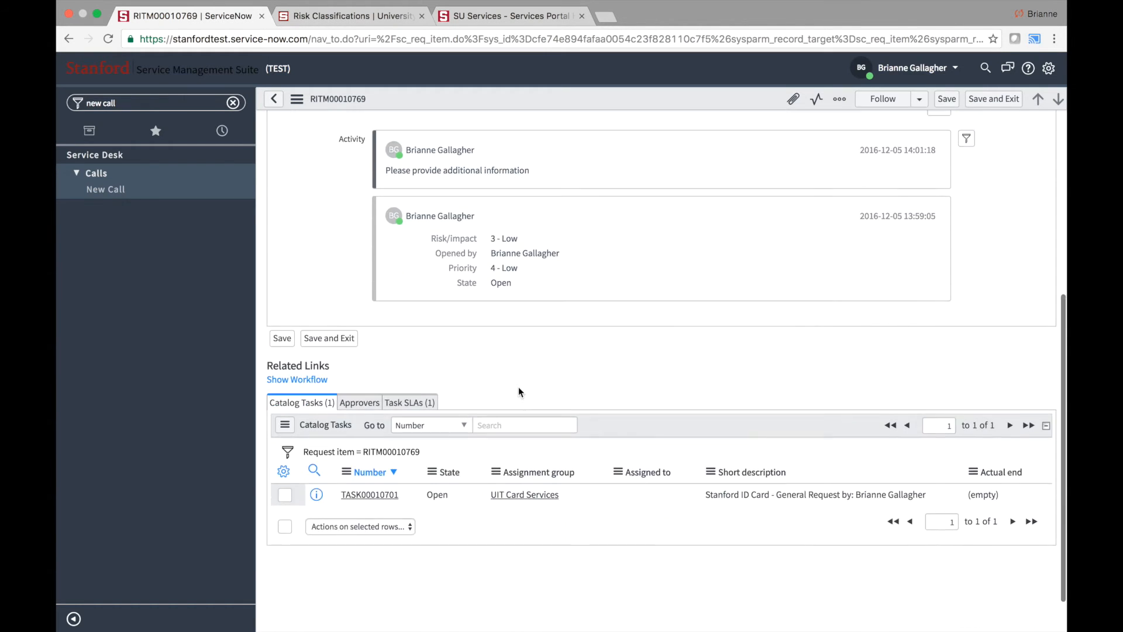
scroll(down, 3)
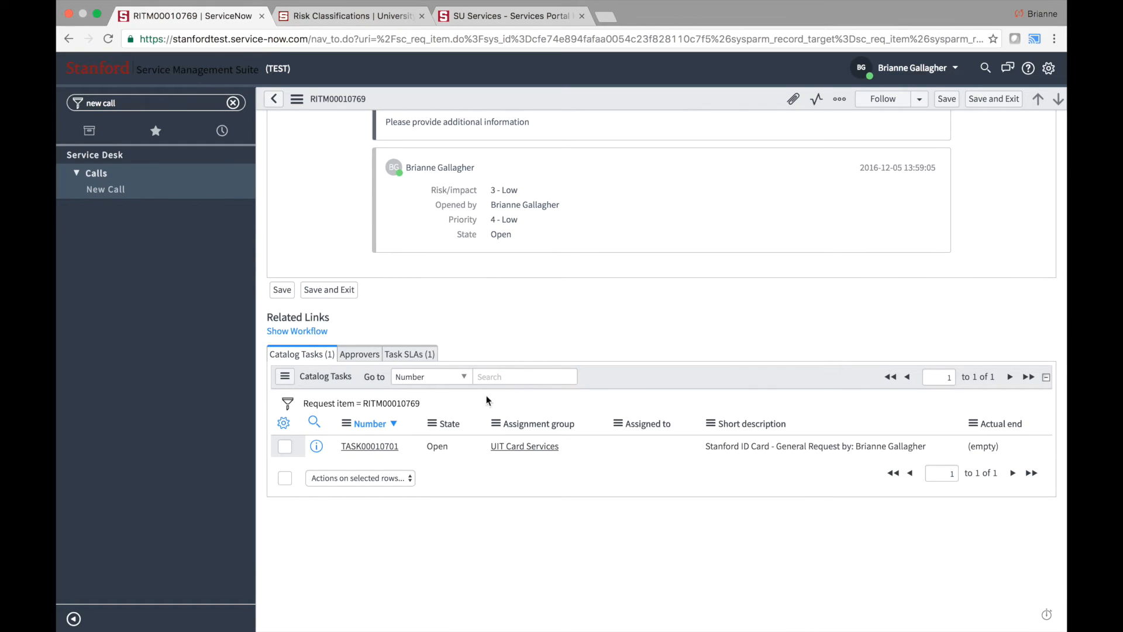
mouse_move(370, 446)
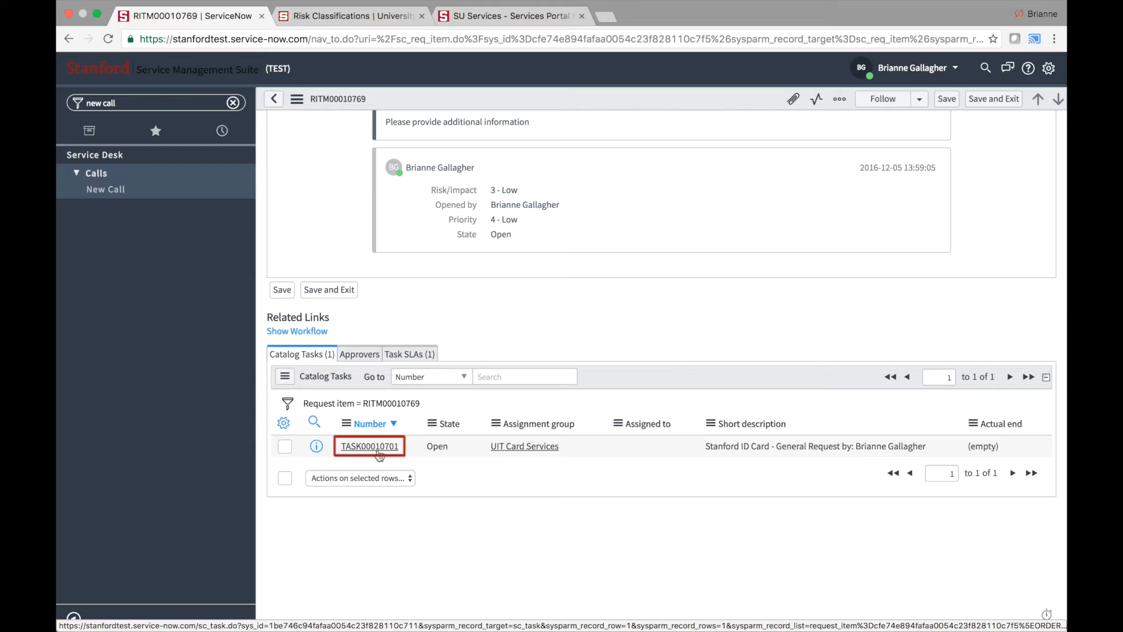
Step: Open TASK00010701, review its assignment group, and view state choices while leaving it Open
click(370, 446)
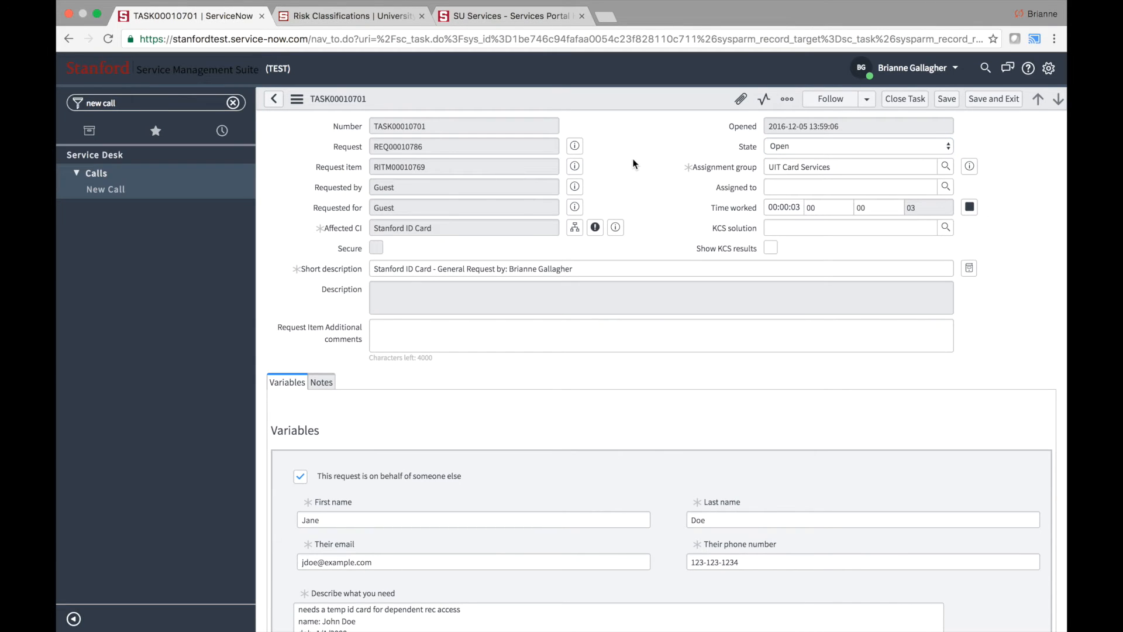
click(464, 126)
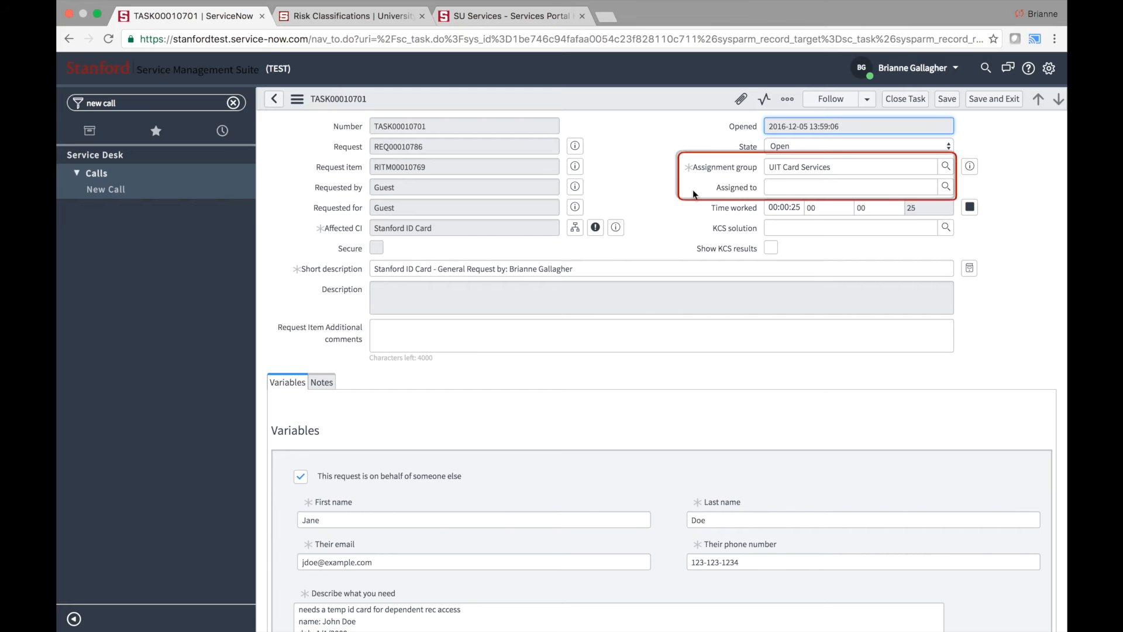
click(464, 228)
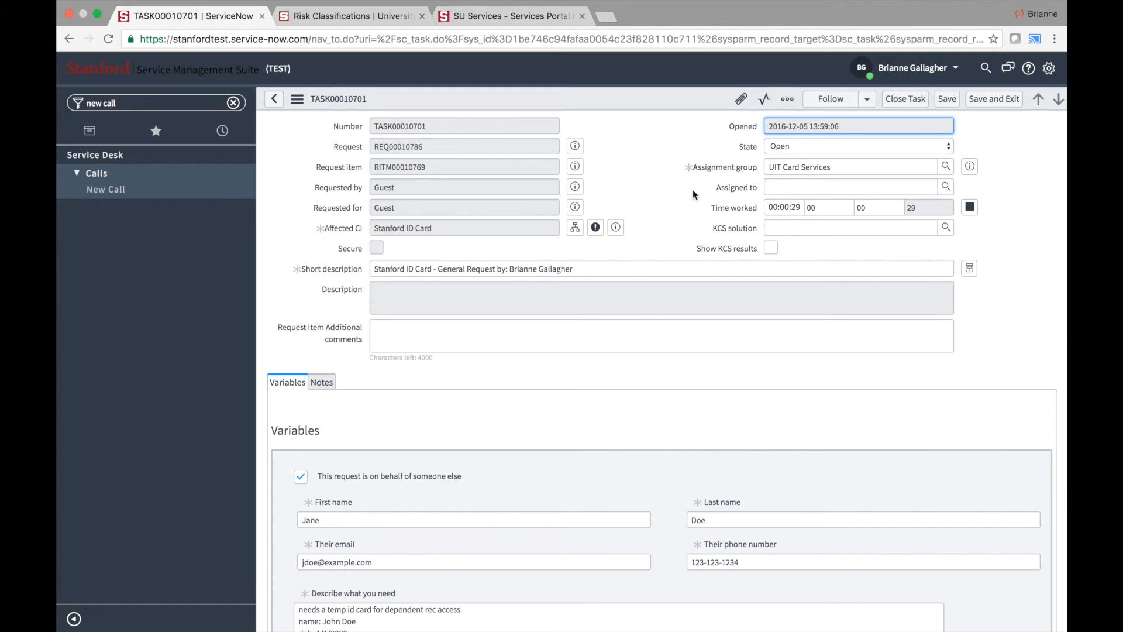
click(857, 146)
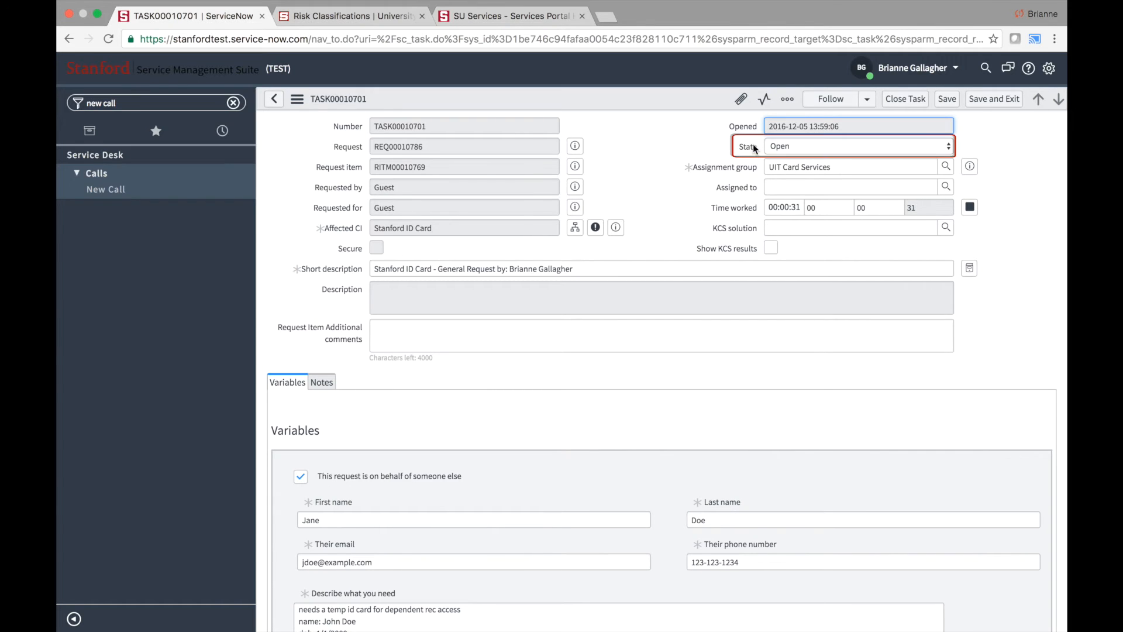
mouse_move(682, 152)
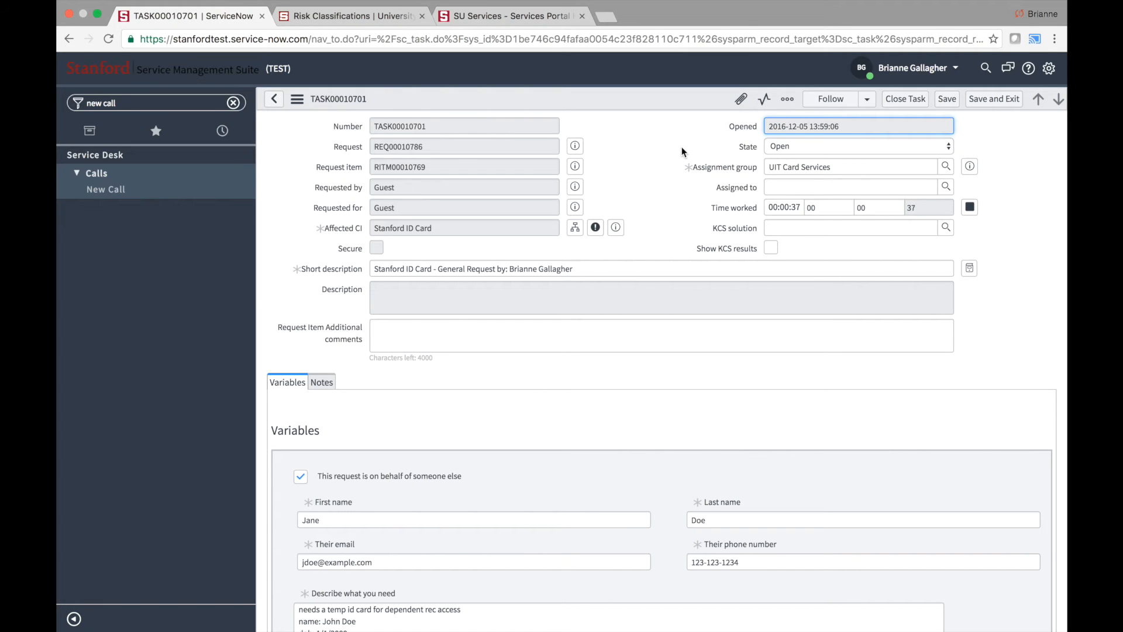
mouse_move(721, 152)
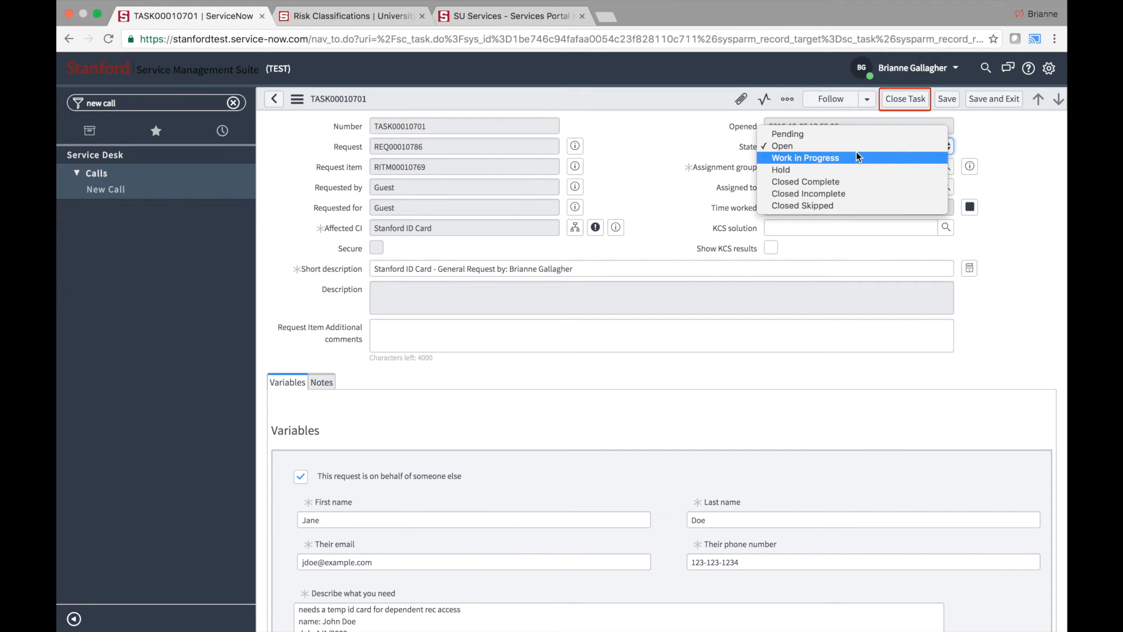
click(781, 146)
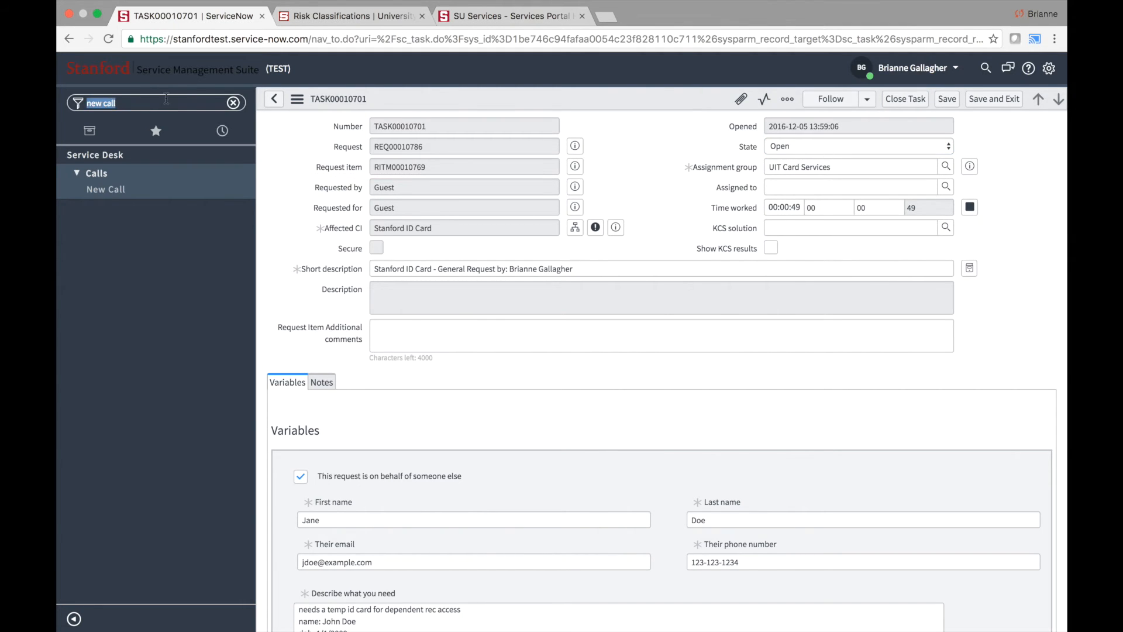
Step: Filter the navigator with 'my wo' and briefly preview the Request item
text(my wo)
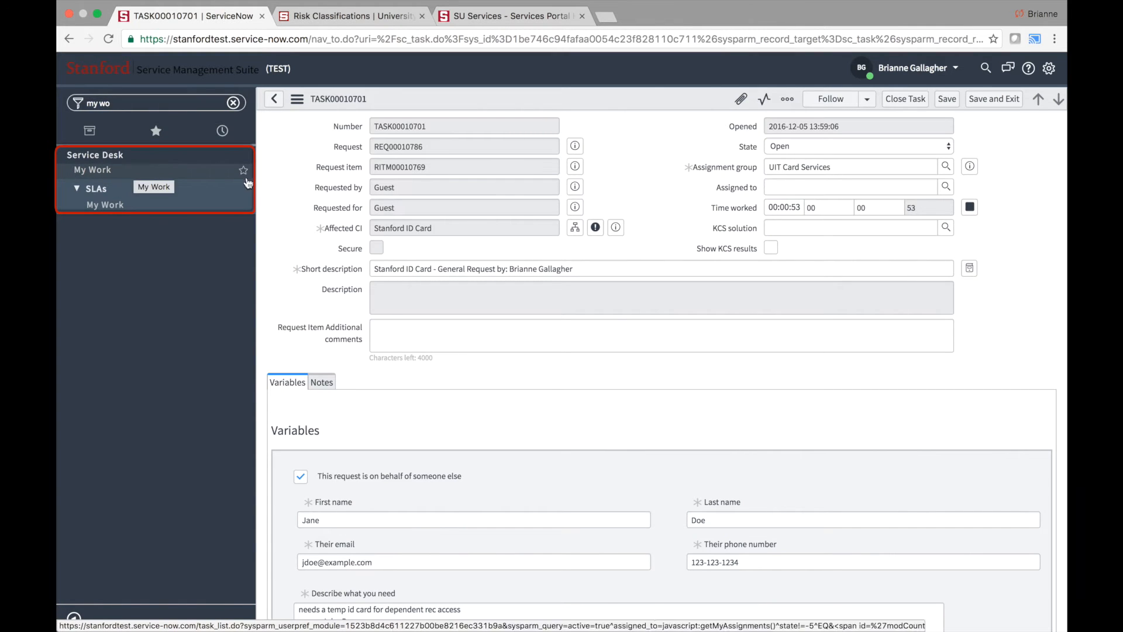
mouse_move(293, 187)
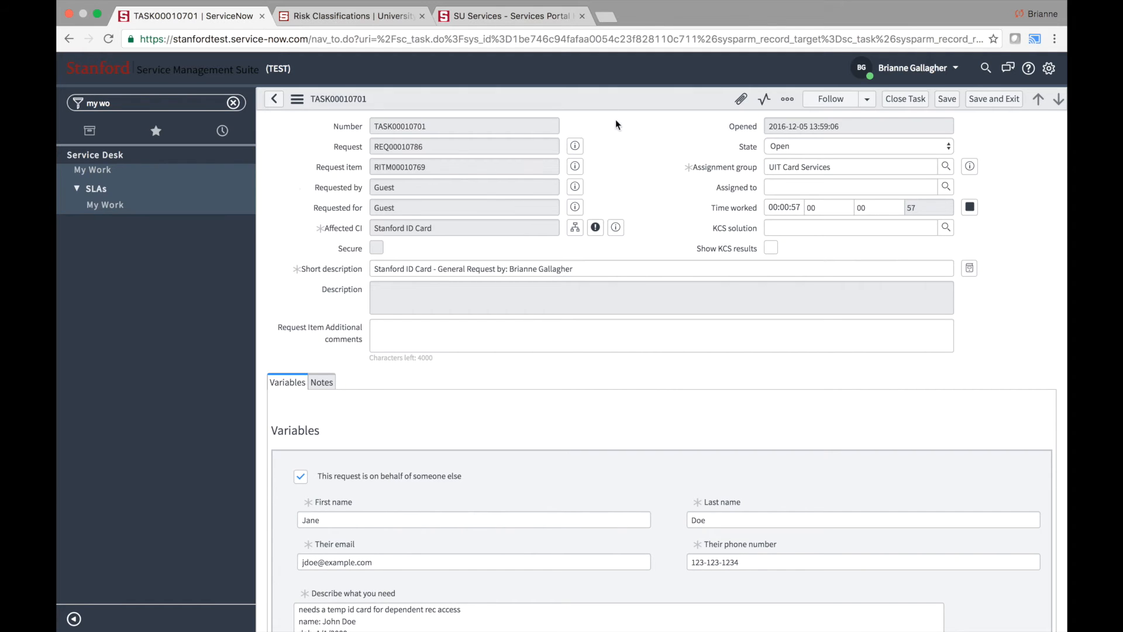
click(574, 146)
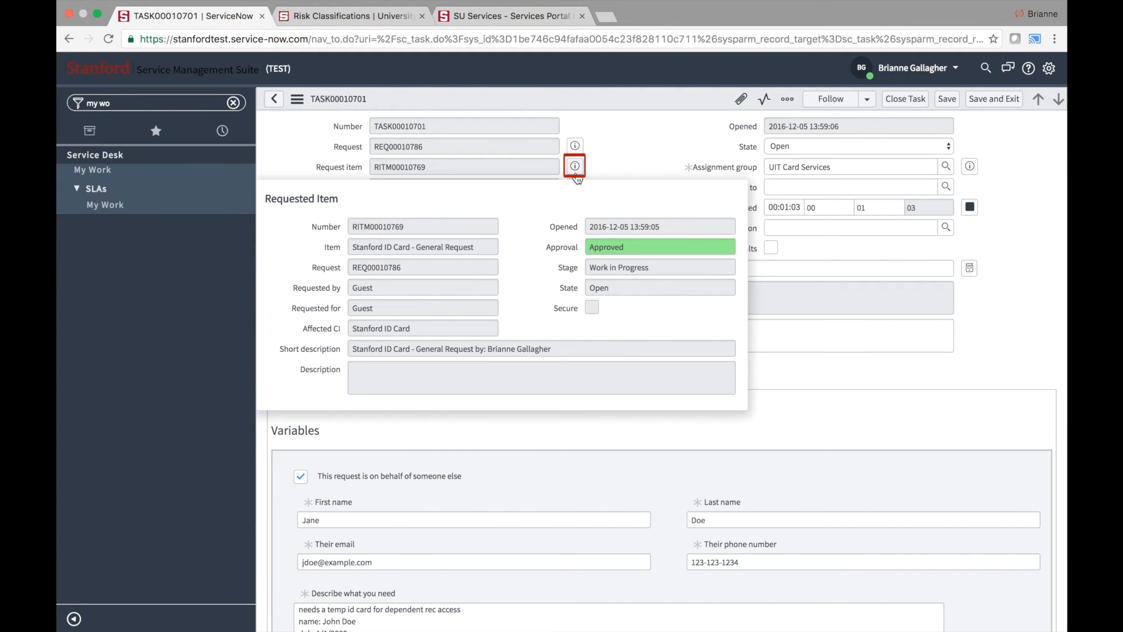
click(575, 166)
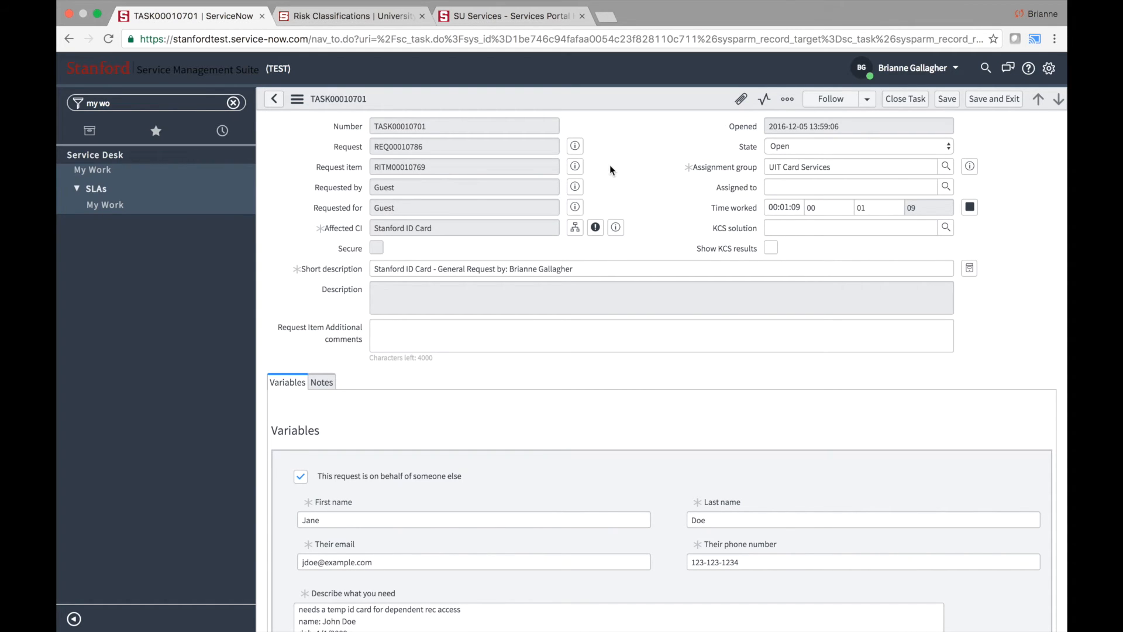
click(848, 187)
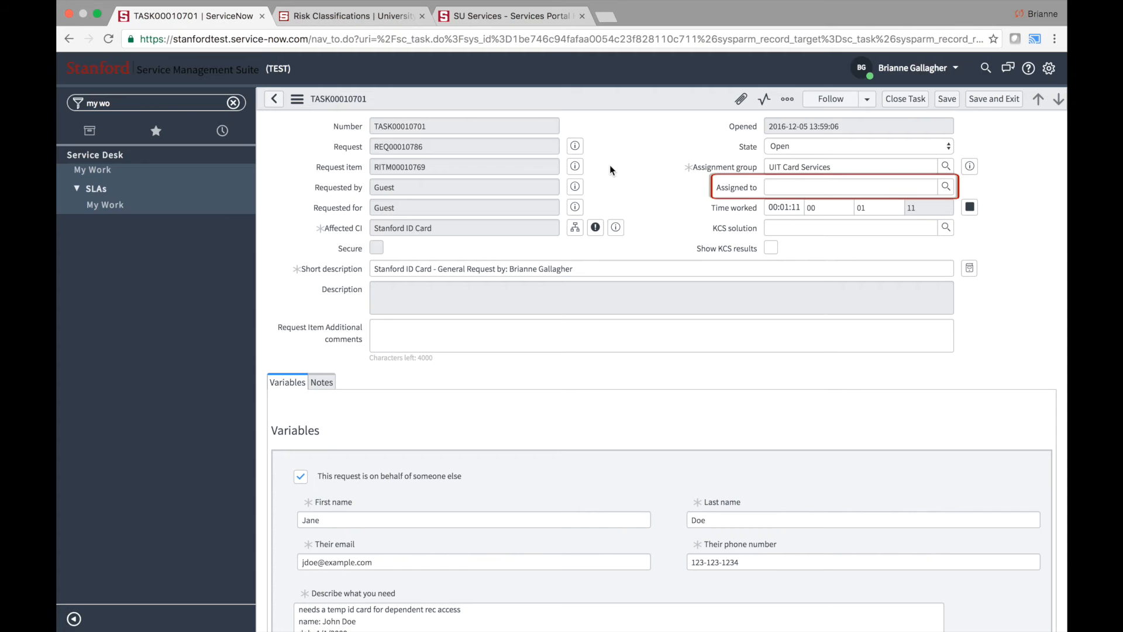
click(945, 187)
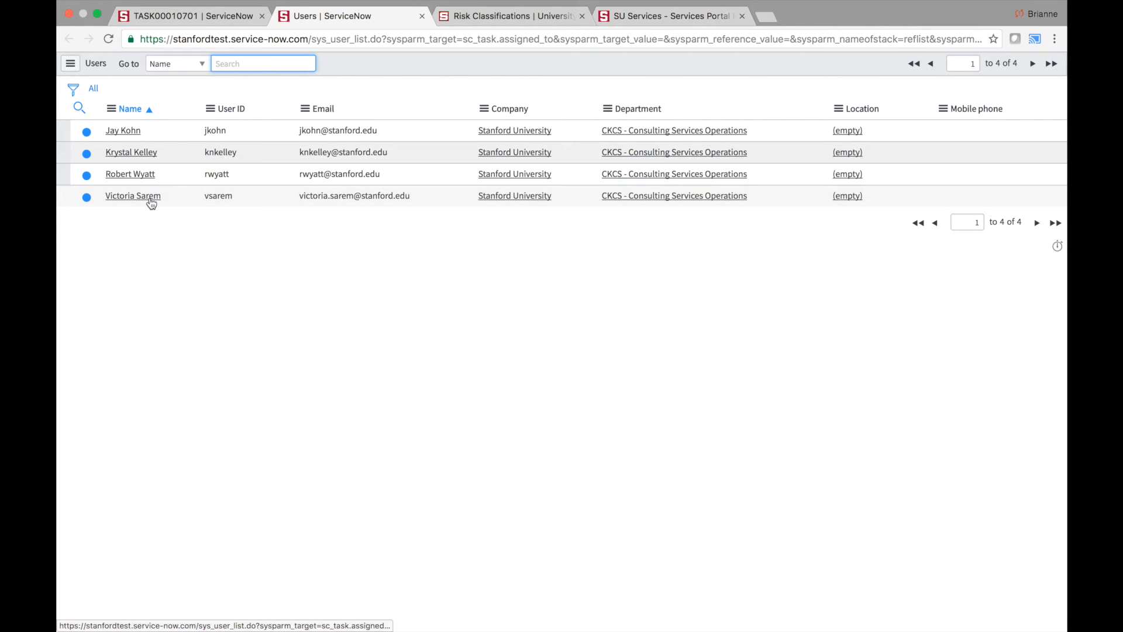
click(133, 195)
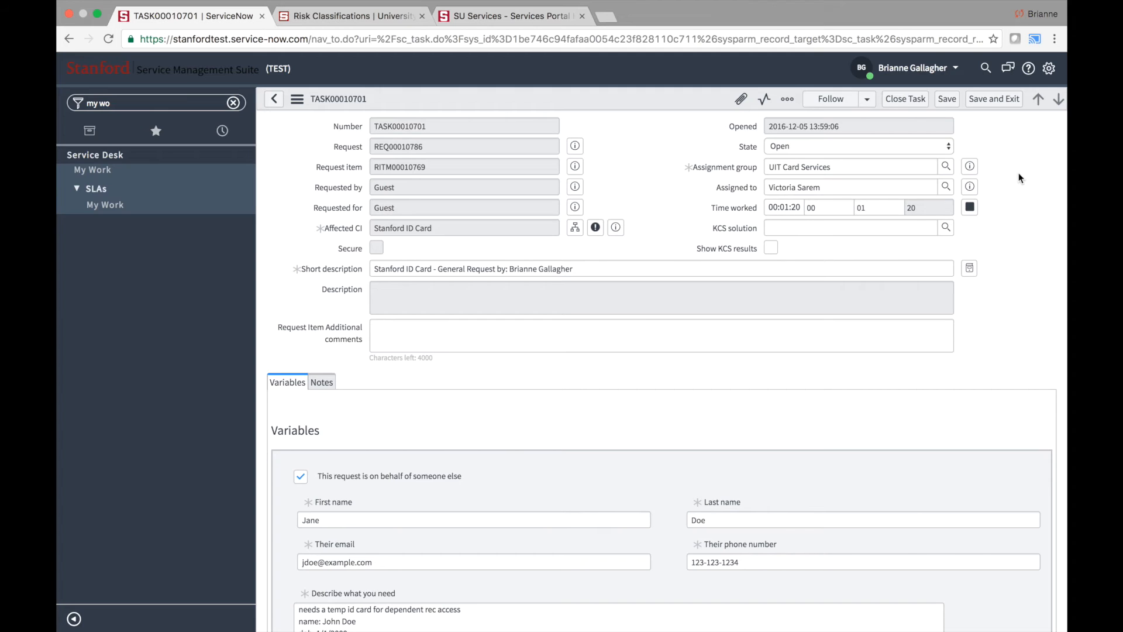
click(851, 188)
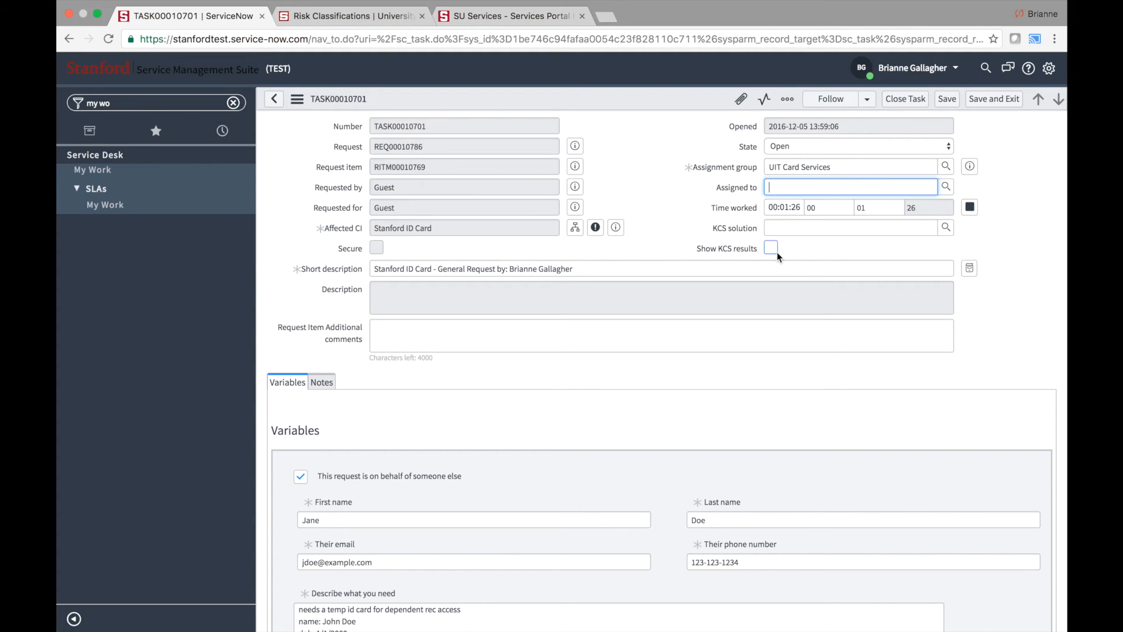
Step: Enable Show KCS results for TASK00010701 and view the KCS Results tab
click(772, 248)
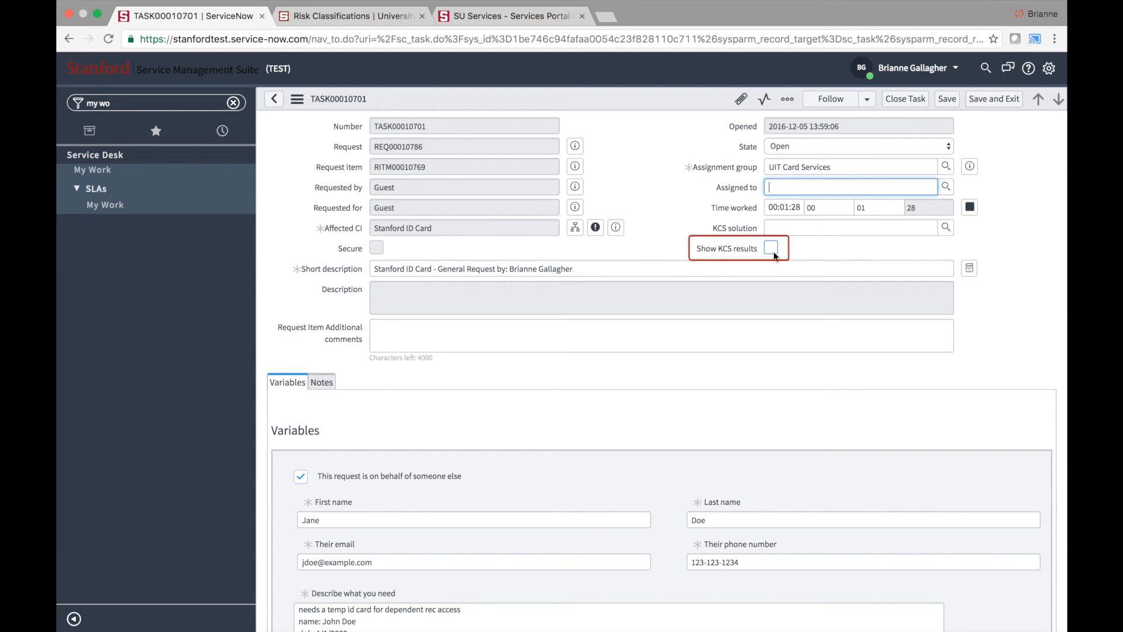
click(772, 248)
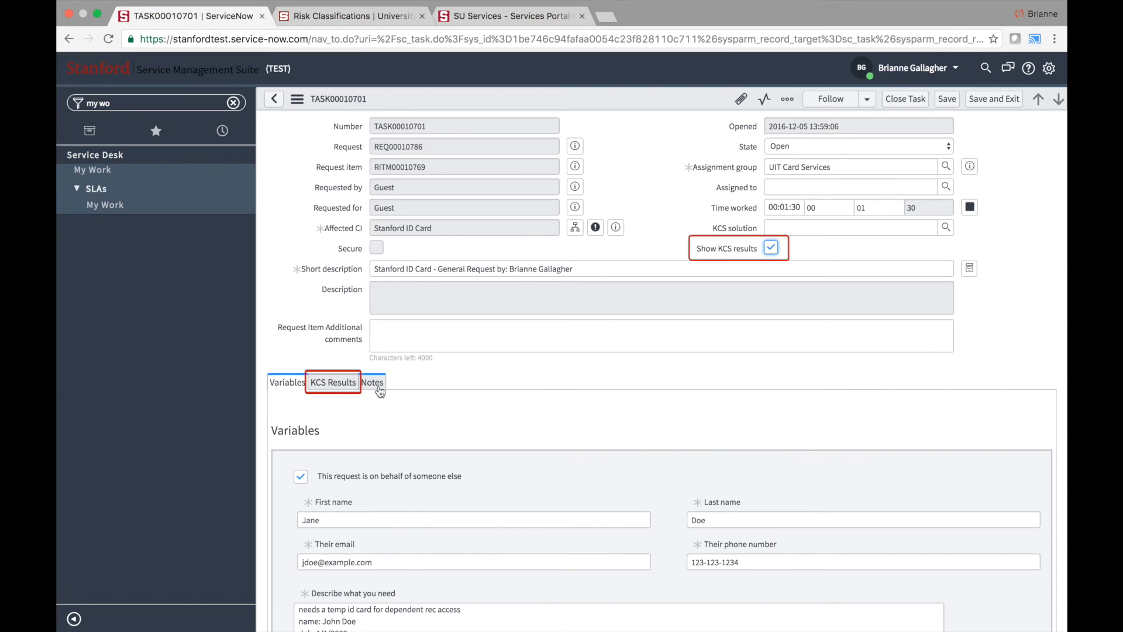
click(333, 381)
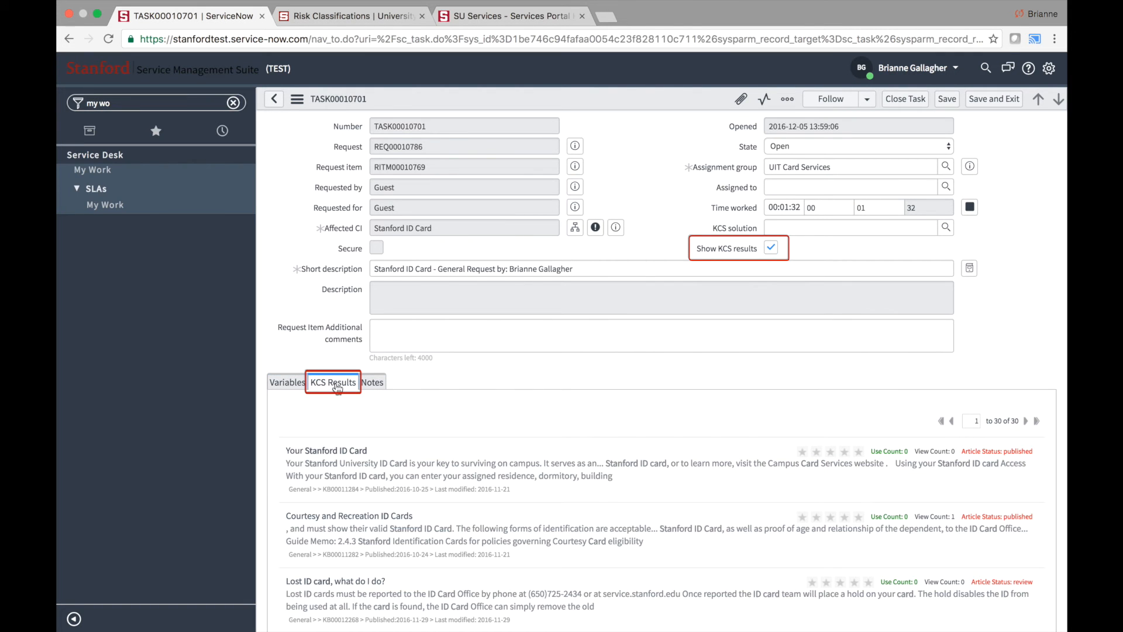
Step: Scroll the suggestions and read the 'Lost ID card, what do I do?' article
scroll(down, 3)
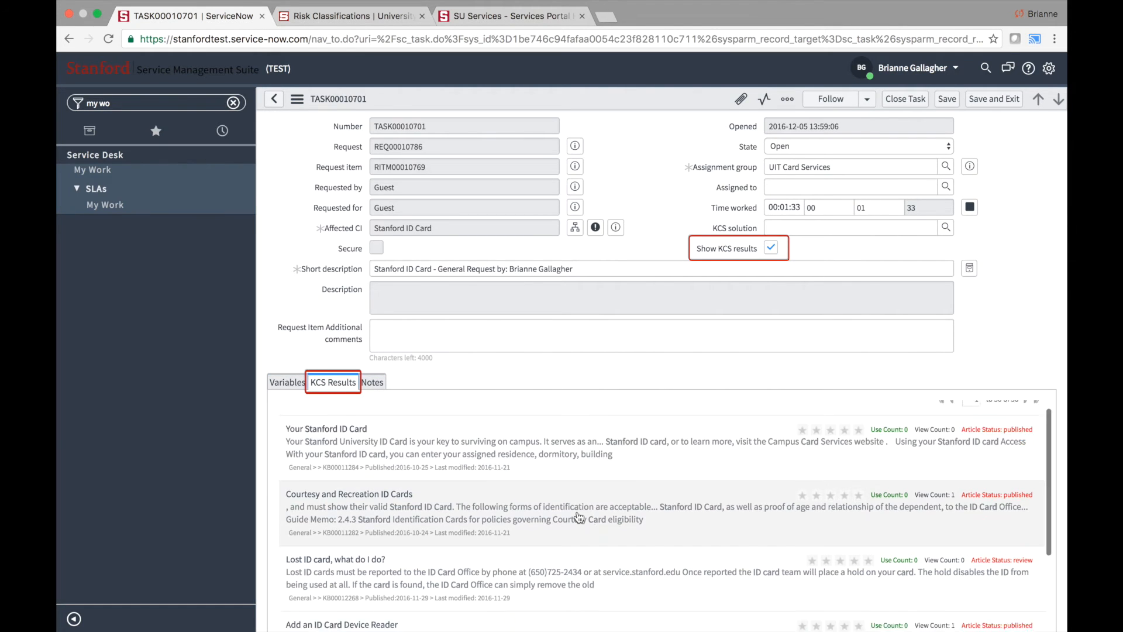
scroll(down, 3)
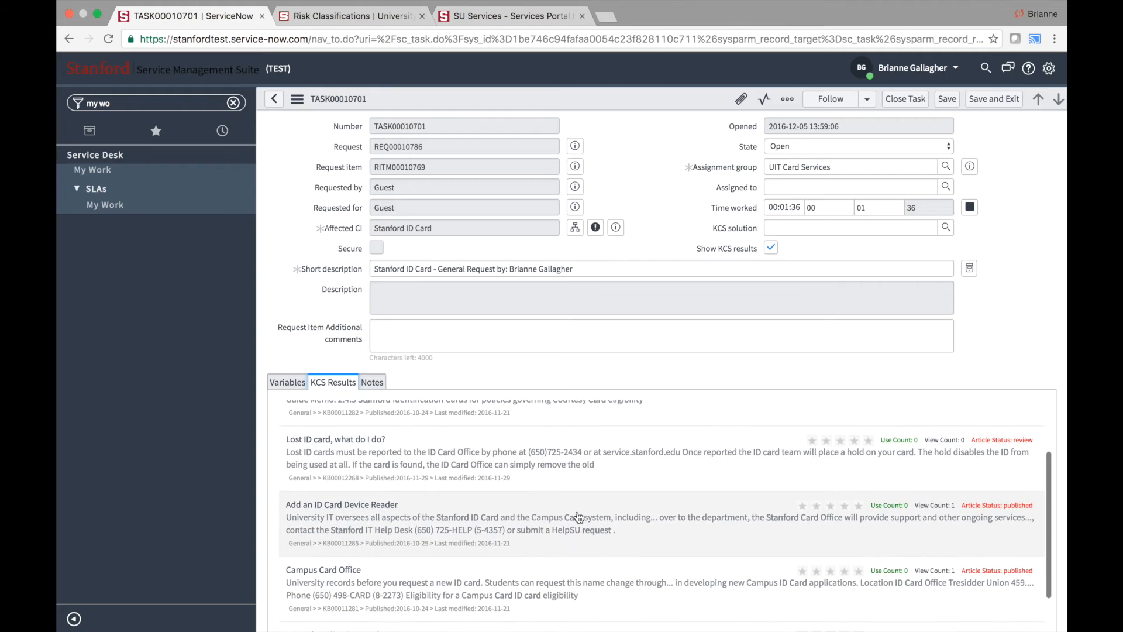
scroll(down, 3)
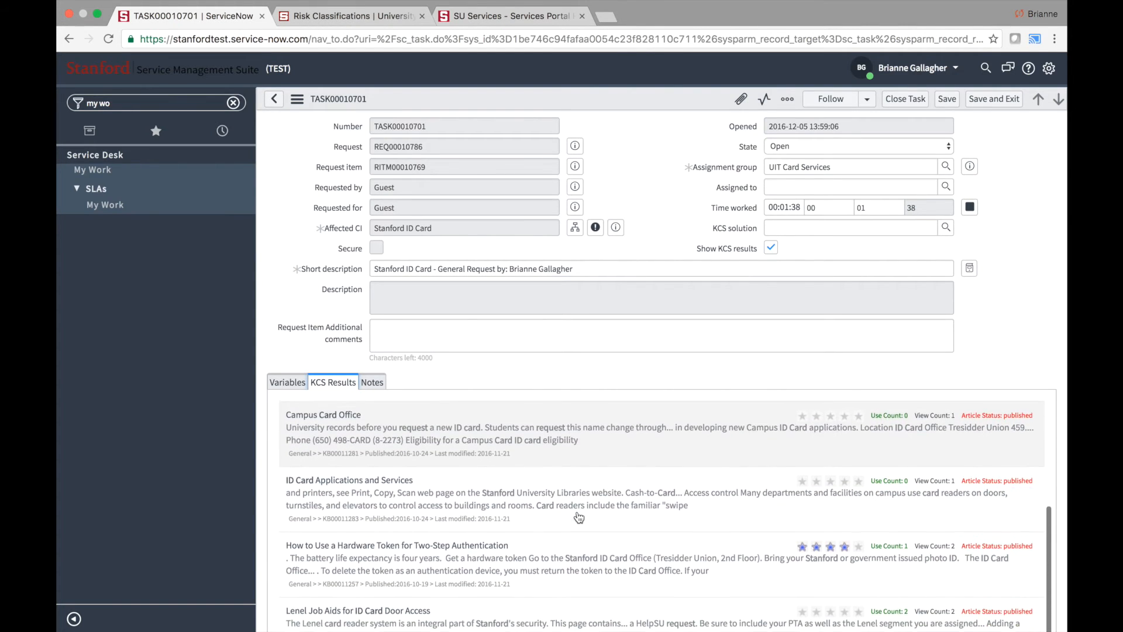
scroll(down, 3)
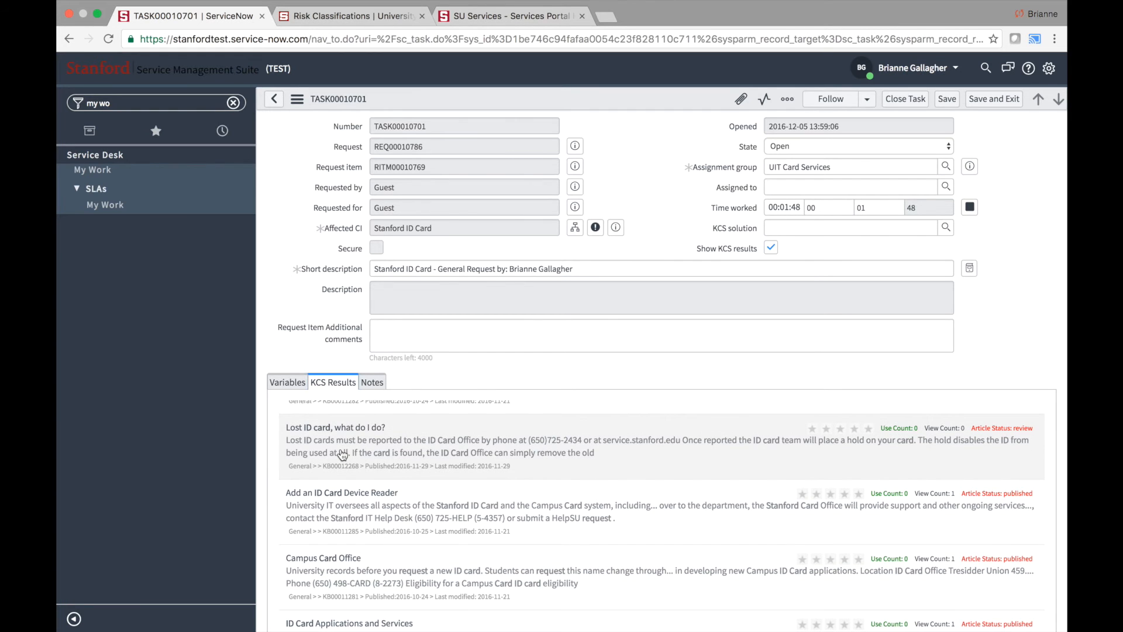
click(335, 427)
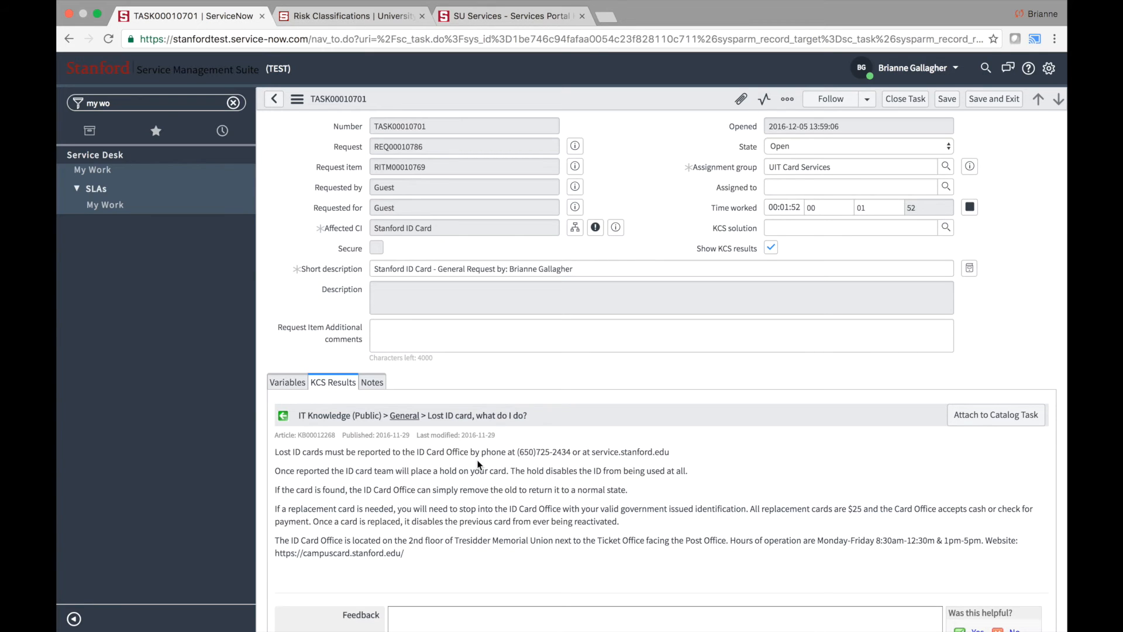
scroll(down, 3)
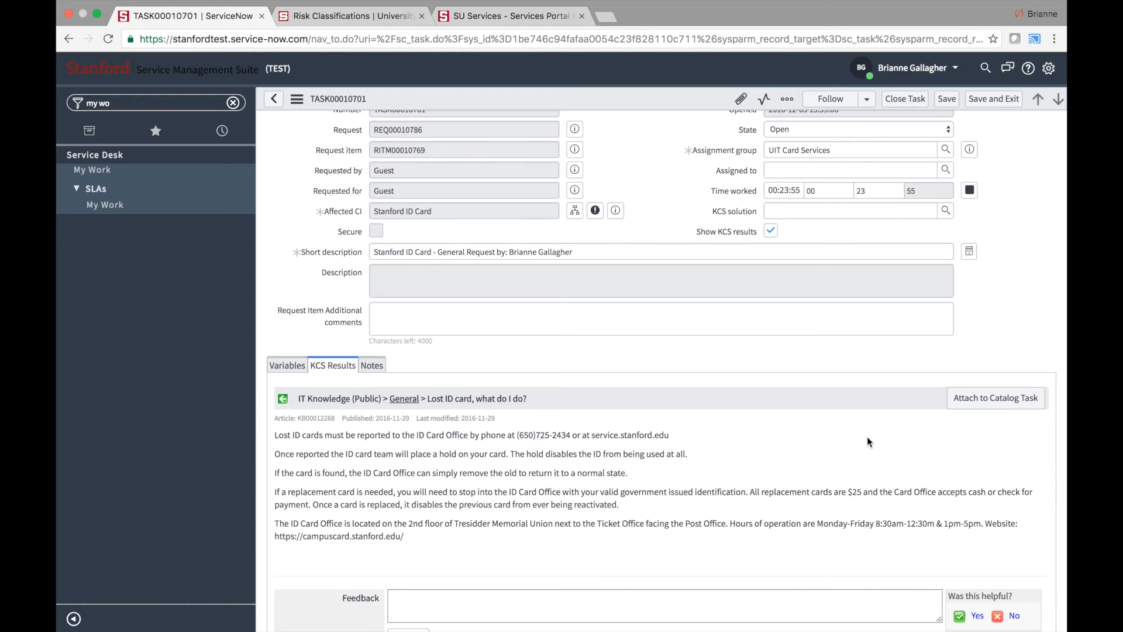
mouse_move(996, 398)
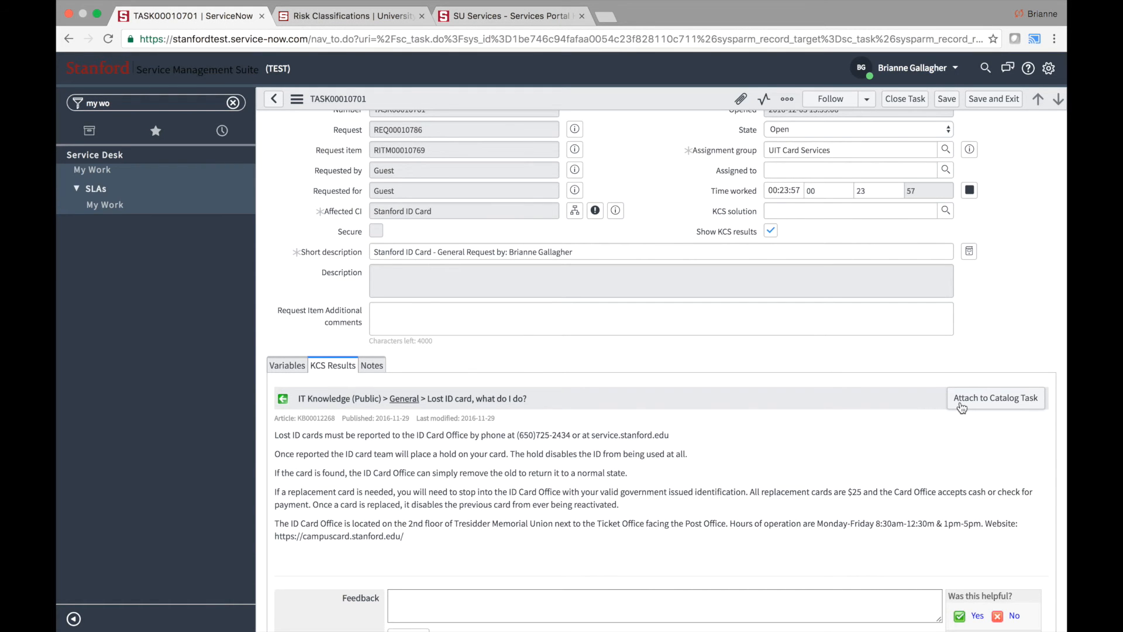
Step: Attach article KB00012268 to TASK00010701 and post its text as a work note
click(995, 397)
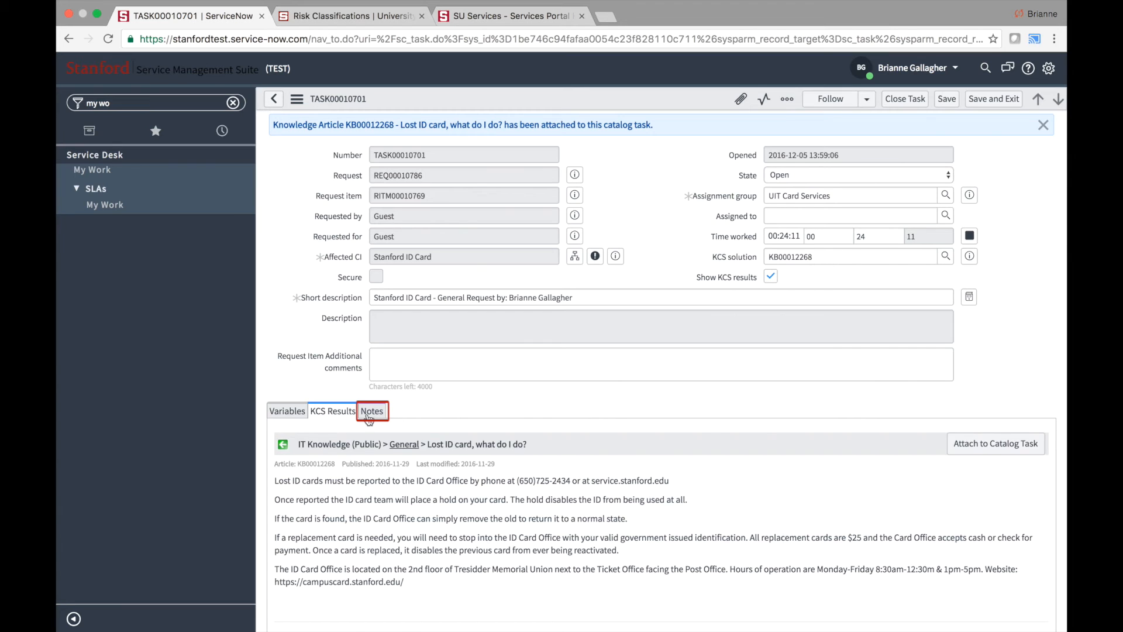
click(372, 411)
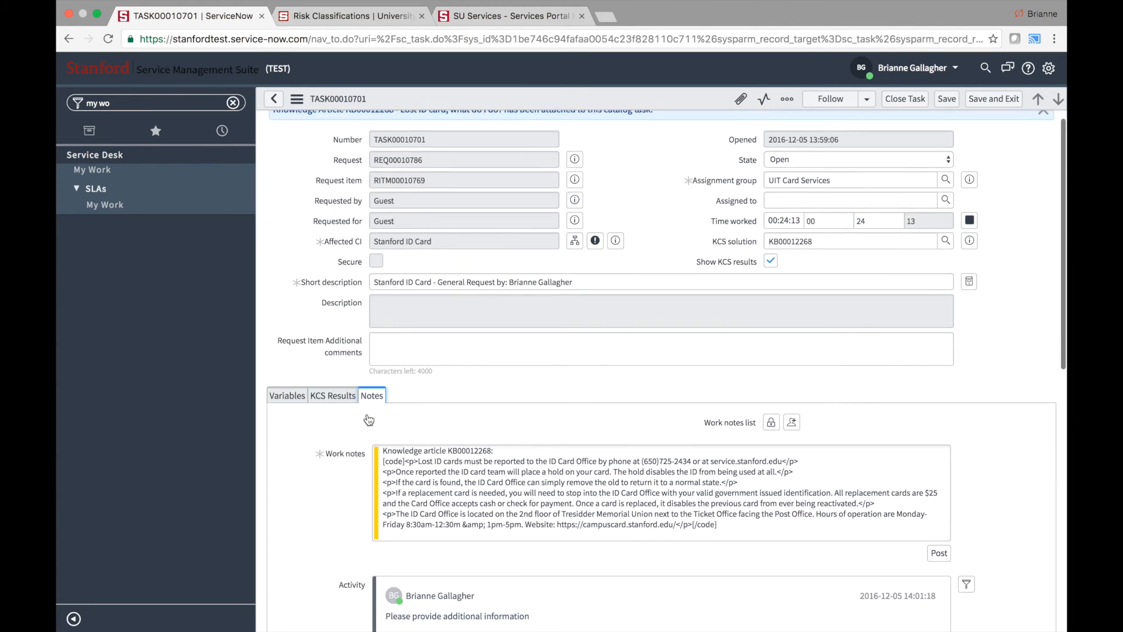
scroll(down, 3)
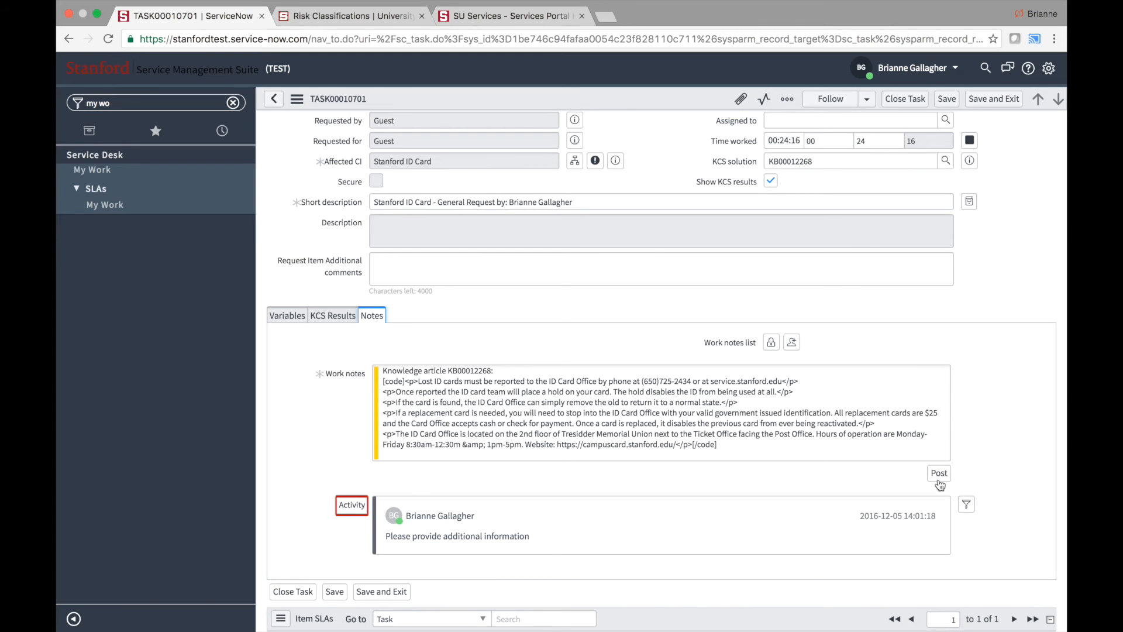
click(939, 472)
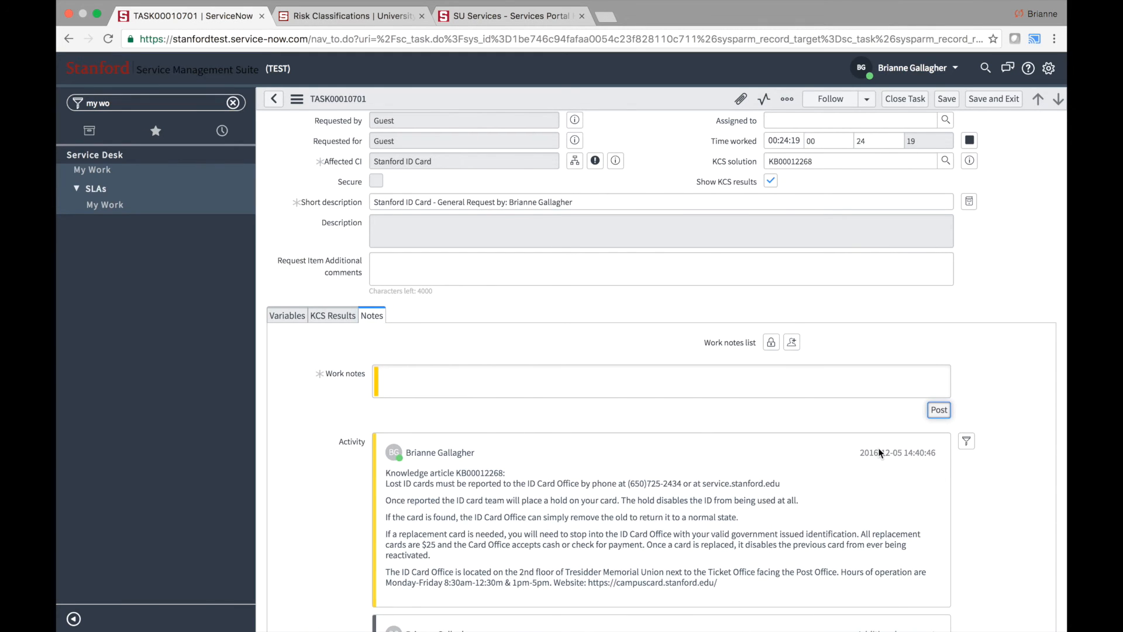
scroll(down, 3)
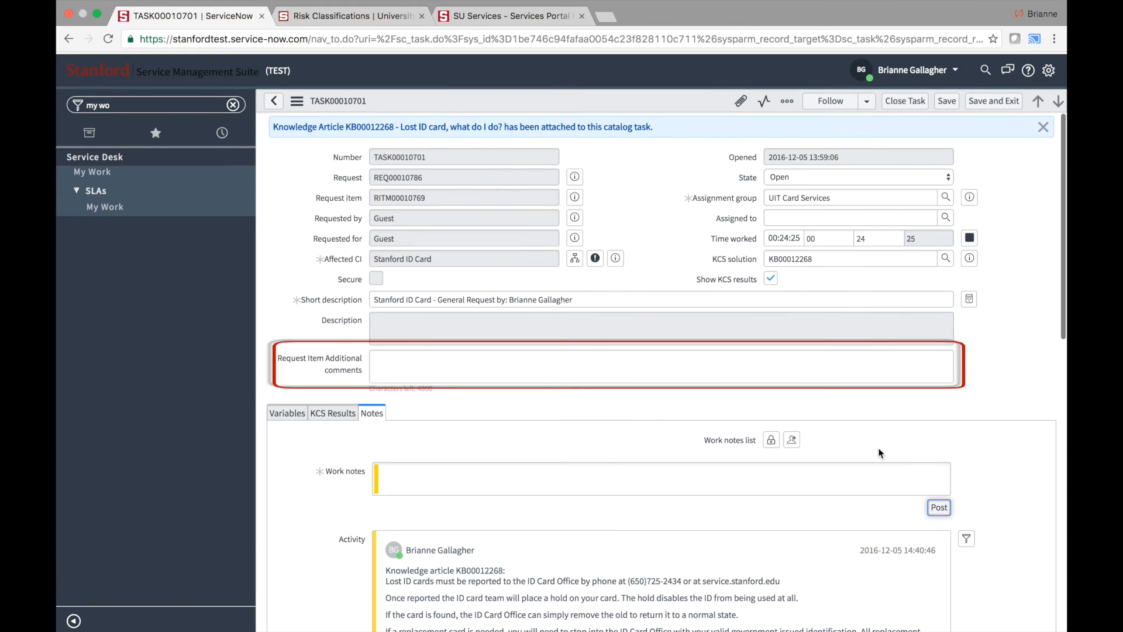
Step: Save 'Comments to end users here' in the request item's Additional comments field
click(618, 365)
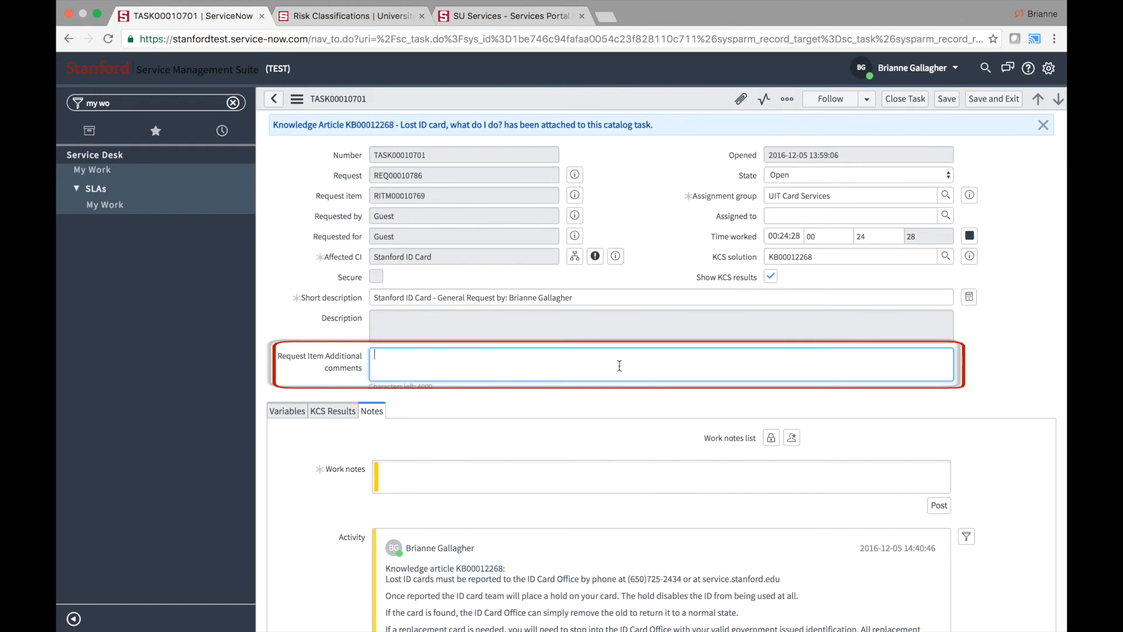
text(Comments to end)
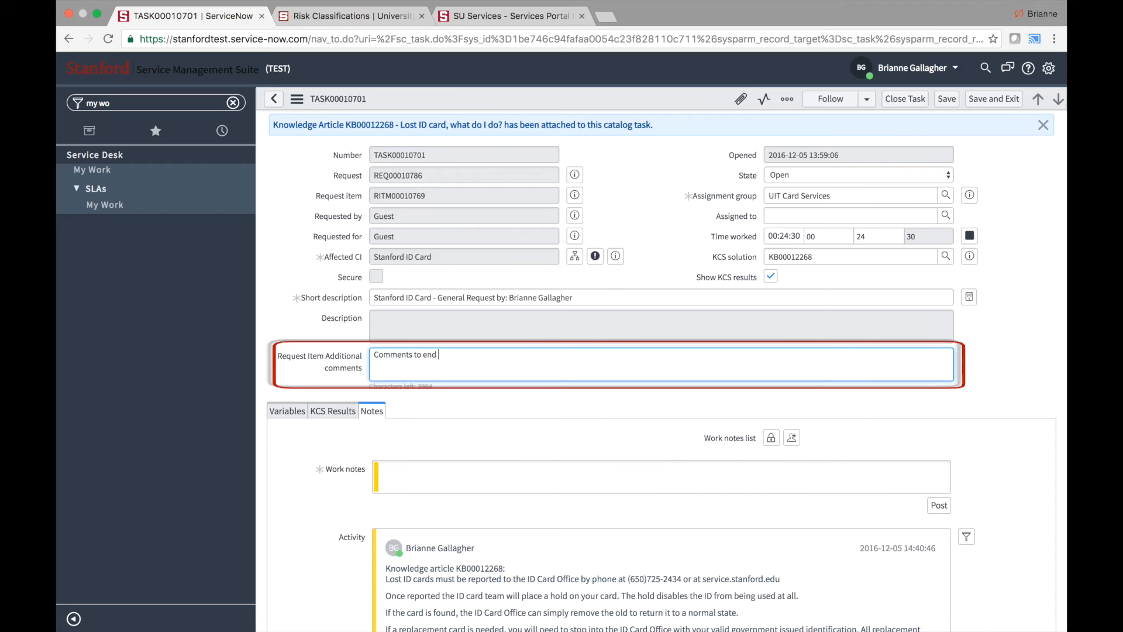
text(users here)
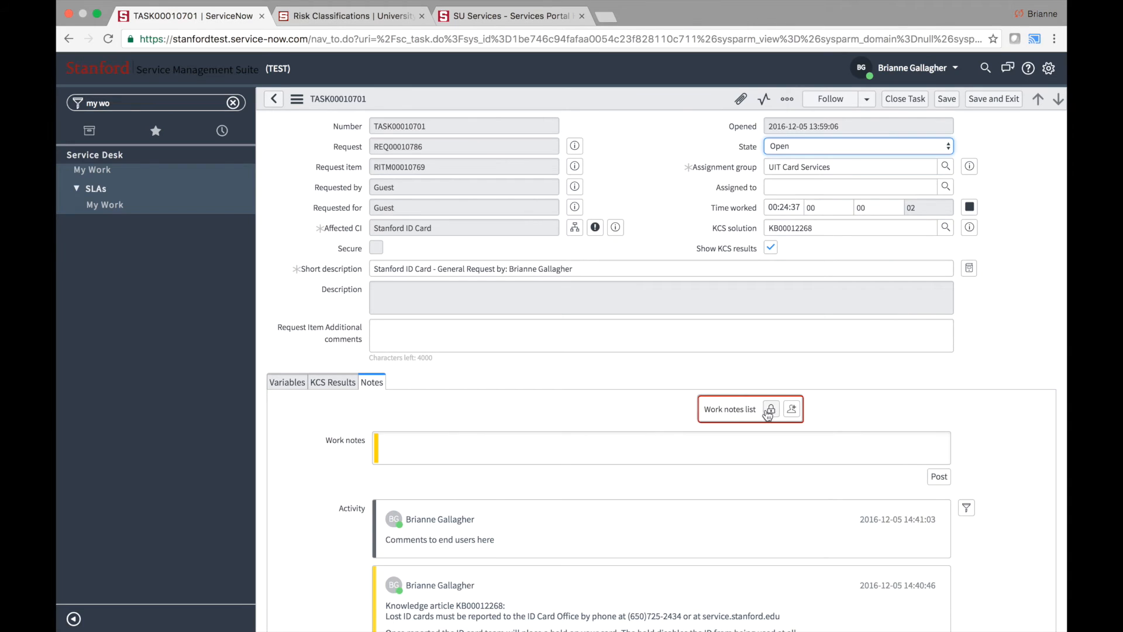
click(771, 409)
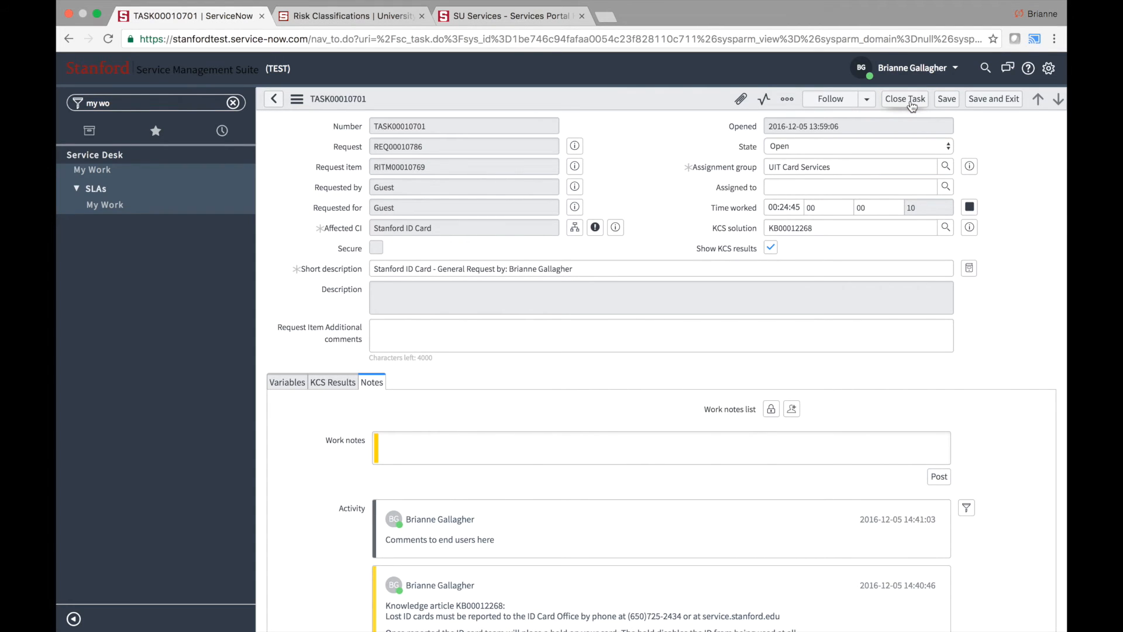
Step: Close TASK00010701 and review RITM00010769 showing state Closed and stage Completed
scroll(down, 3)
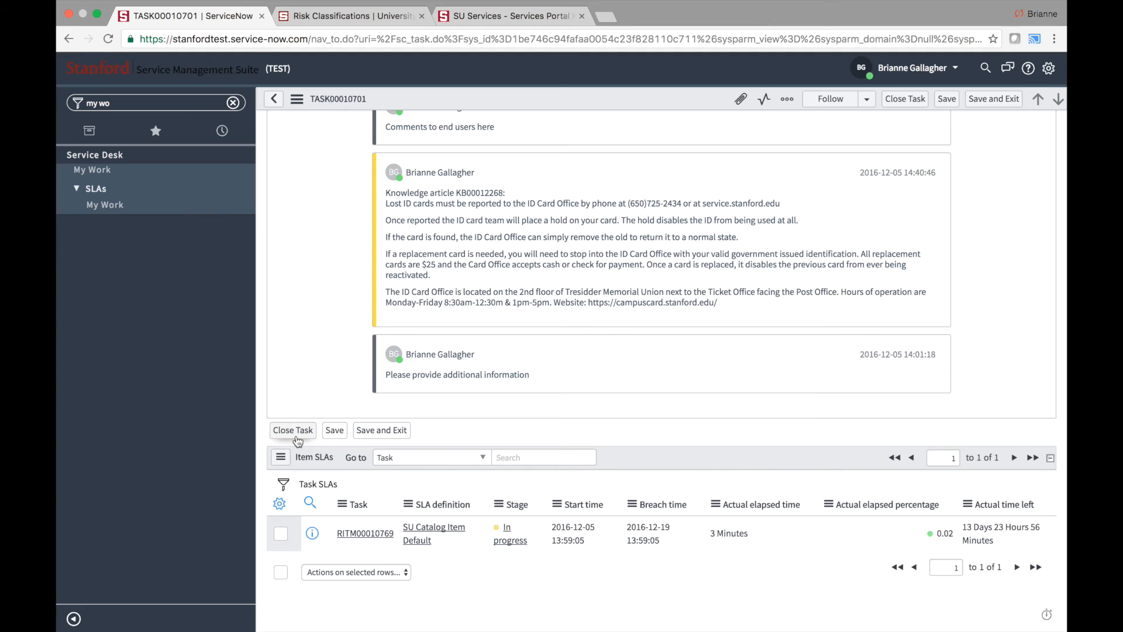
click(293, 430)
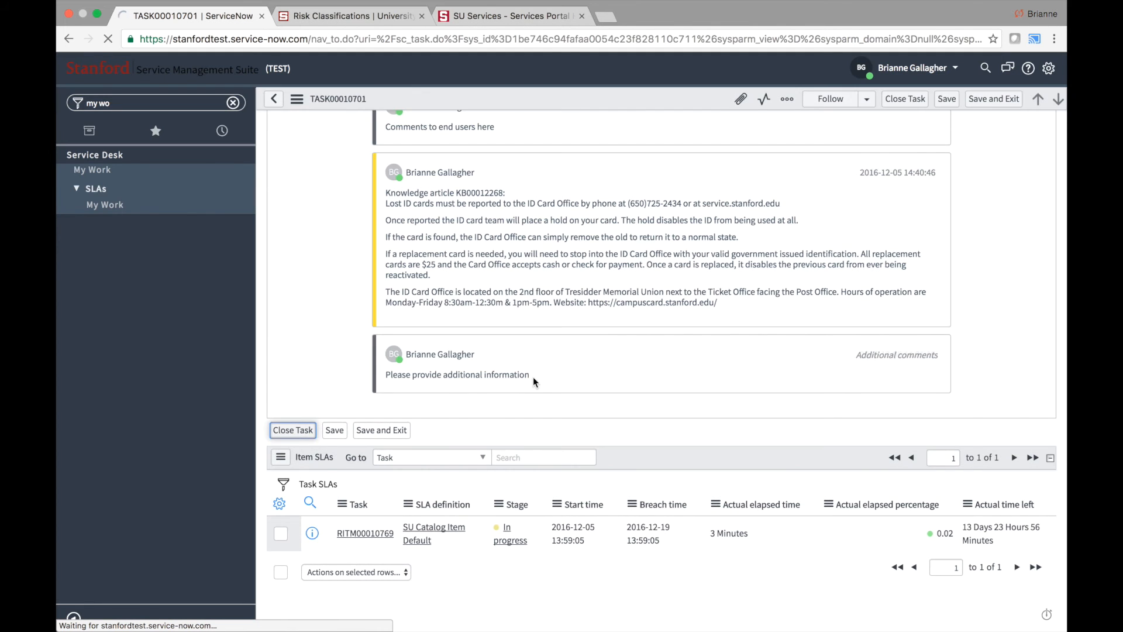
click(364, 533)
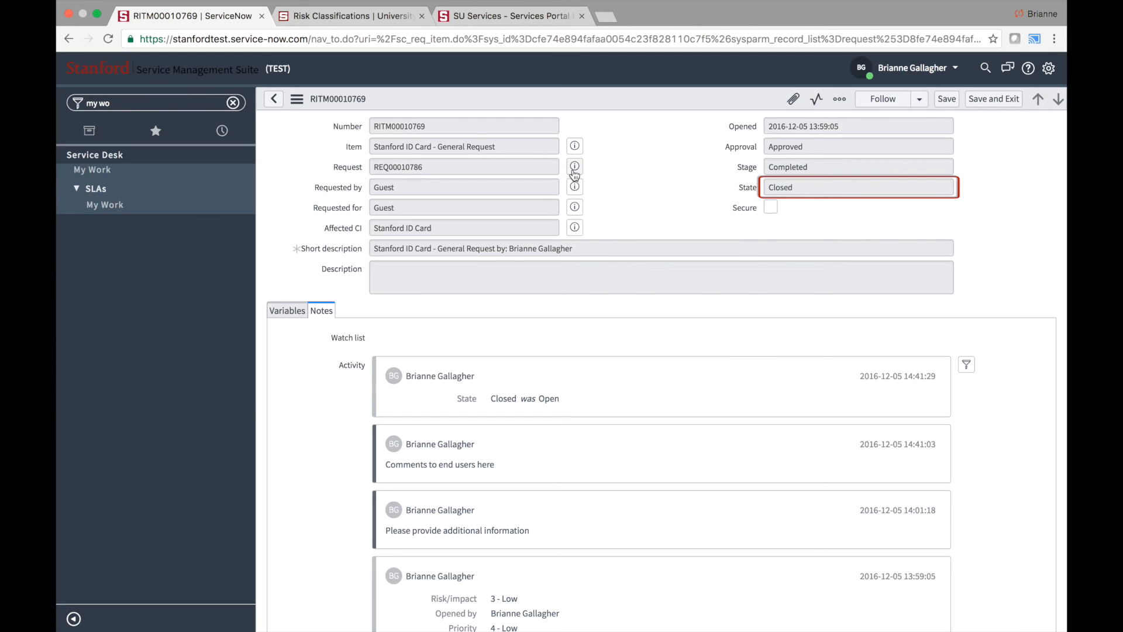
click(574, 166)
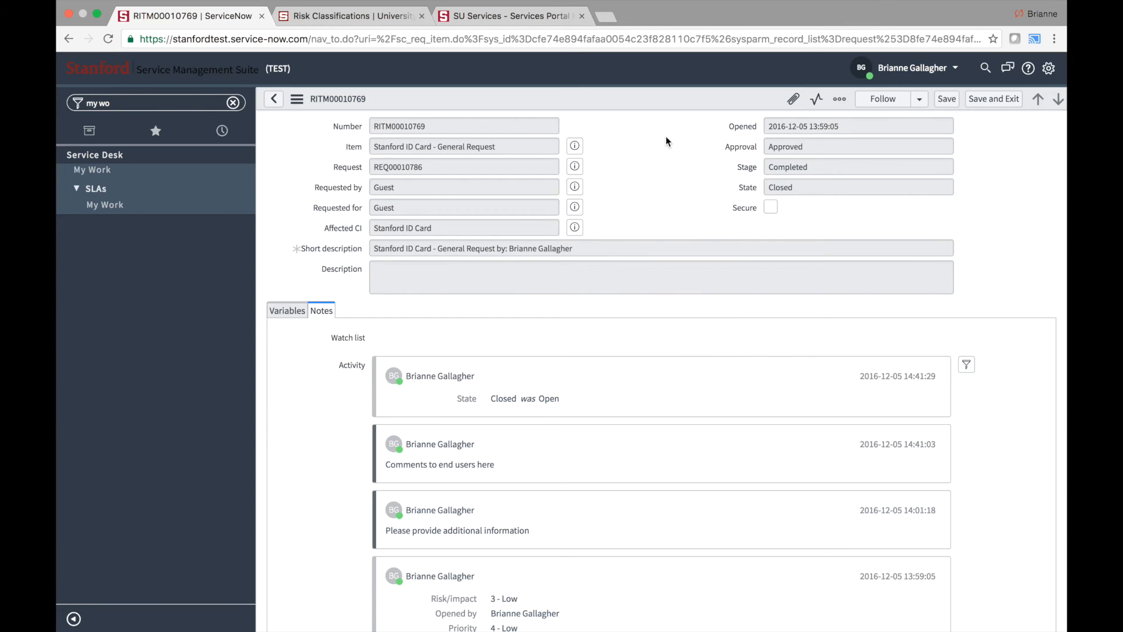
click(155, 131)
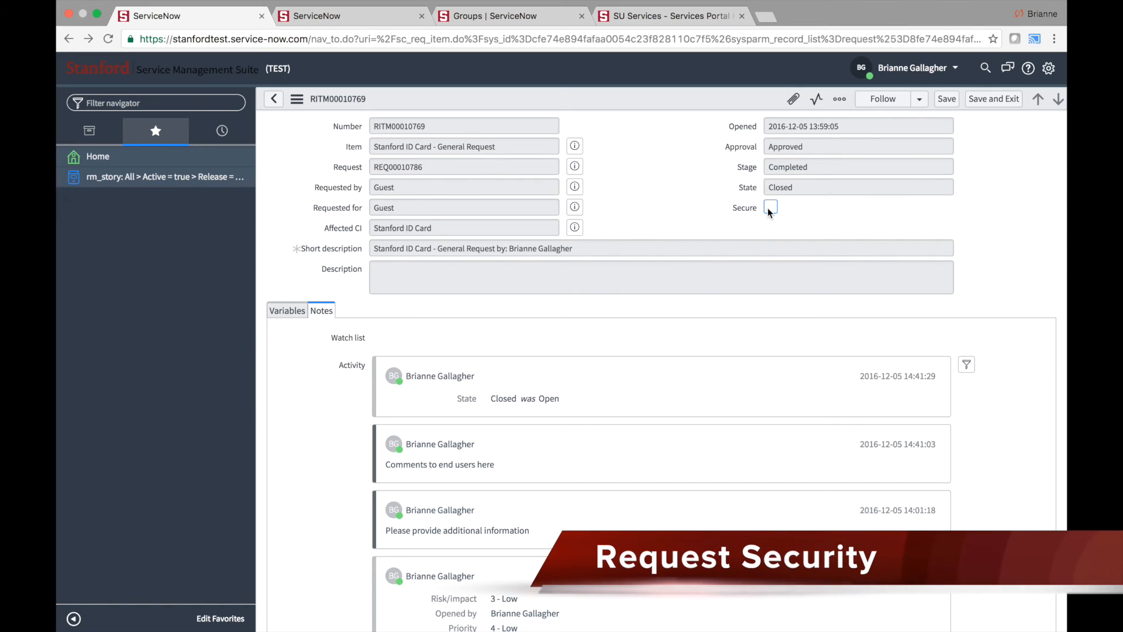
Step: Switch the Secure checkbox on RITM00010769 on and back off, then scroll down
click(771, 207)
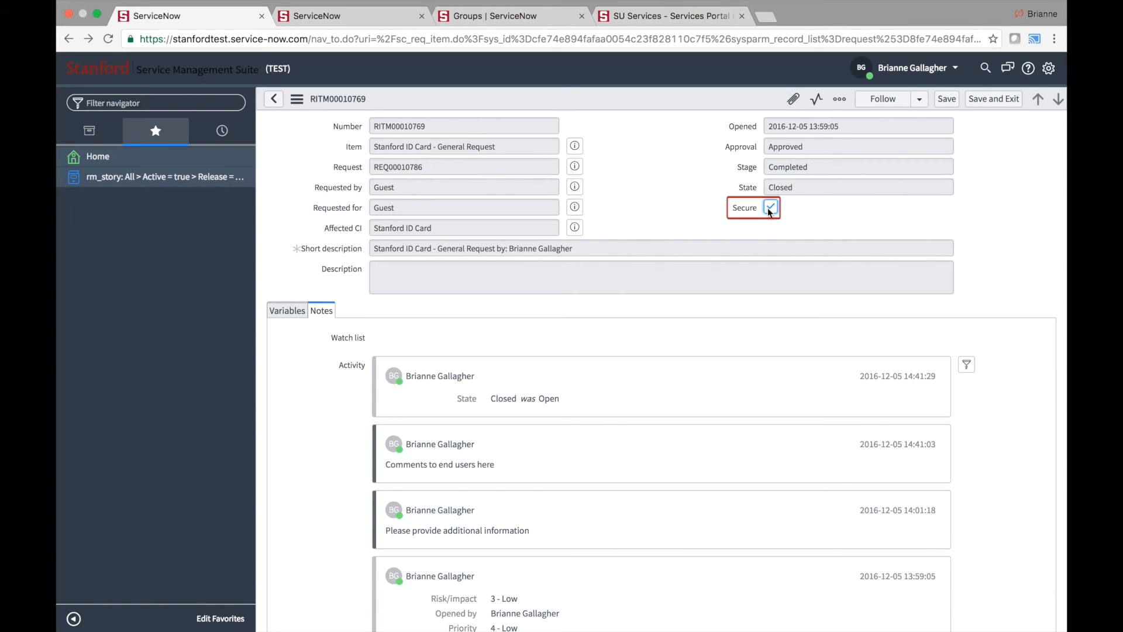
click(772, 208)
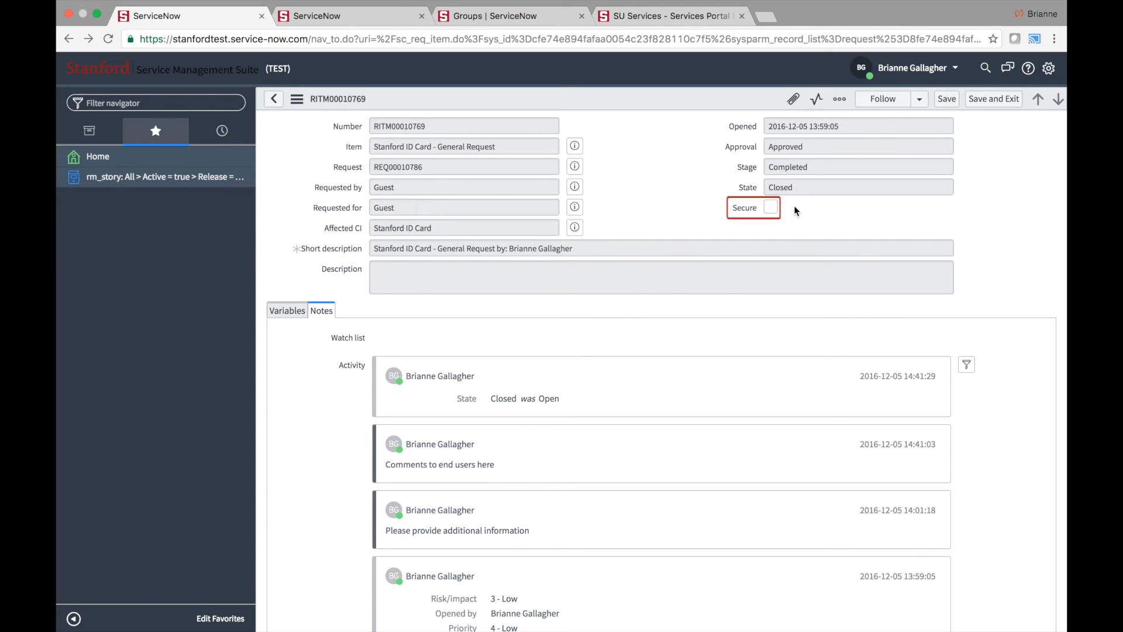
scroll(down, 3)
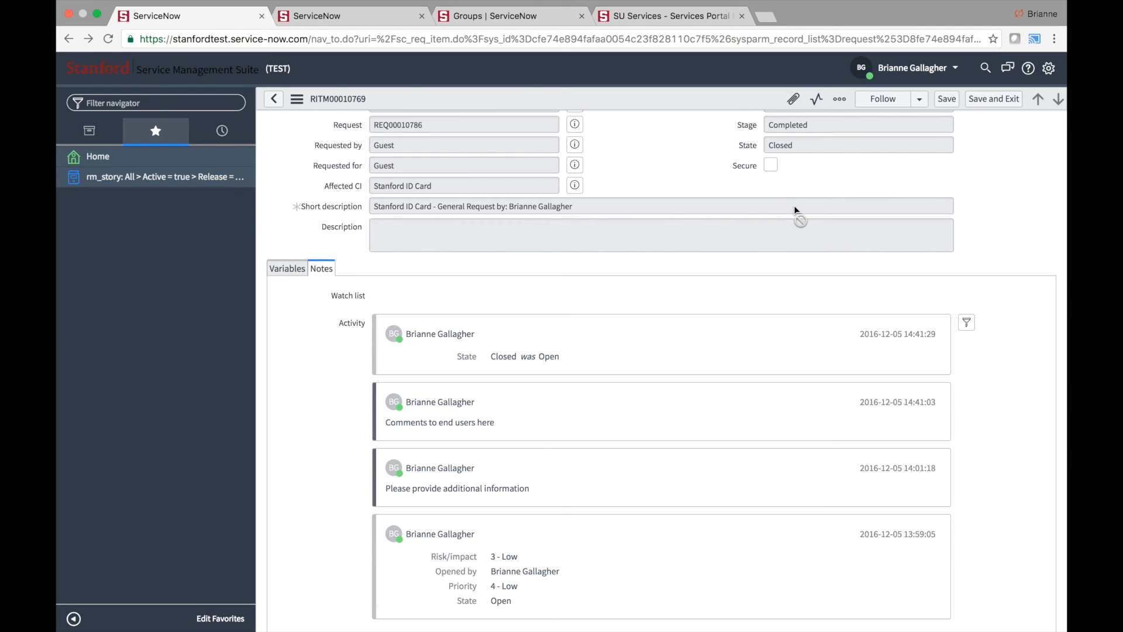
mouse_move(886, 87)
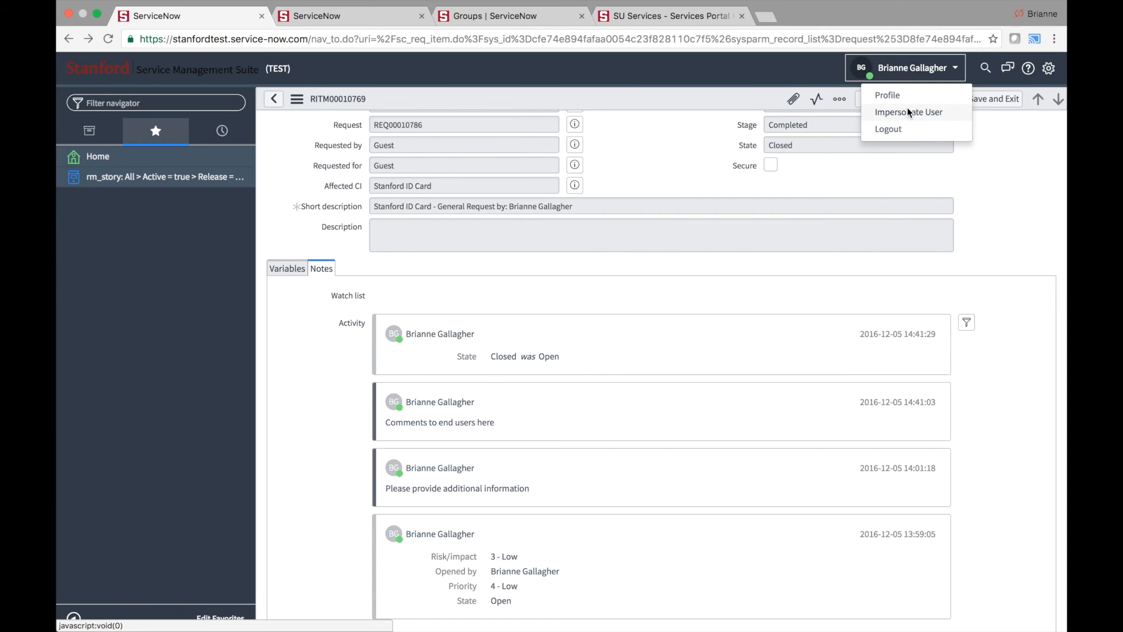
click(907, 112)
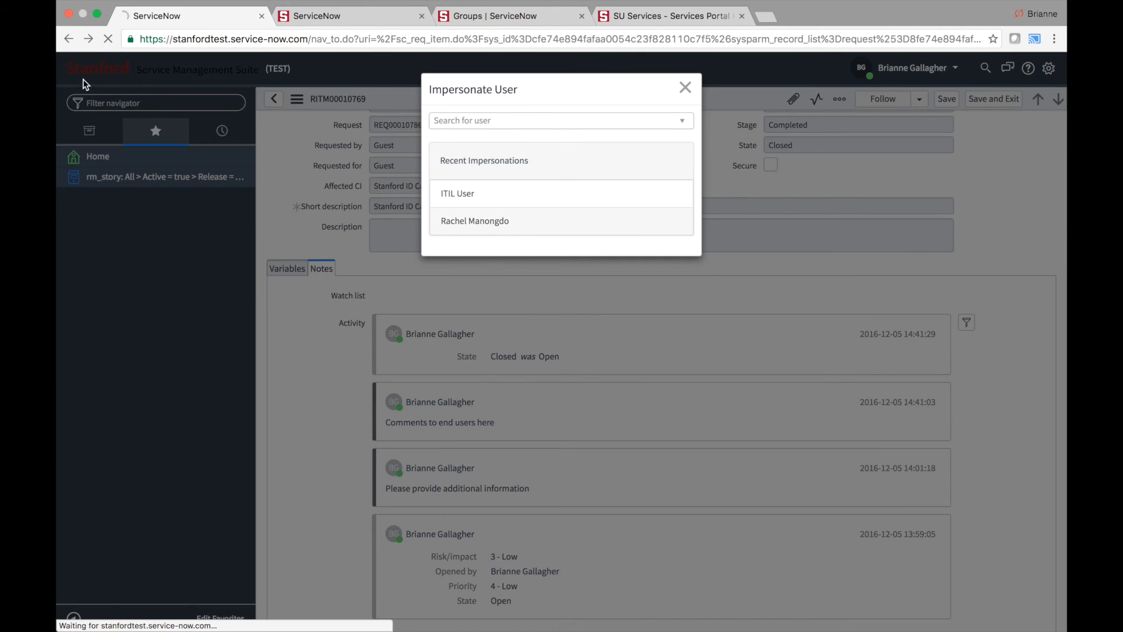
click(475, 221)
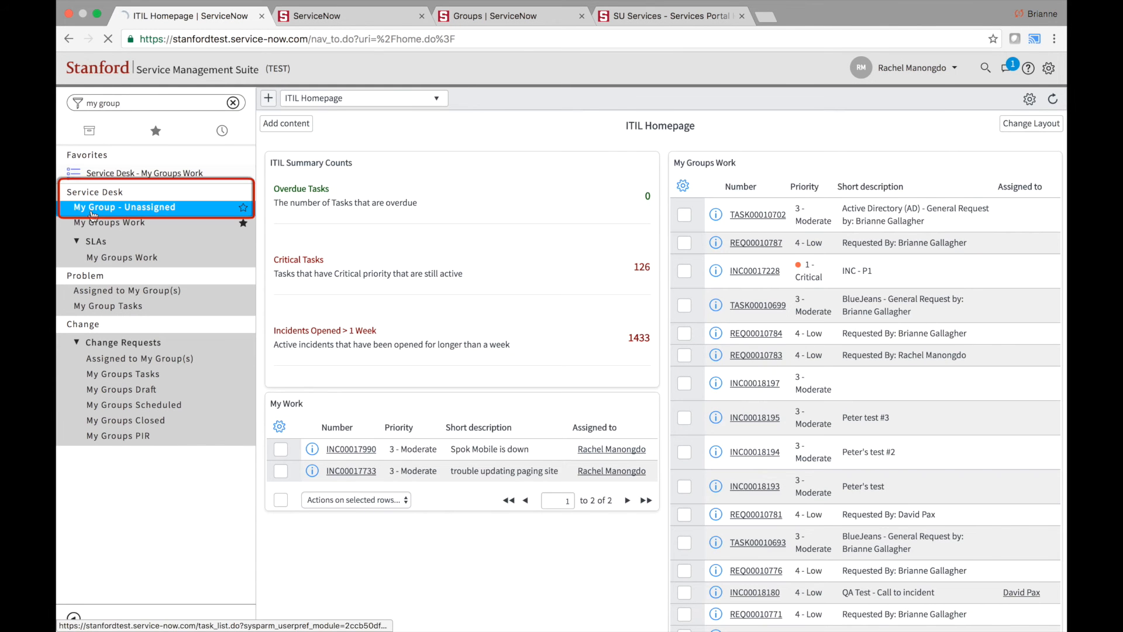
click(123, 207)
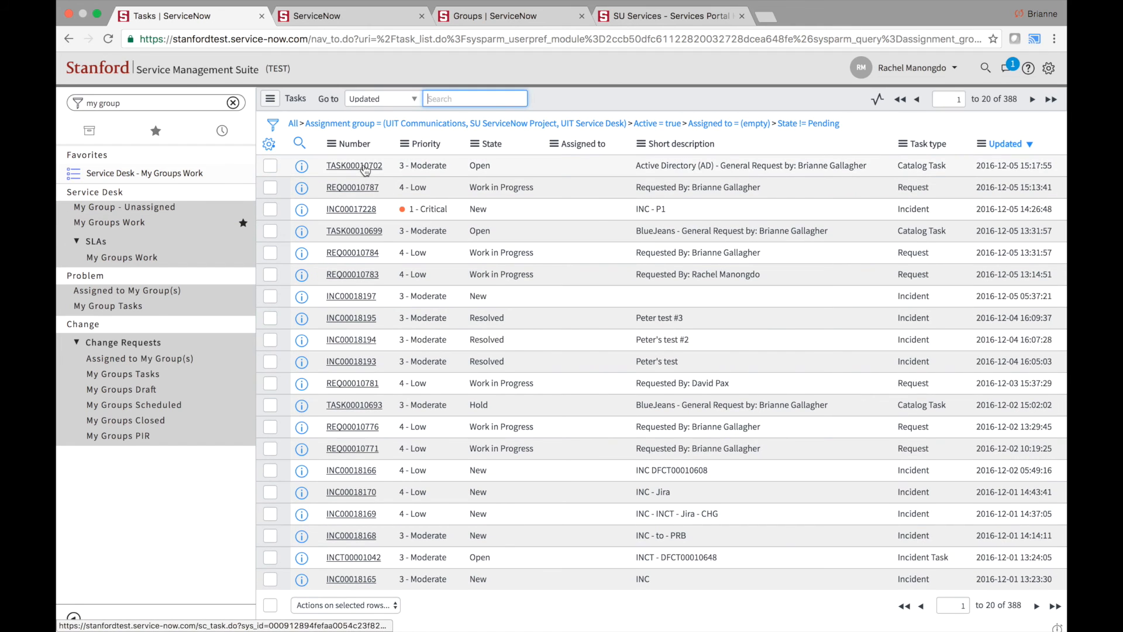
click(354, 166)
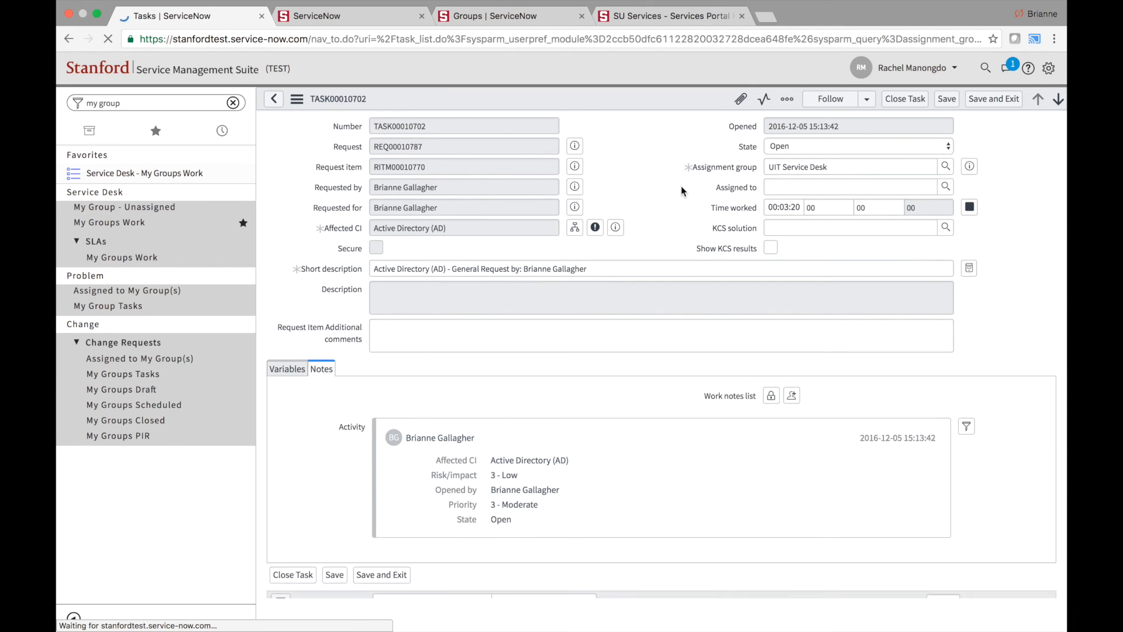
text(rach)
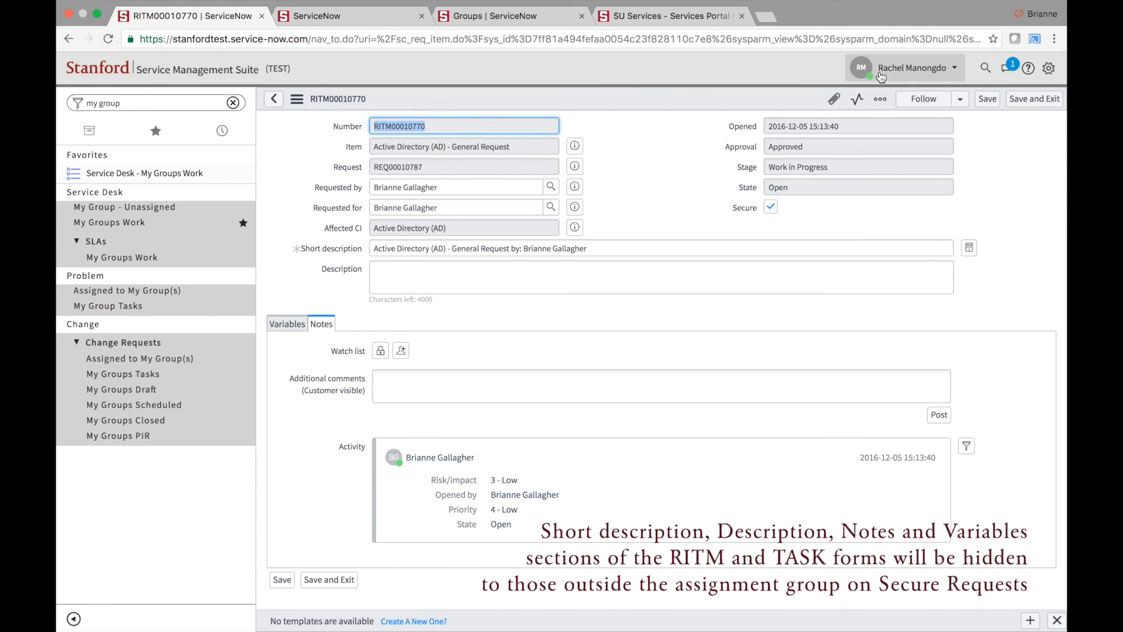
click(911, 67)
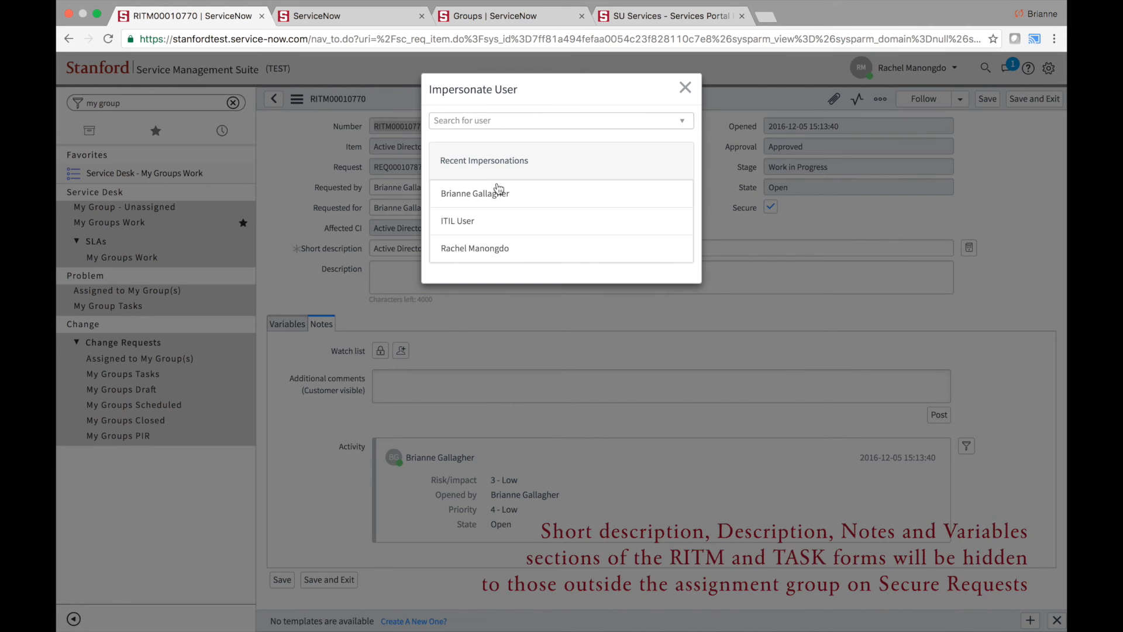
click(475, 193)
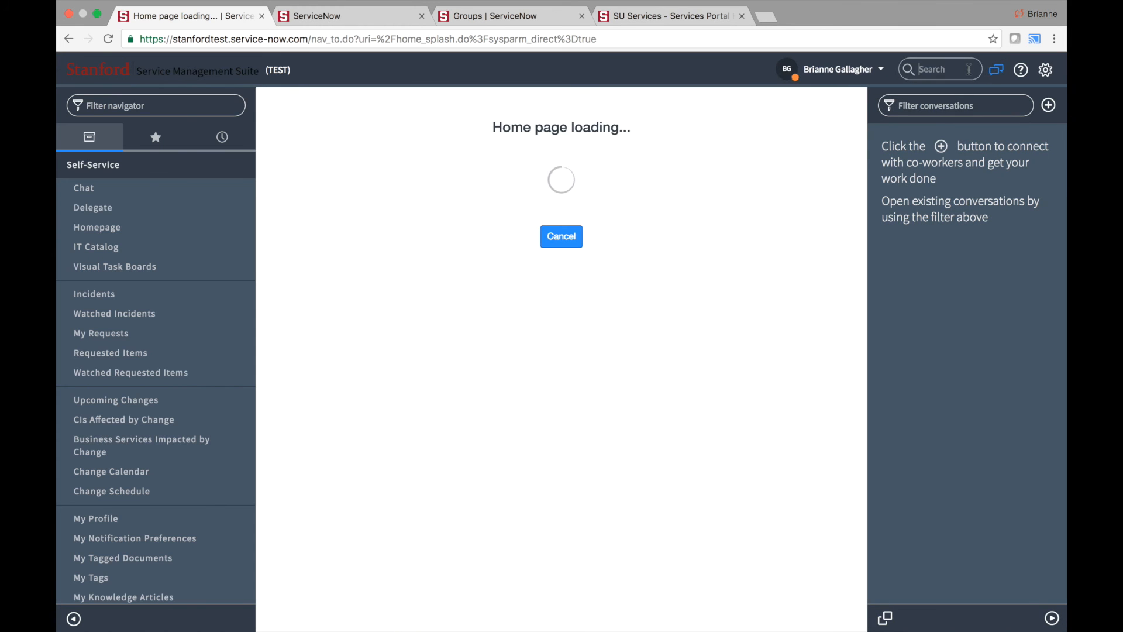
text(RITM0010770)
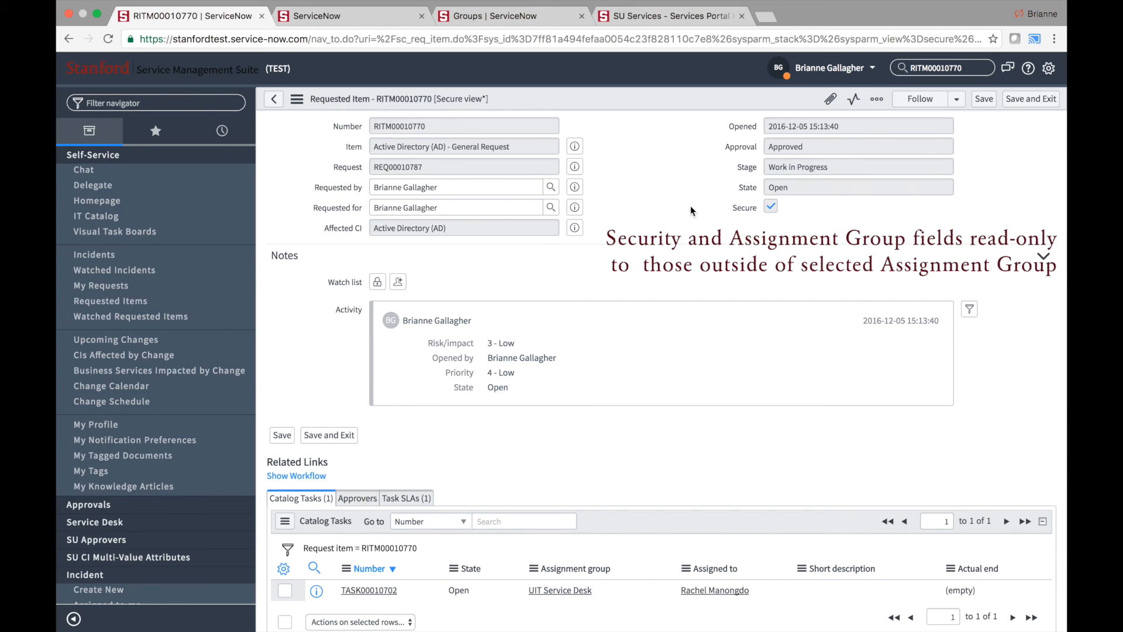
mouse_move(392, 69)
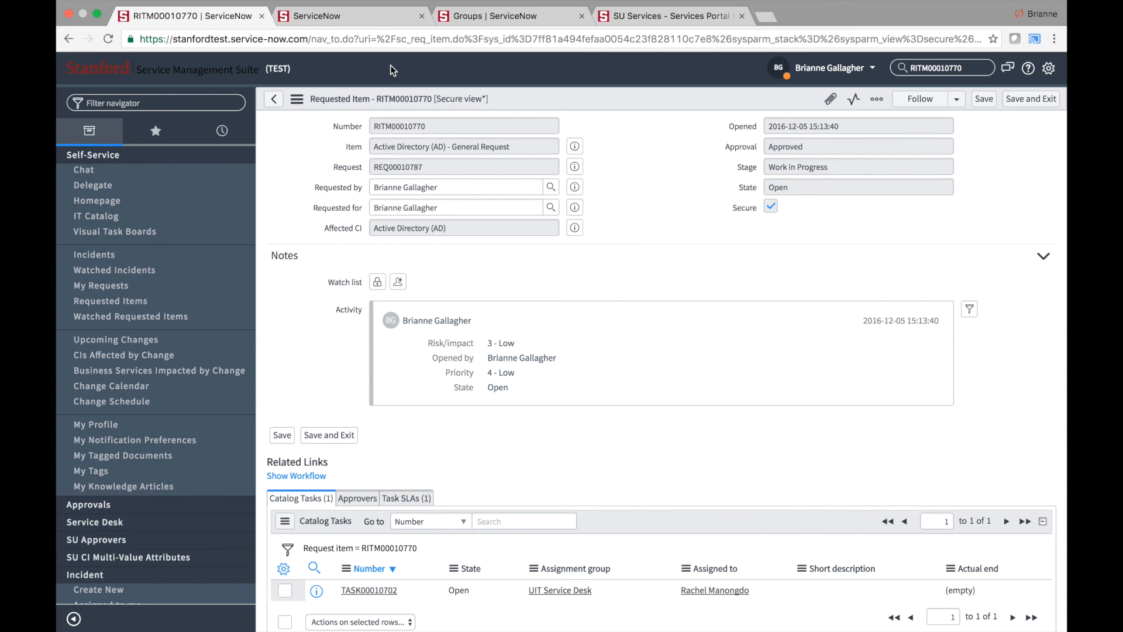
scroll(down, 3)
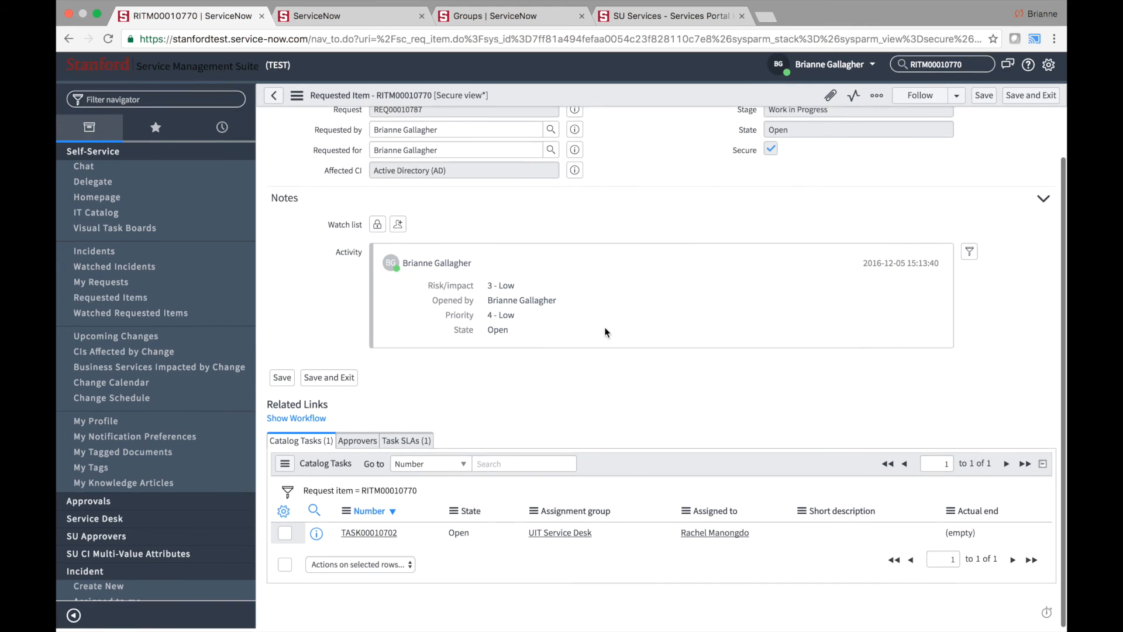
click(406, 440)
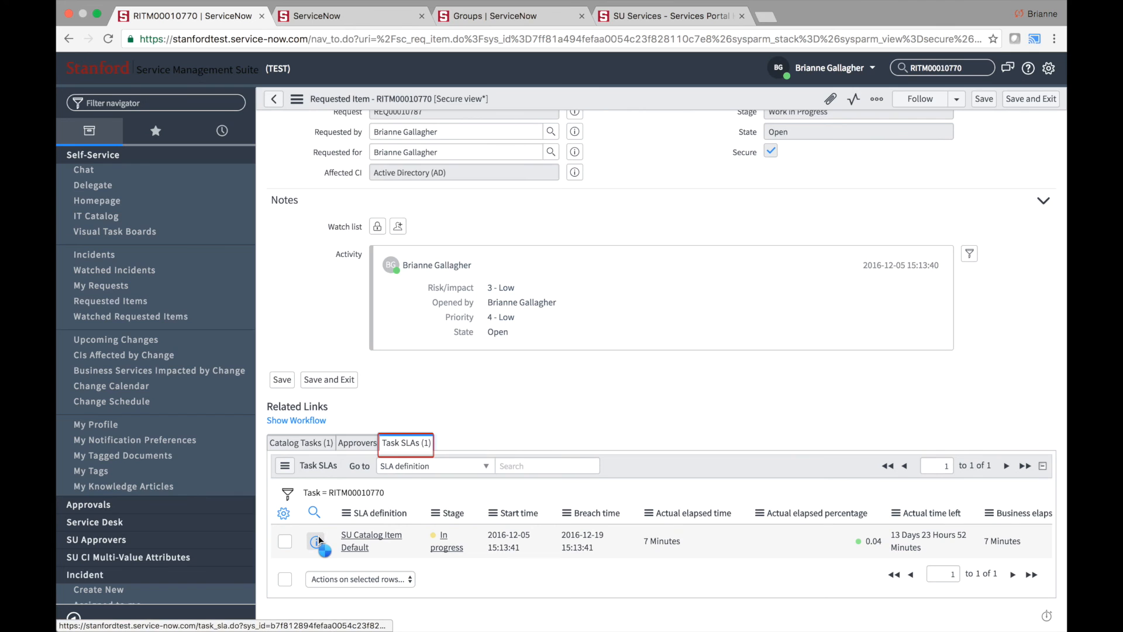
Step: Open the SU Catalog Item Default SLA record for RITM00010770
click(316, 541)
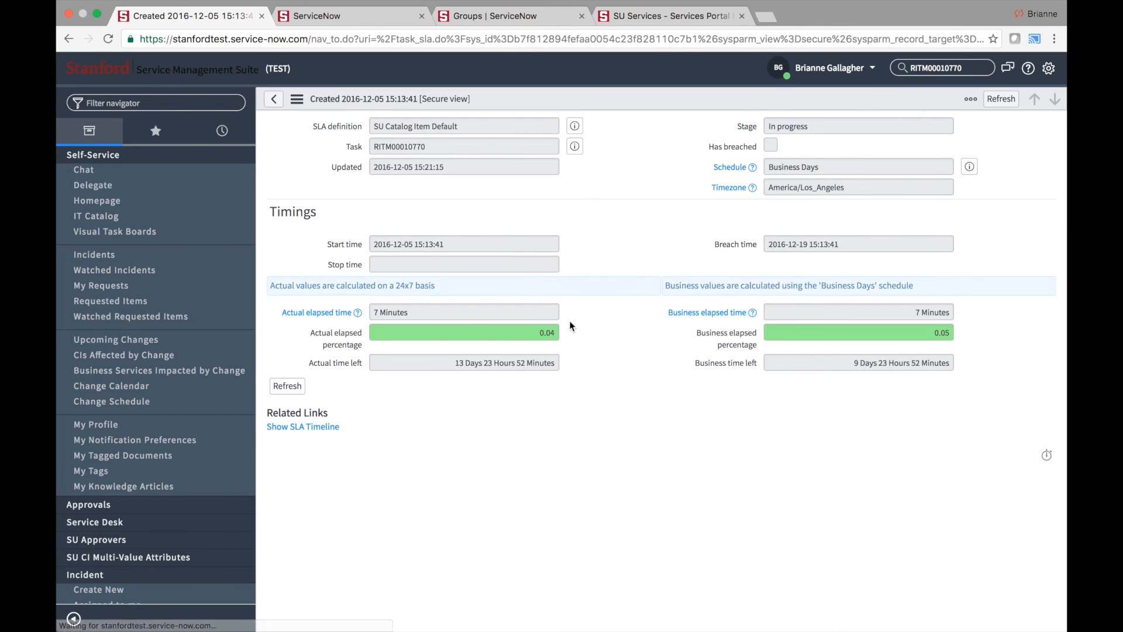
mouse_move(646, 358)
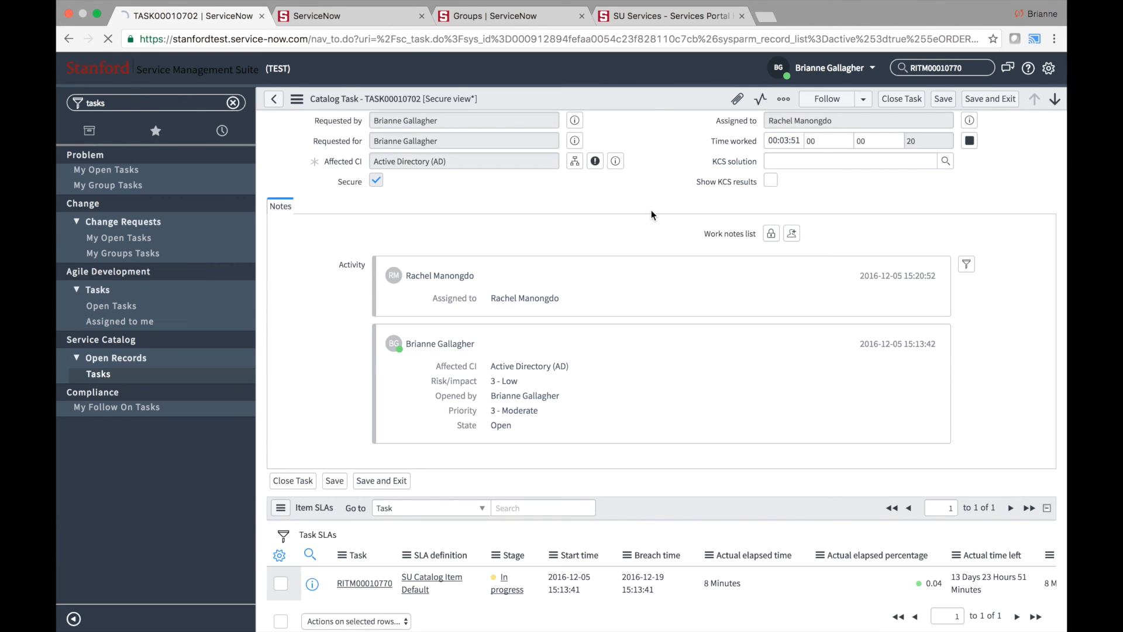
Step: Open Stanford ID Card task TASK00010700 from the active catalog tasks list
click(273, 99)
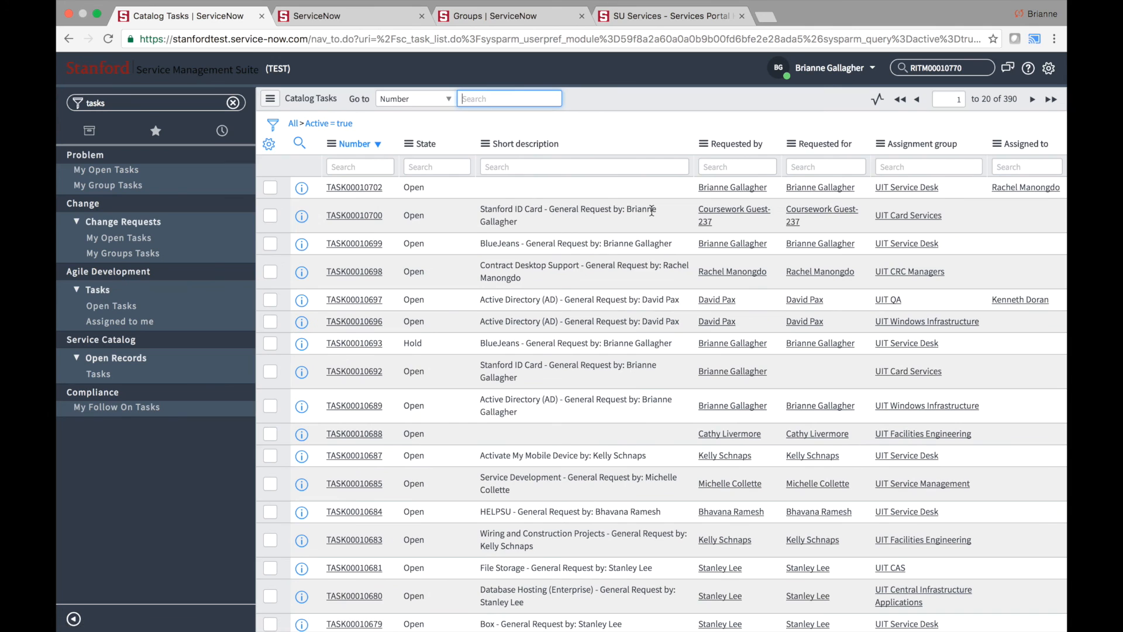
click(354, 214)
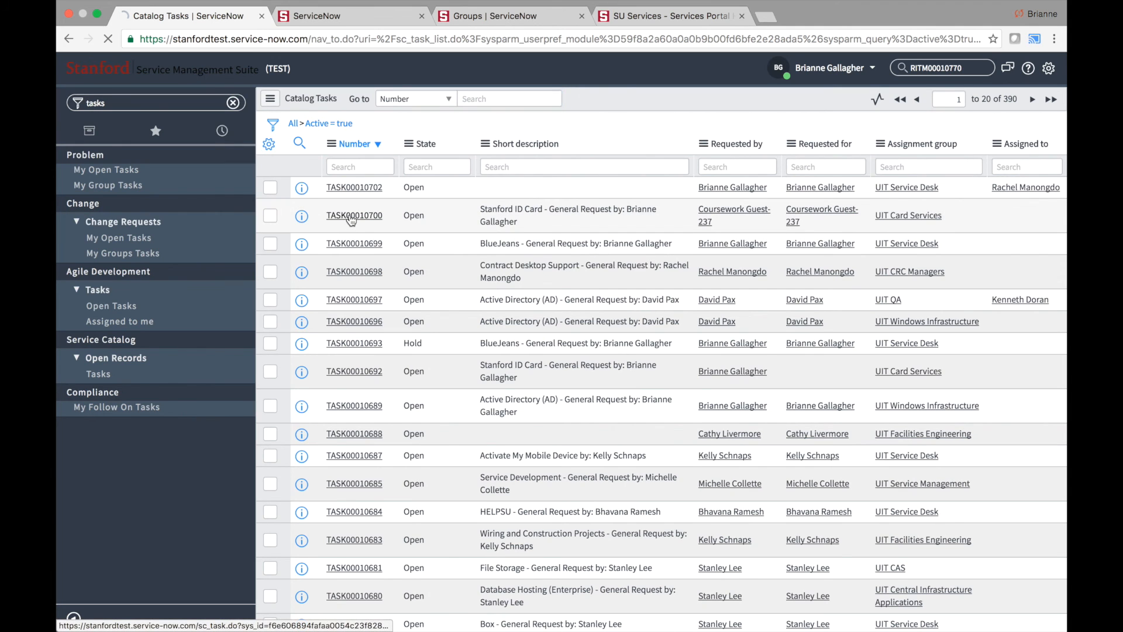
click(354, 215)
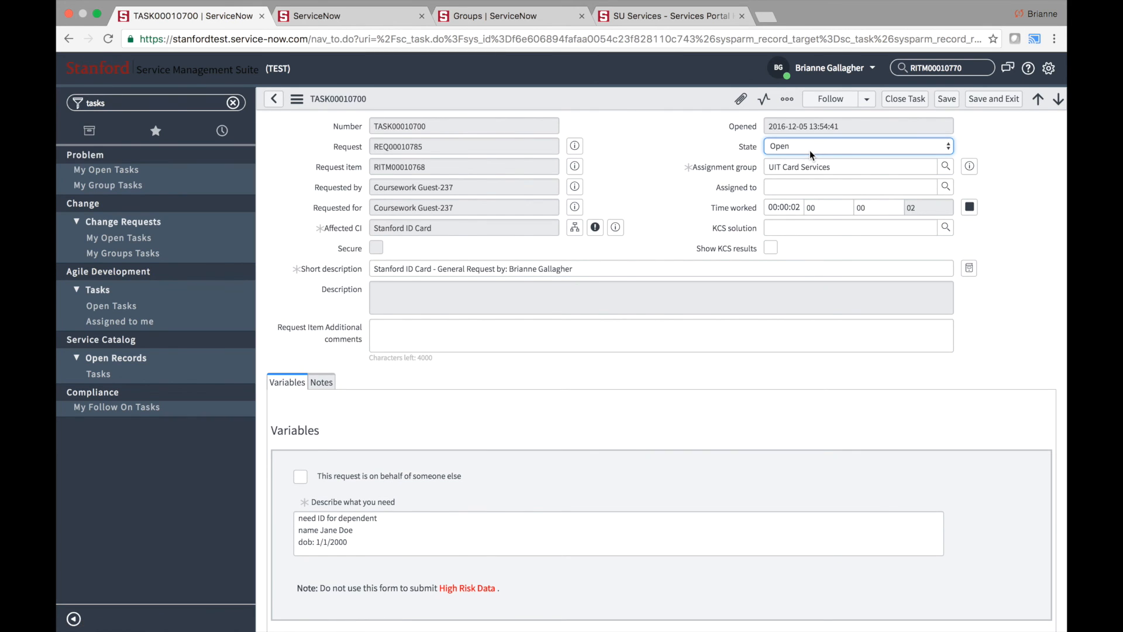
Step: Set TASK00010700 to Hold and save the work note 'Awaiting user information'
click(857, 146)
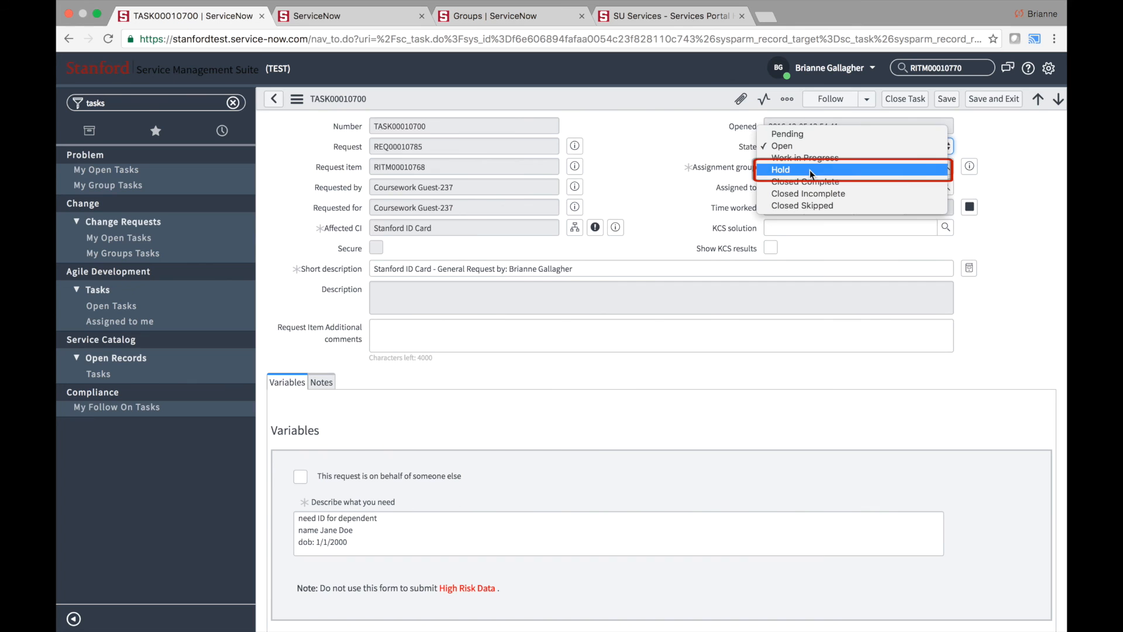
click(781, 169)
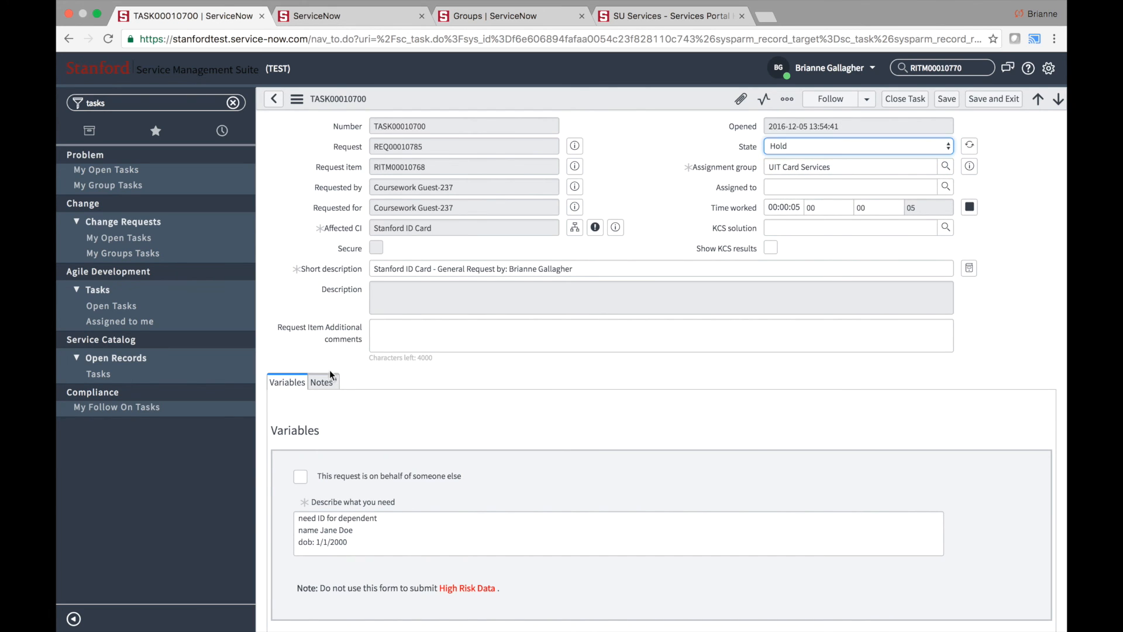
click(322, 382)
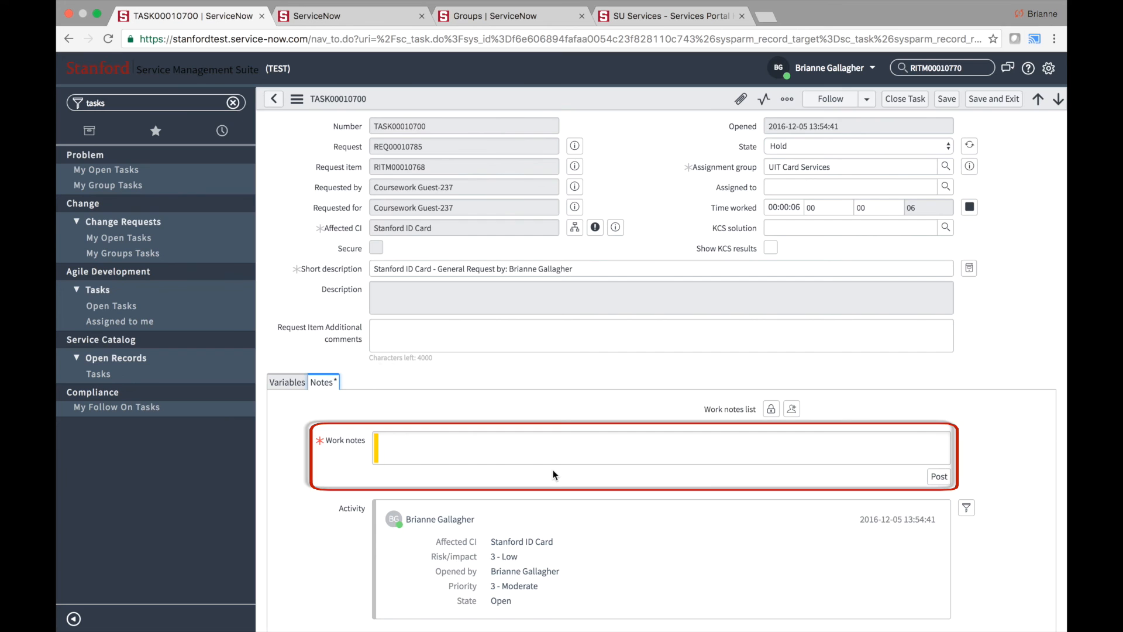
click(548, 457)
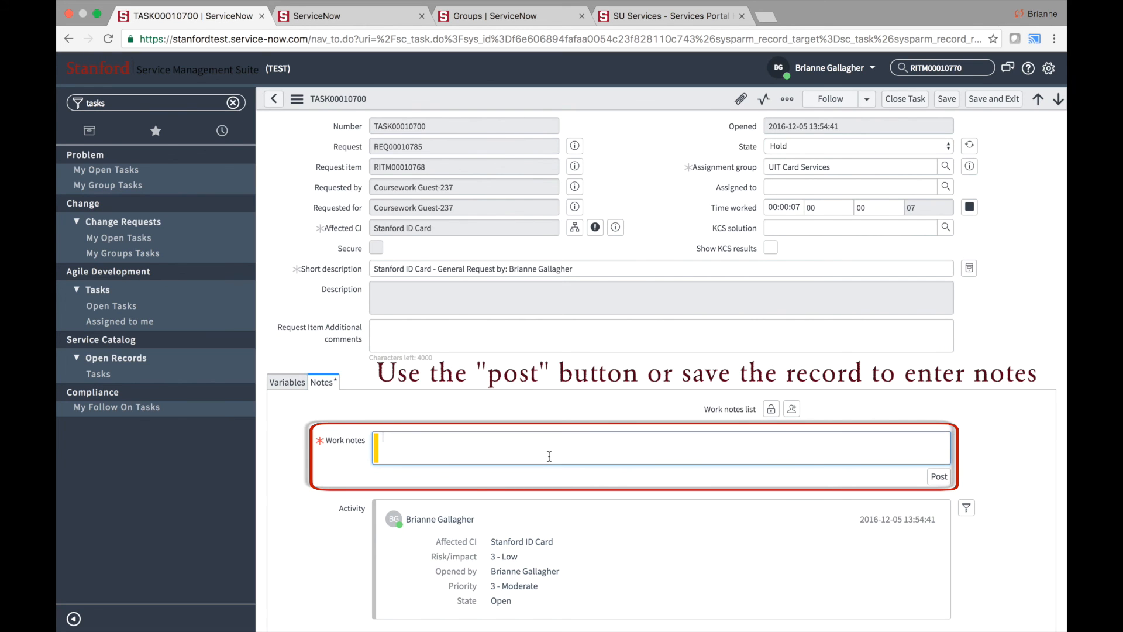
text(Awa)
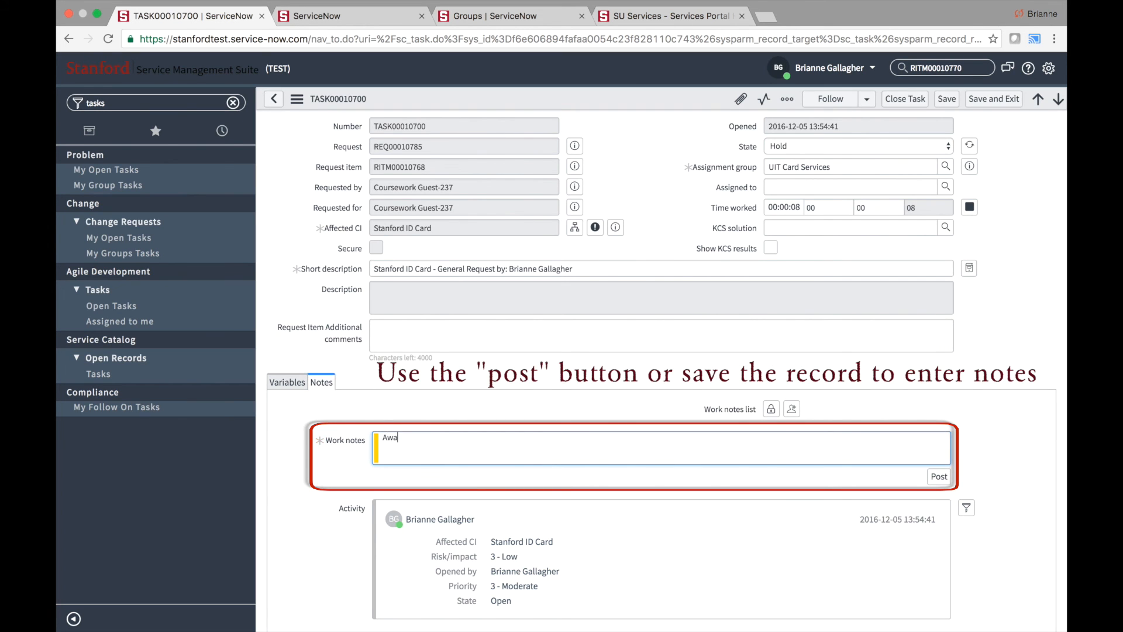
text(iting user i)
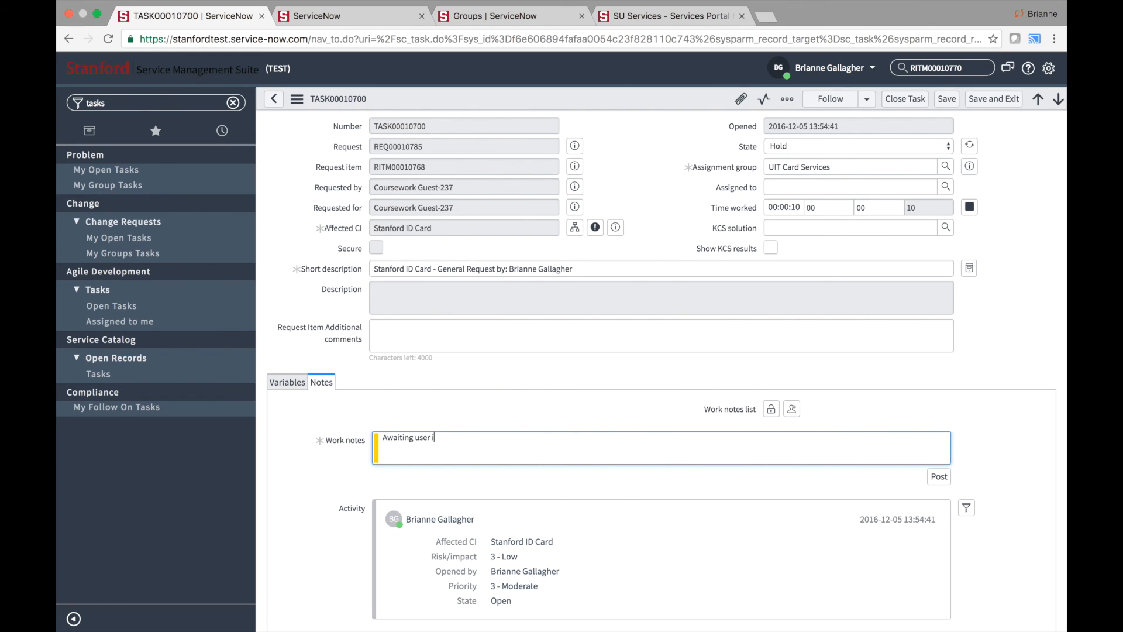
click(856, 146)
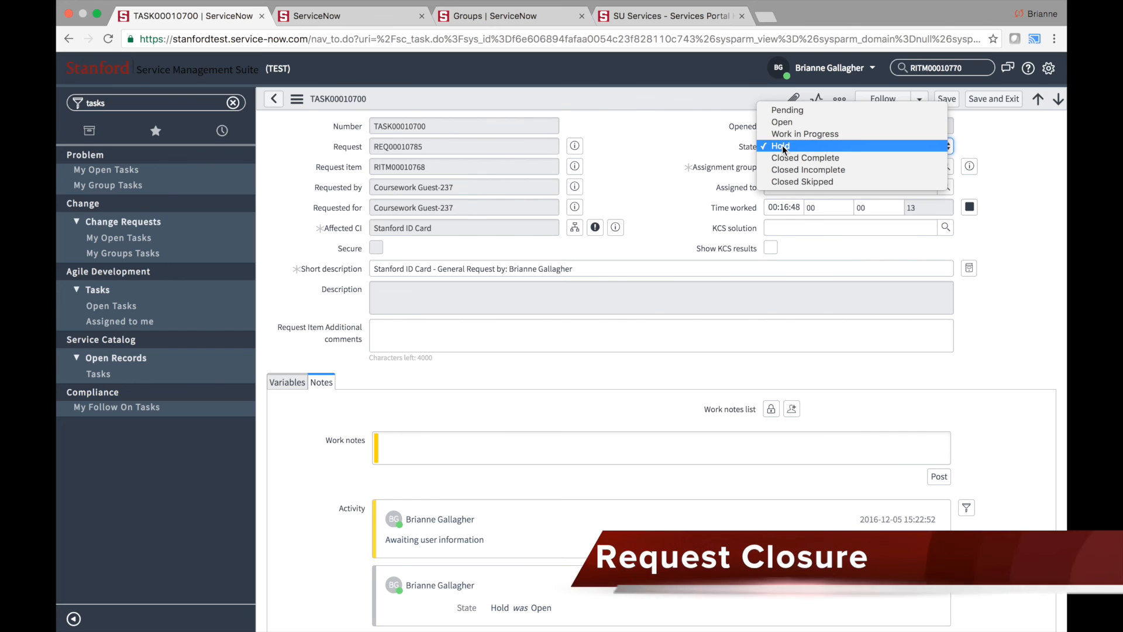
Step: Set TASK00010700 to Closed Complete and review the activity logging the change from Hold
click(805, 157)
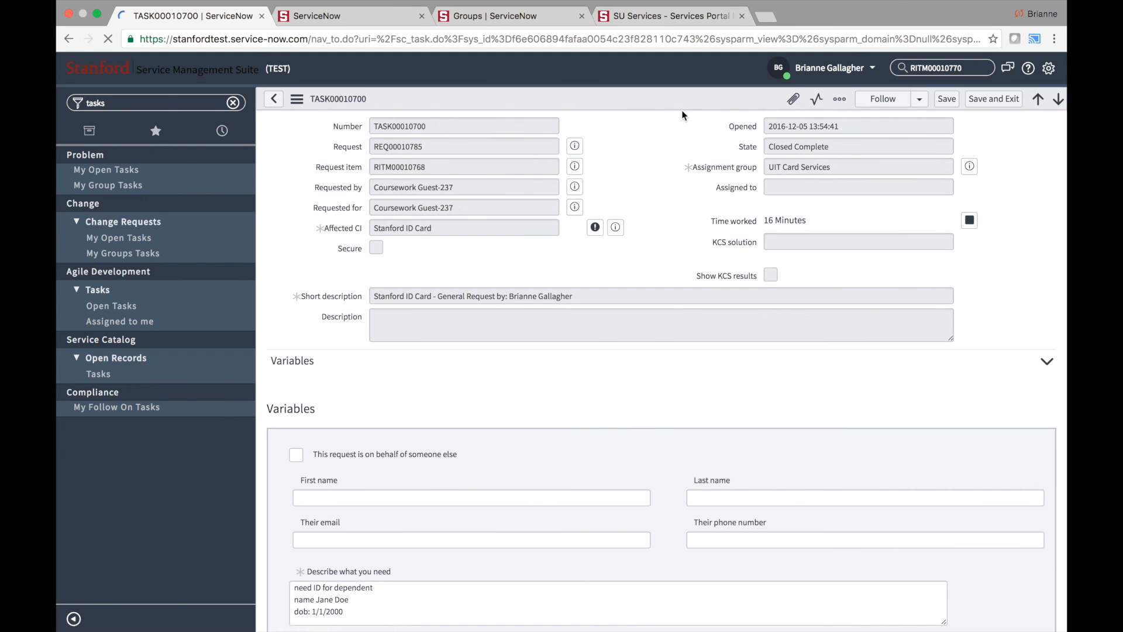
click(321, 358)
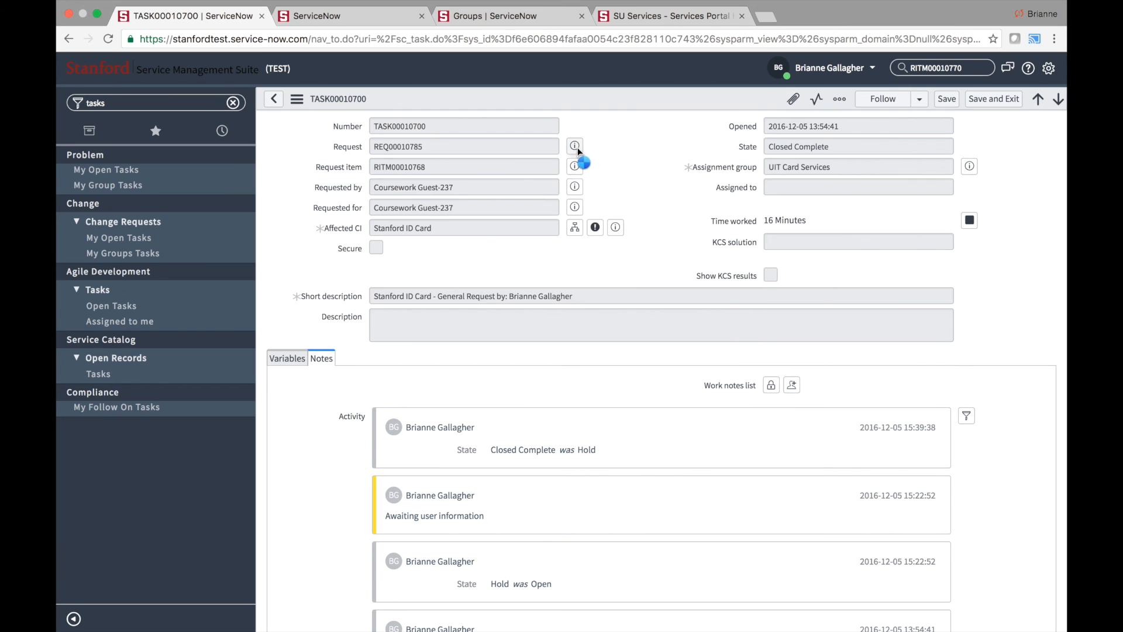
mouse_move(604, 40)
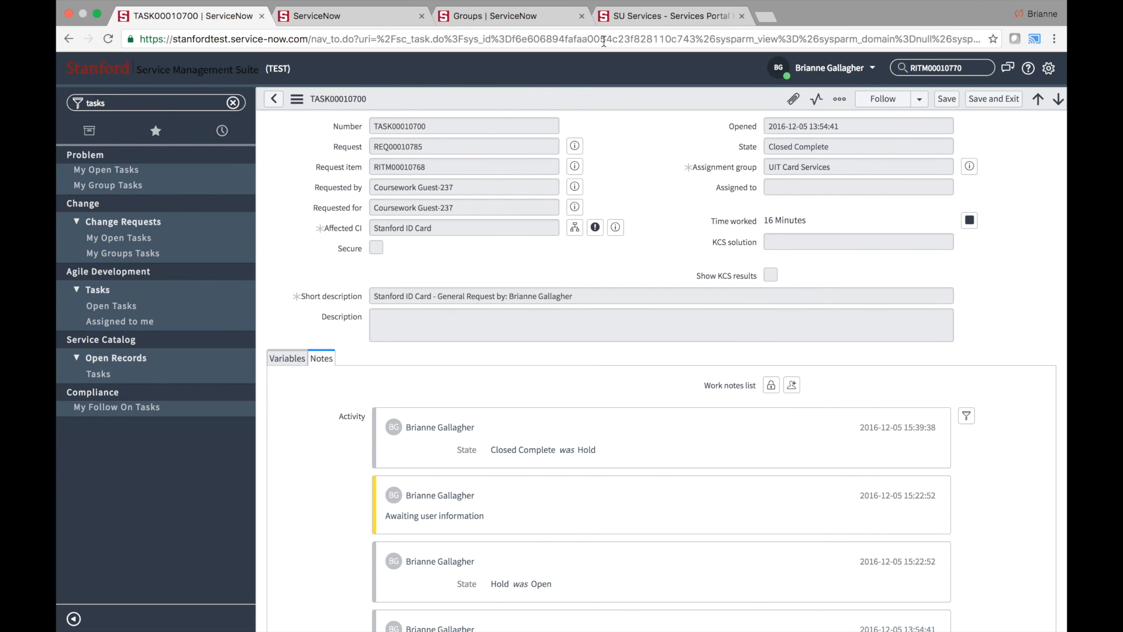
Step: Browse the SU Services portal's Information Technology catalog to the IDs & Accounts category
click(670, 15)
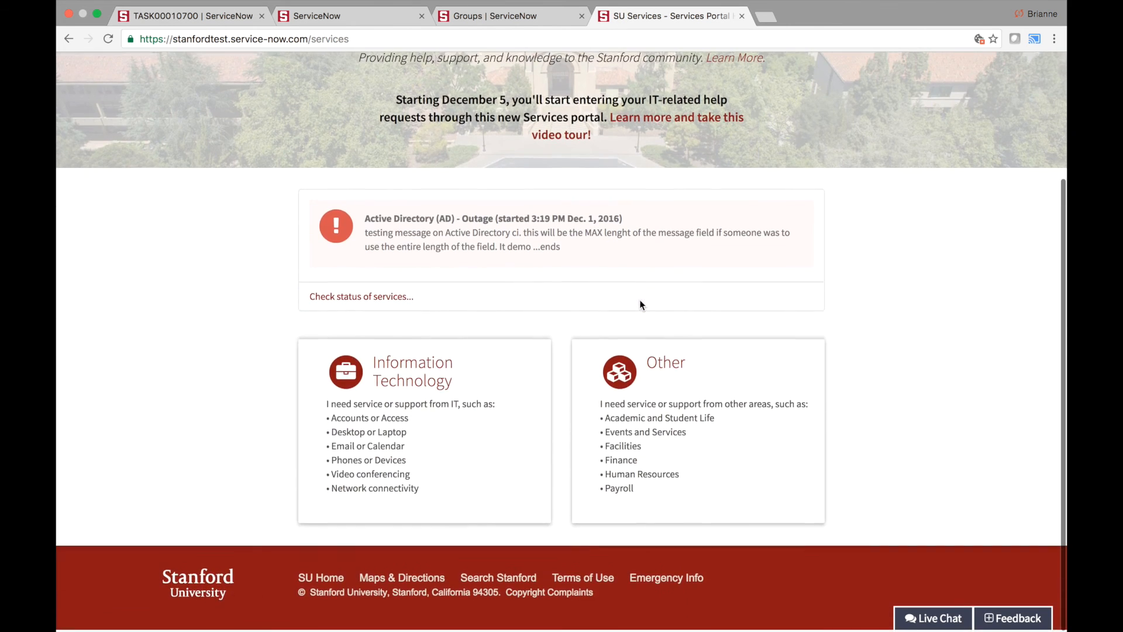
click(422, 430)
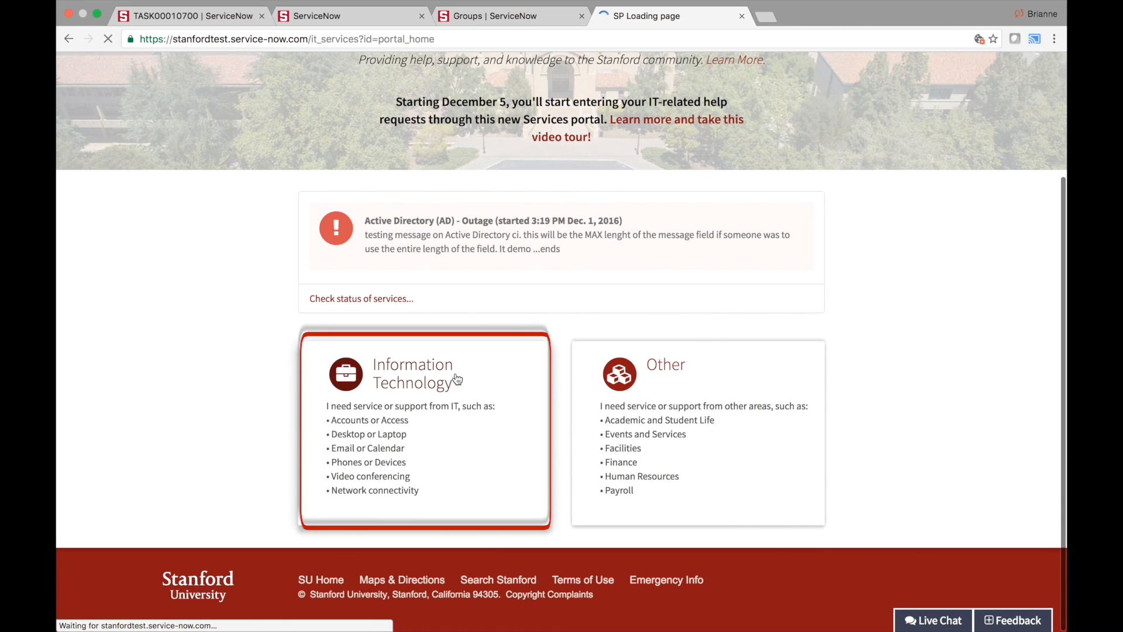
click(425, 376)
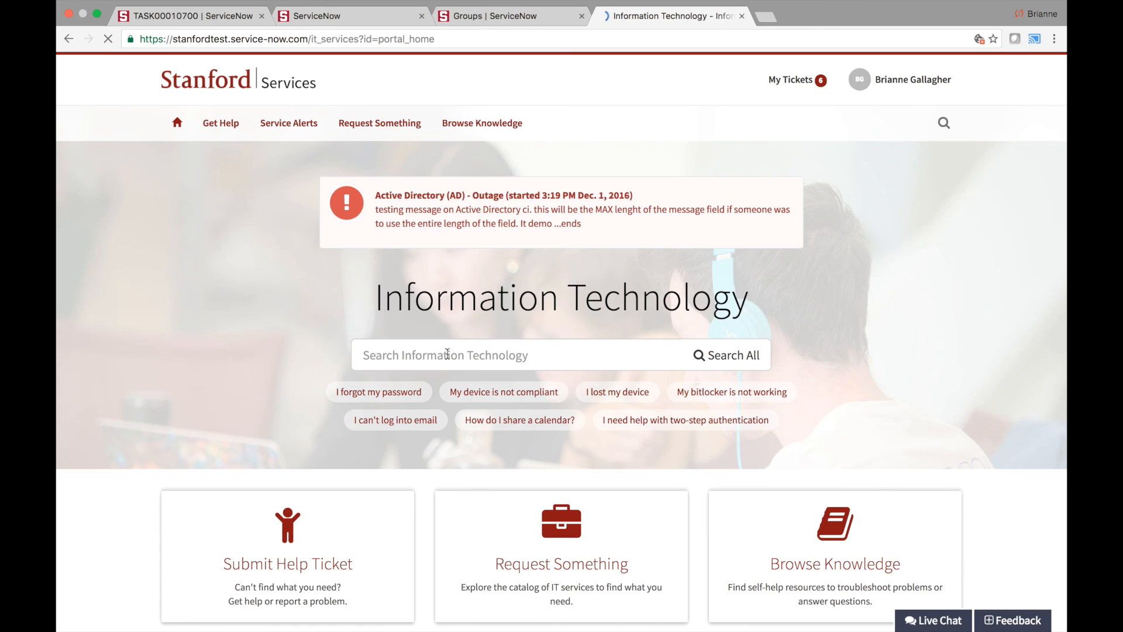
click(380, 122)
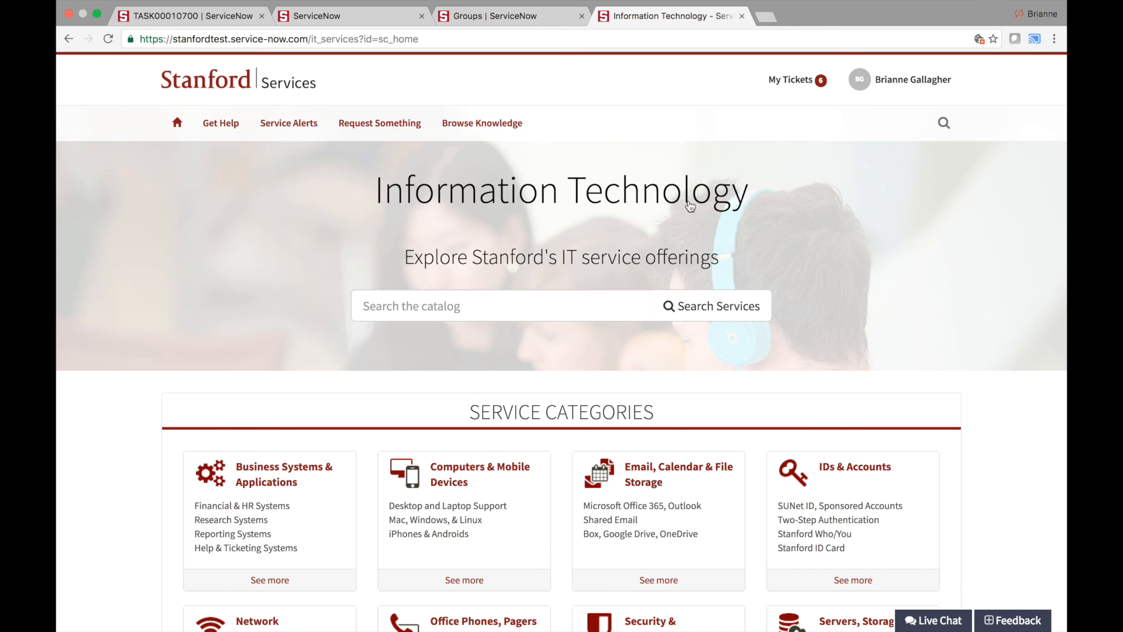
text(id)
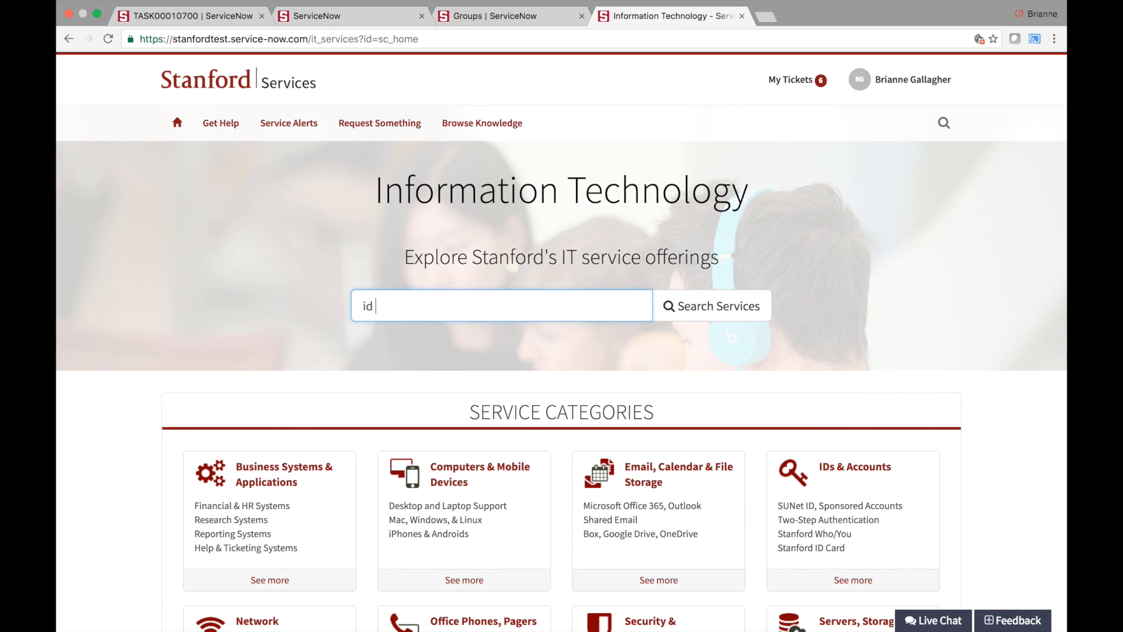
text(card)
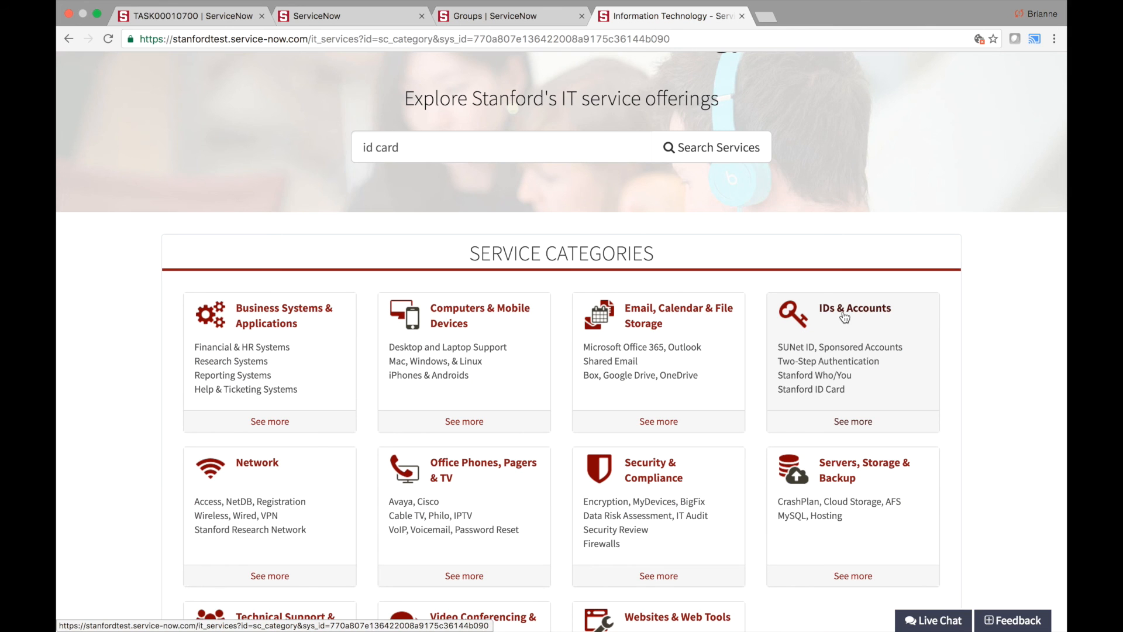
click(854, 309)
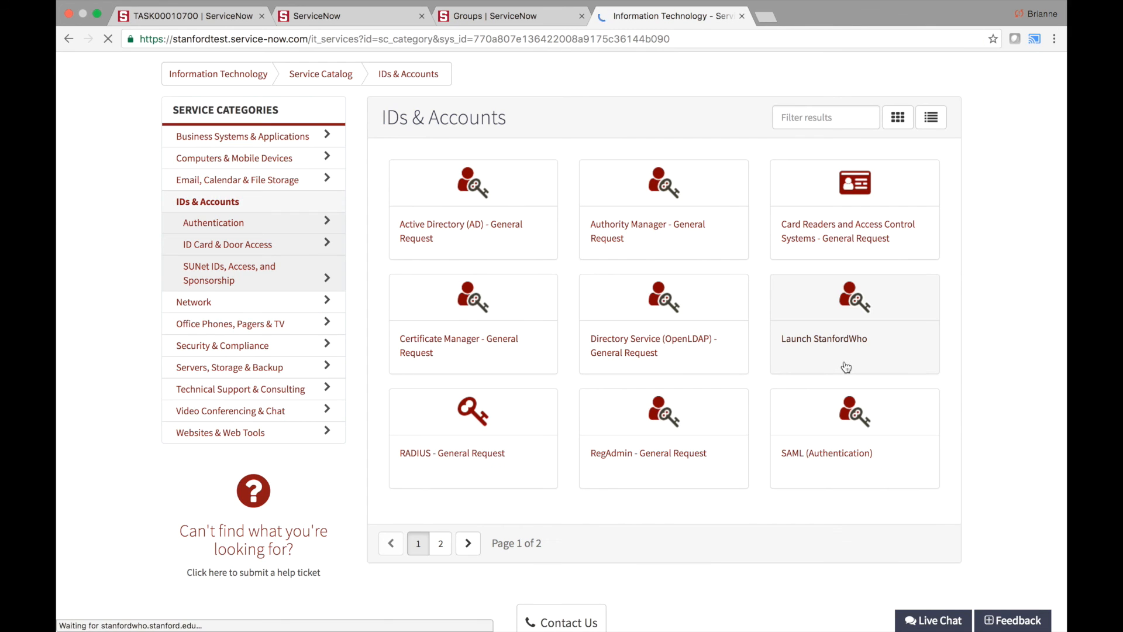
Step: Submit an Active Directory (AD) General Request for new employee Jane Doe, then go to My Tickets
click(824, 338)
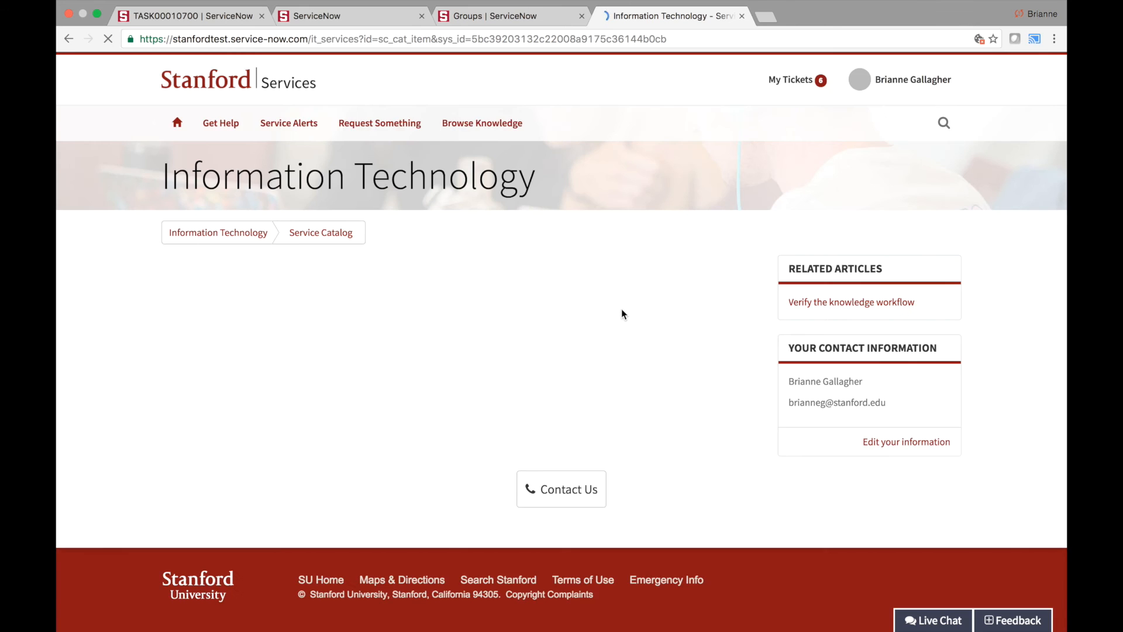
text(Need a new account for new Em)
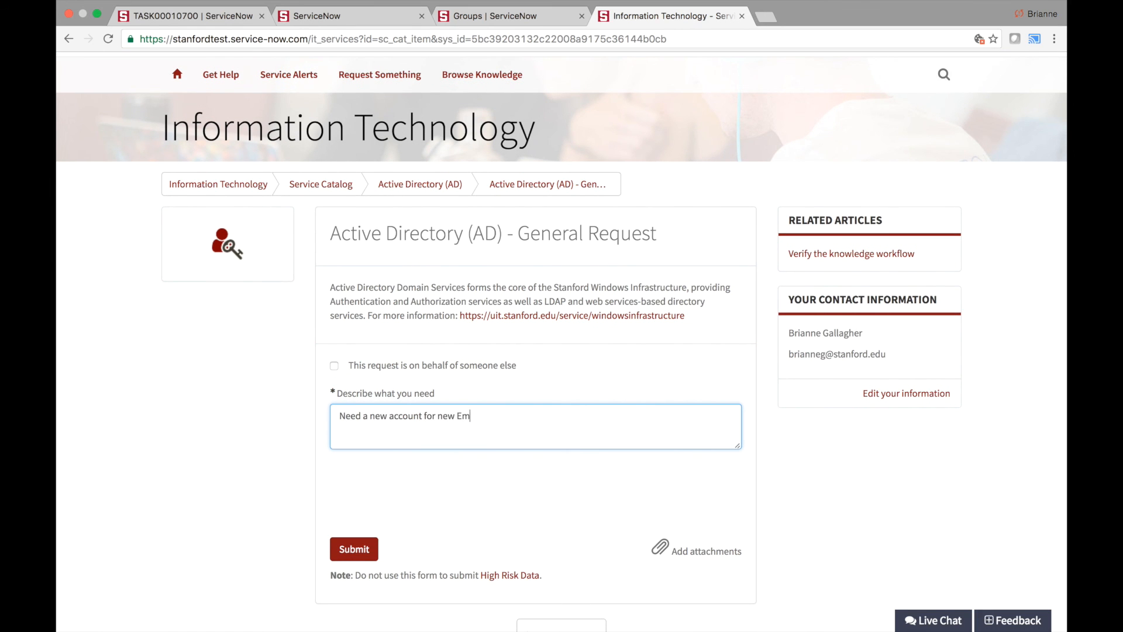
text(ployee Jane Doe)
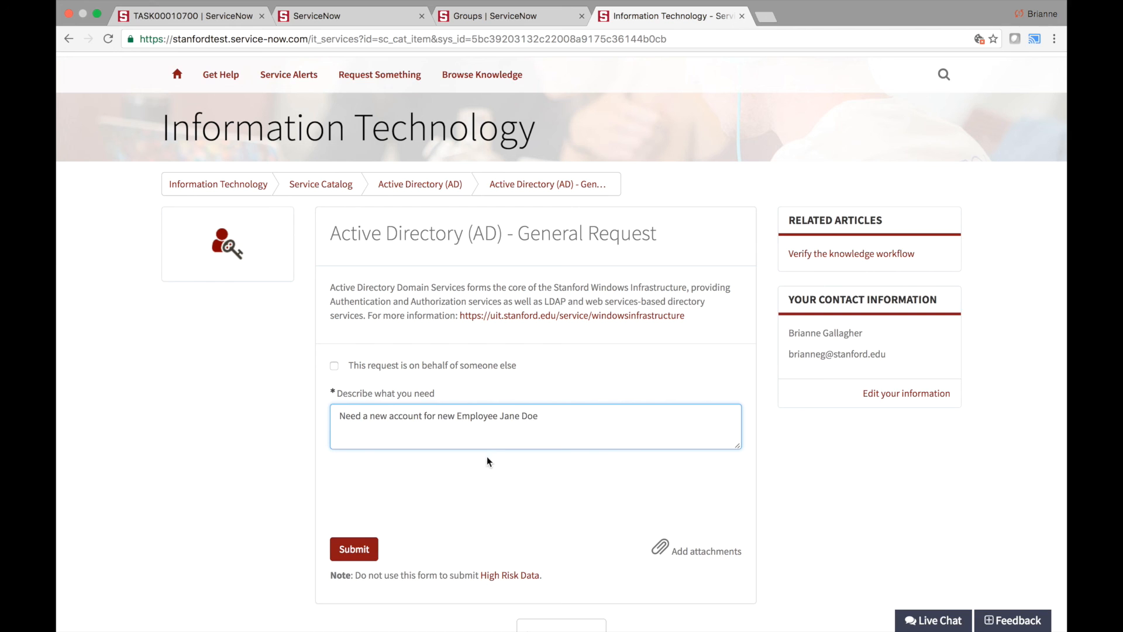
click(354, 549)
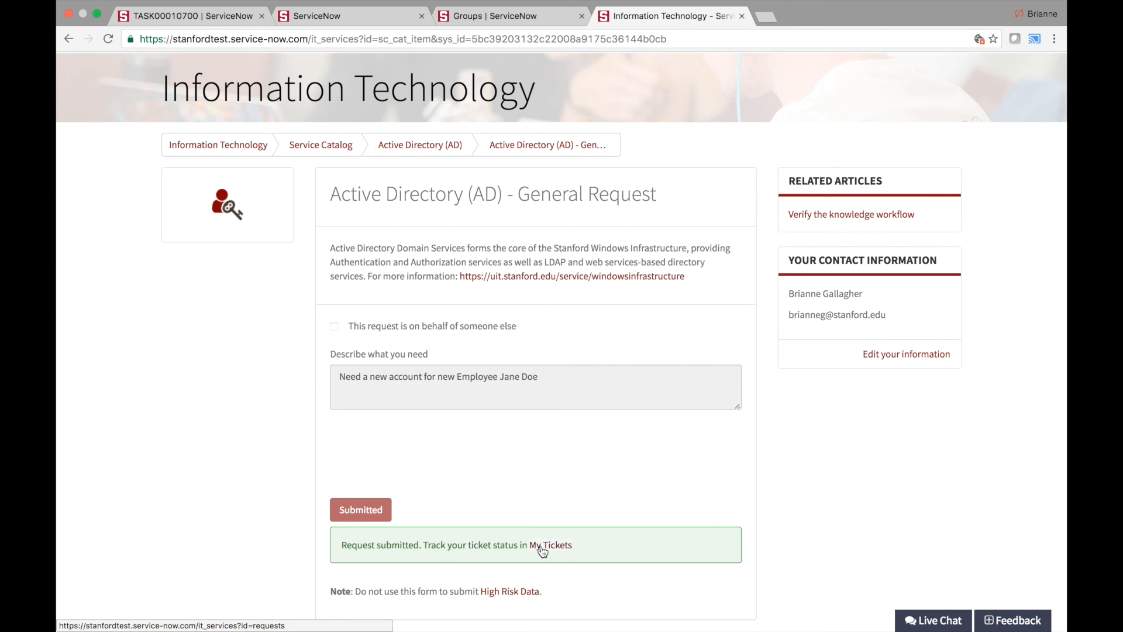
click(549, 545)
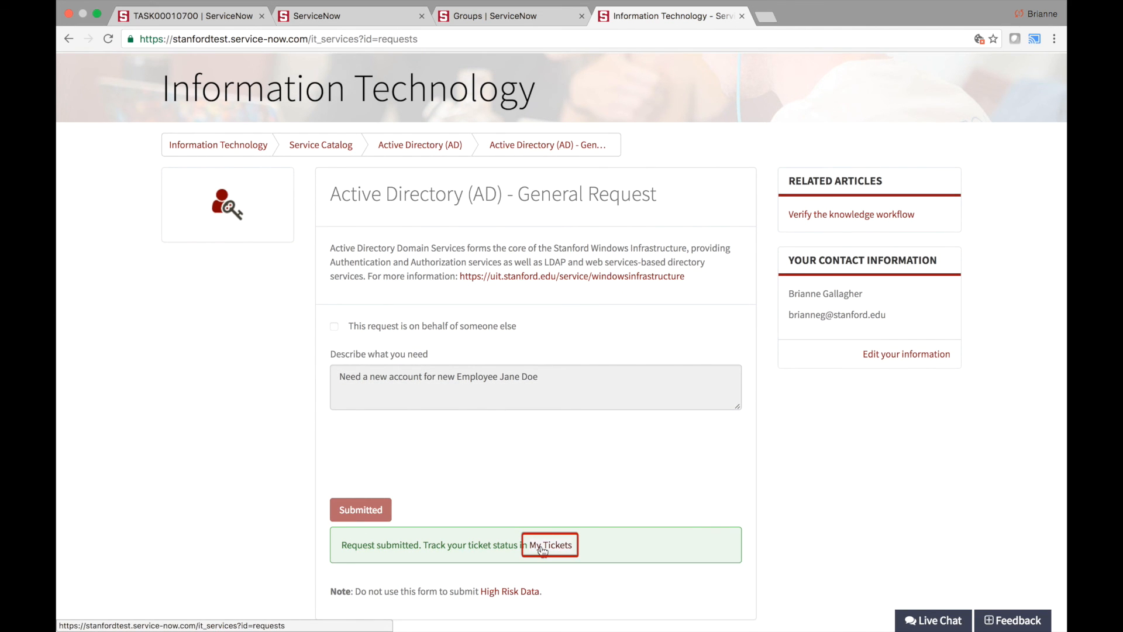
Step: Open the newest Active Directory ticket and post 'What is the status of this request?'
click(549, 546)
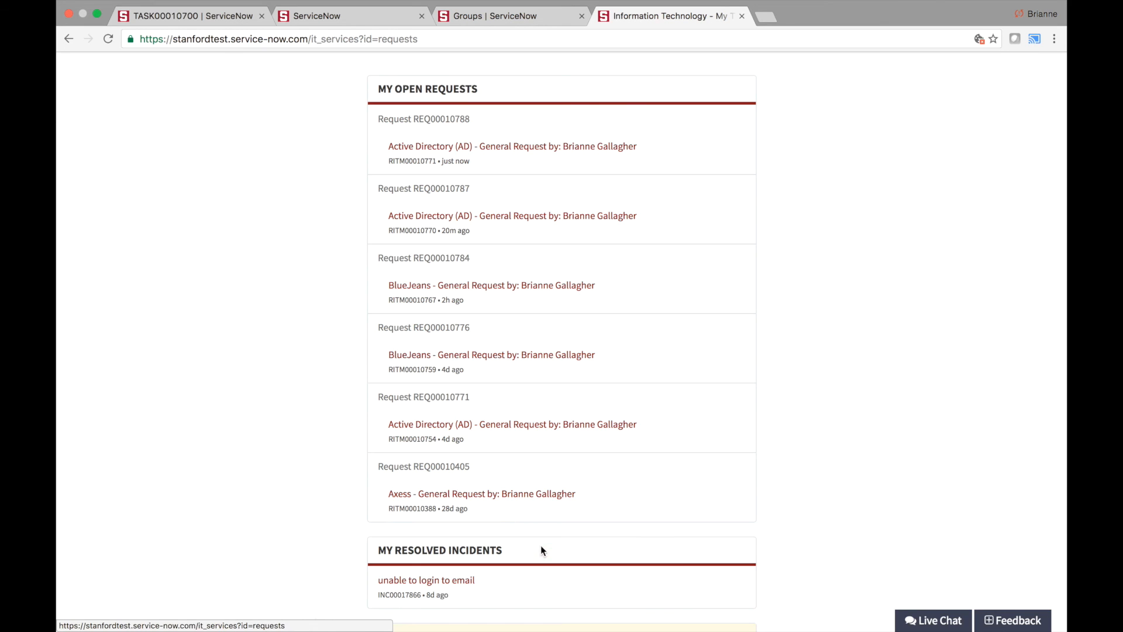
mouse_move(521, 160)
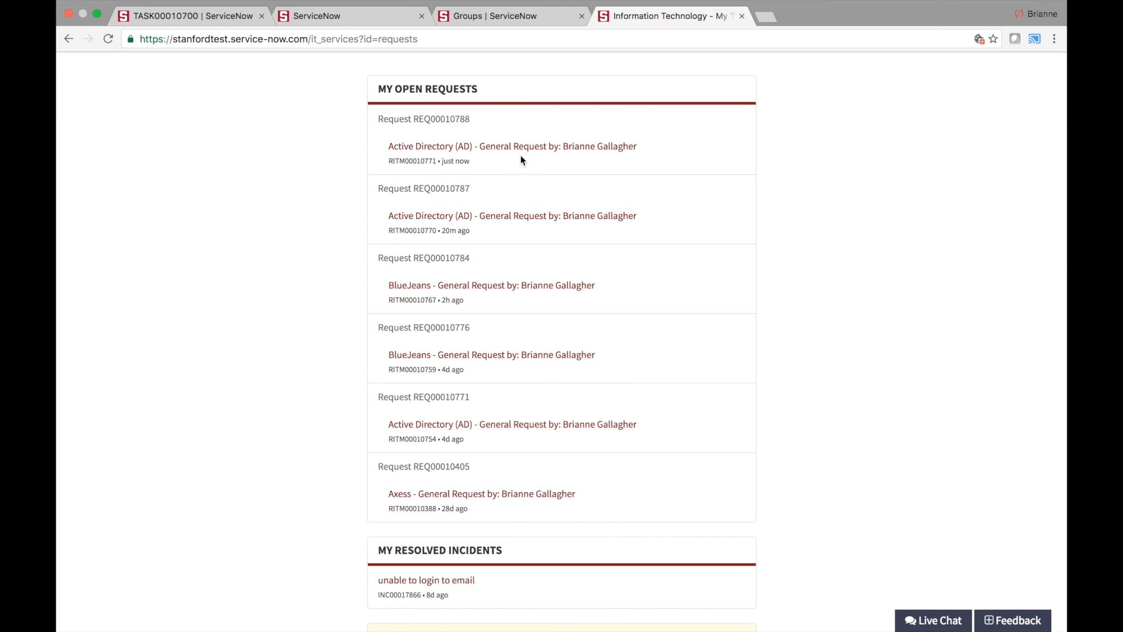
click(511, 146)
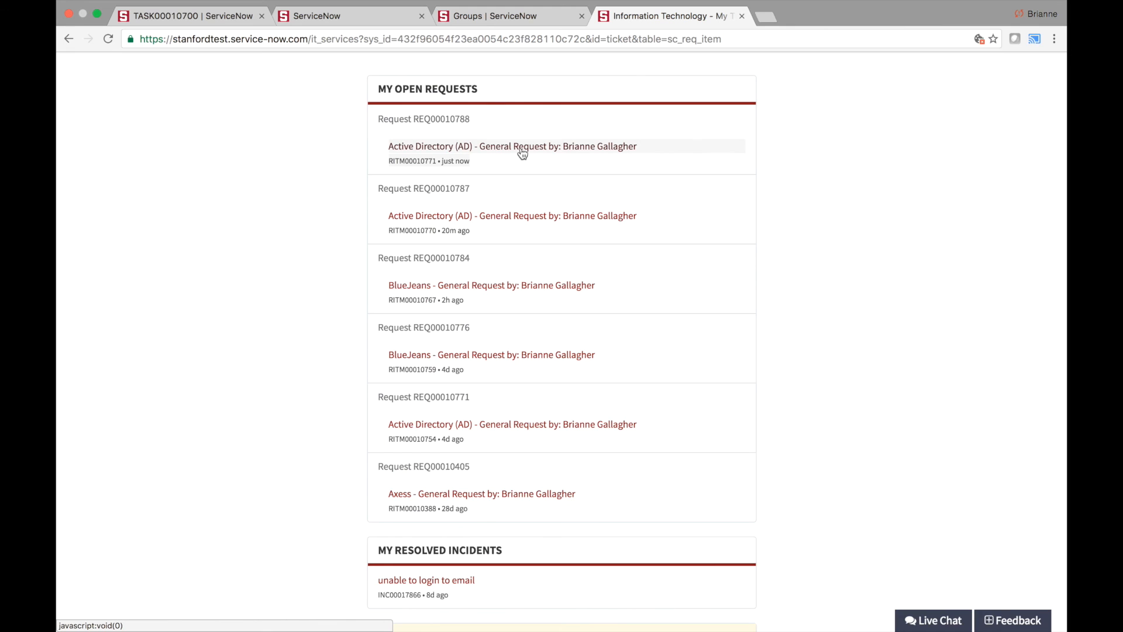
click(513, 146)
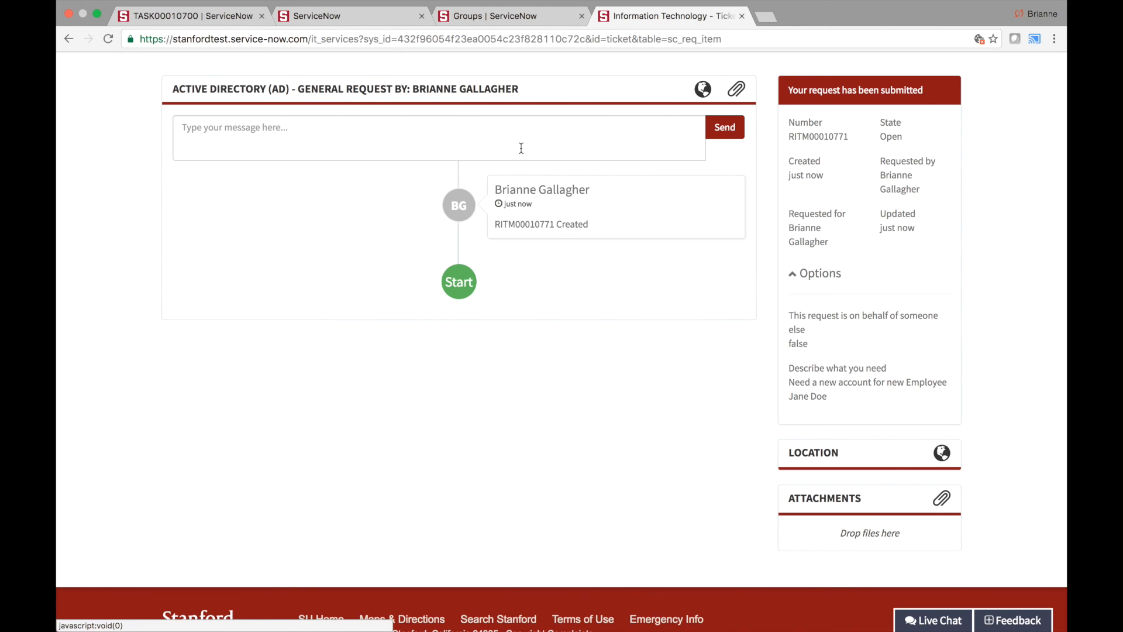
text(What)
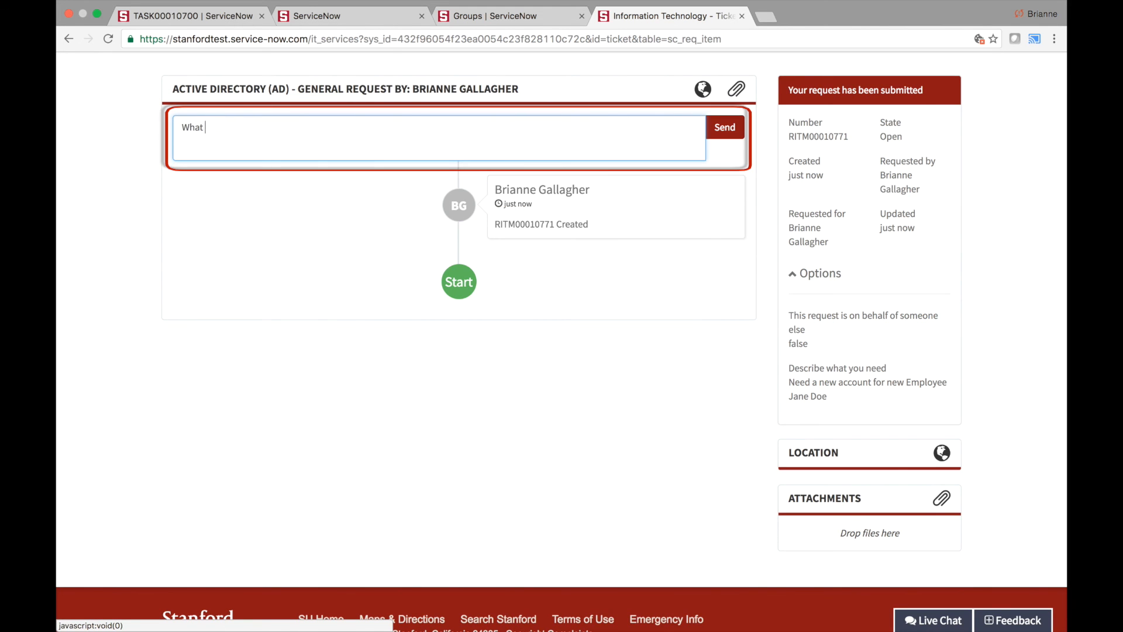
text(is the status of this)
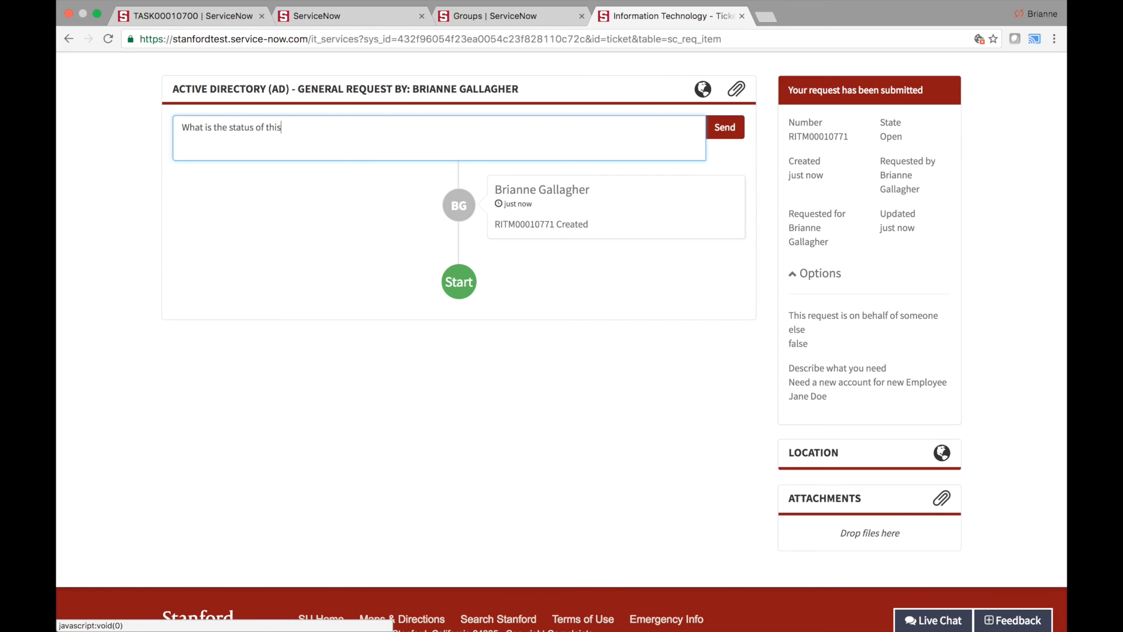
text(request?)
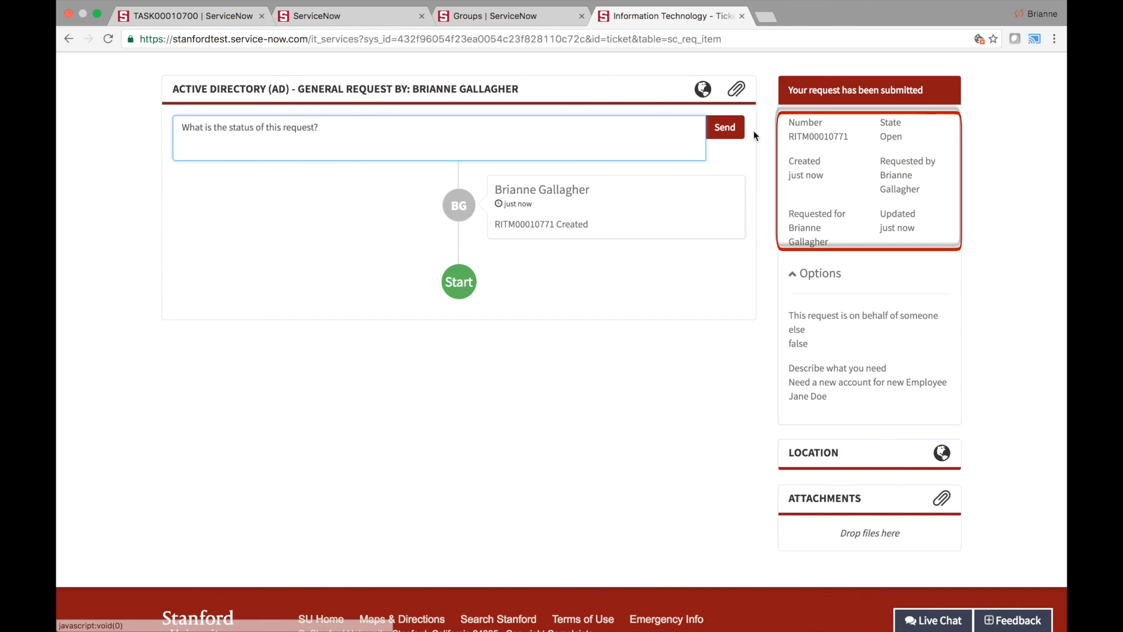
click(724, 127)
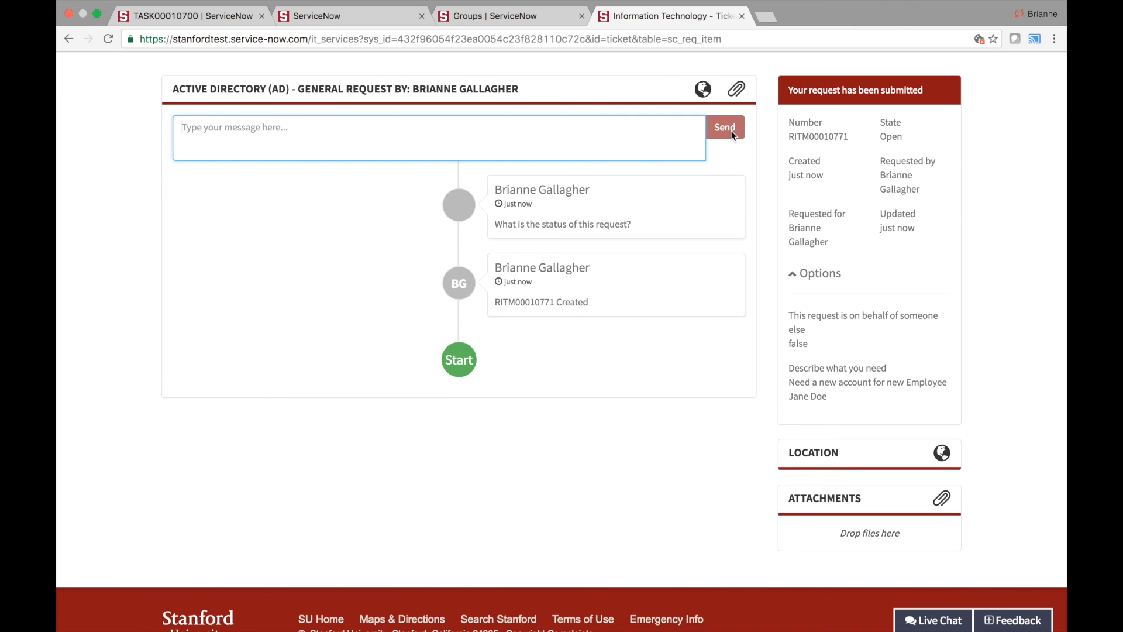